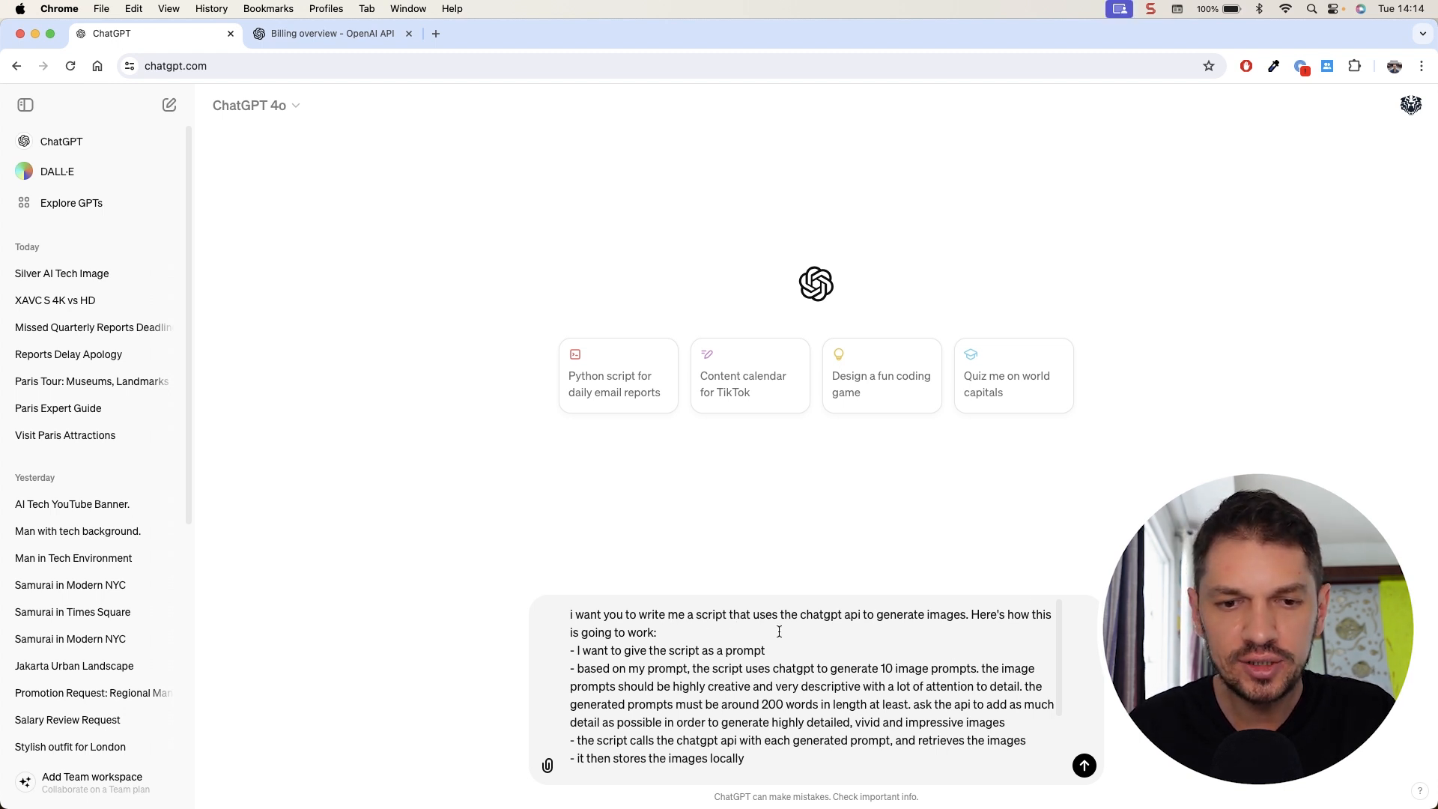
Step: Add the 'In addition, the script must' heading and review the ten-prompt, vivid-image requirements
drag(609, 650, 726, 651)
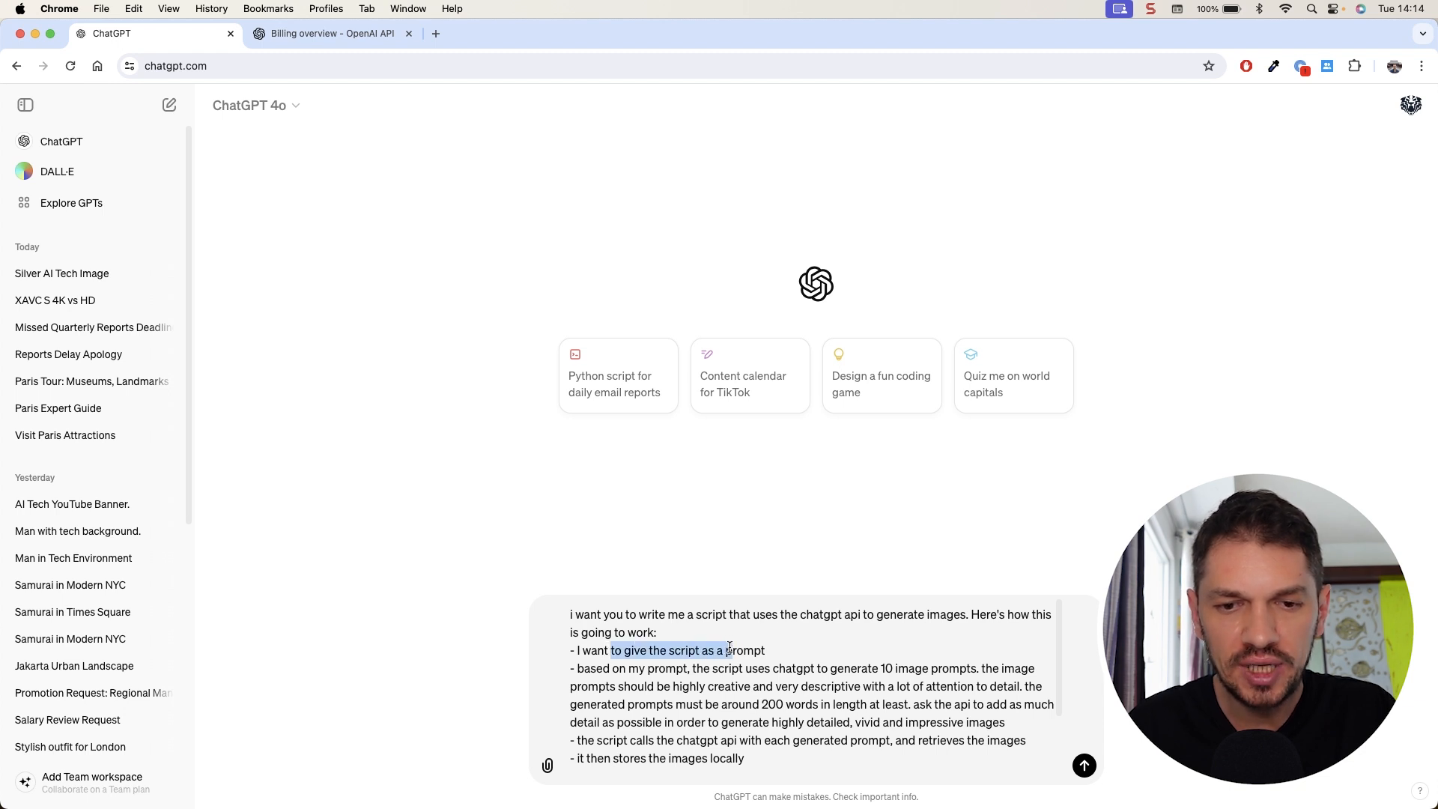
text(In addition, the script must)
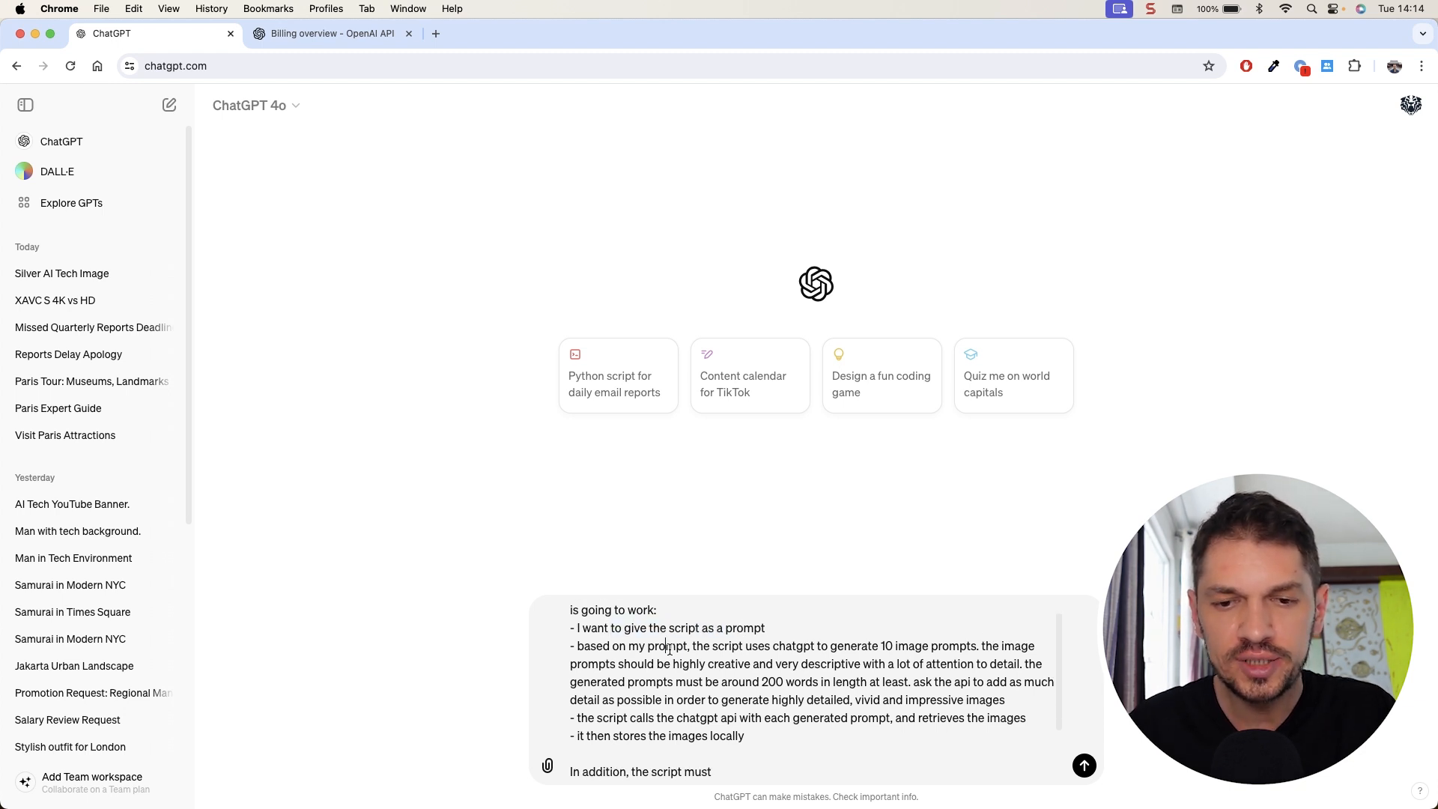
drag(666, 646, 897, 645)
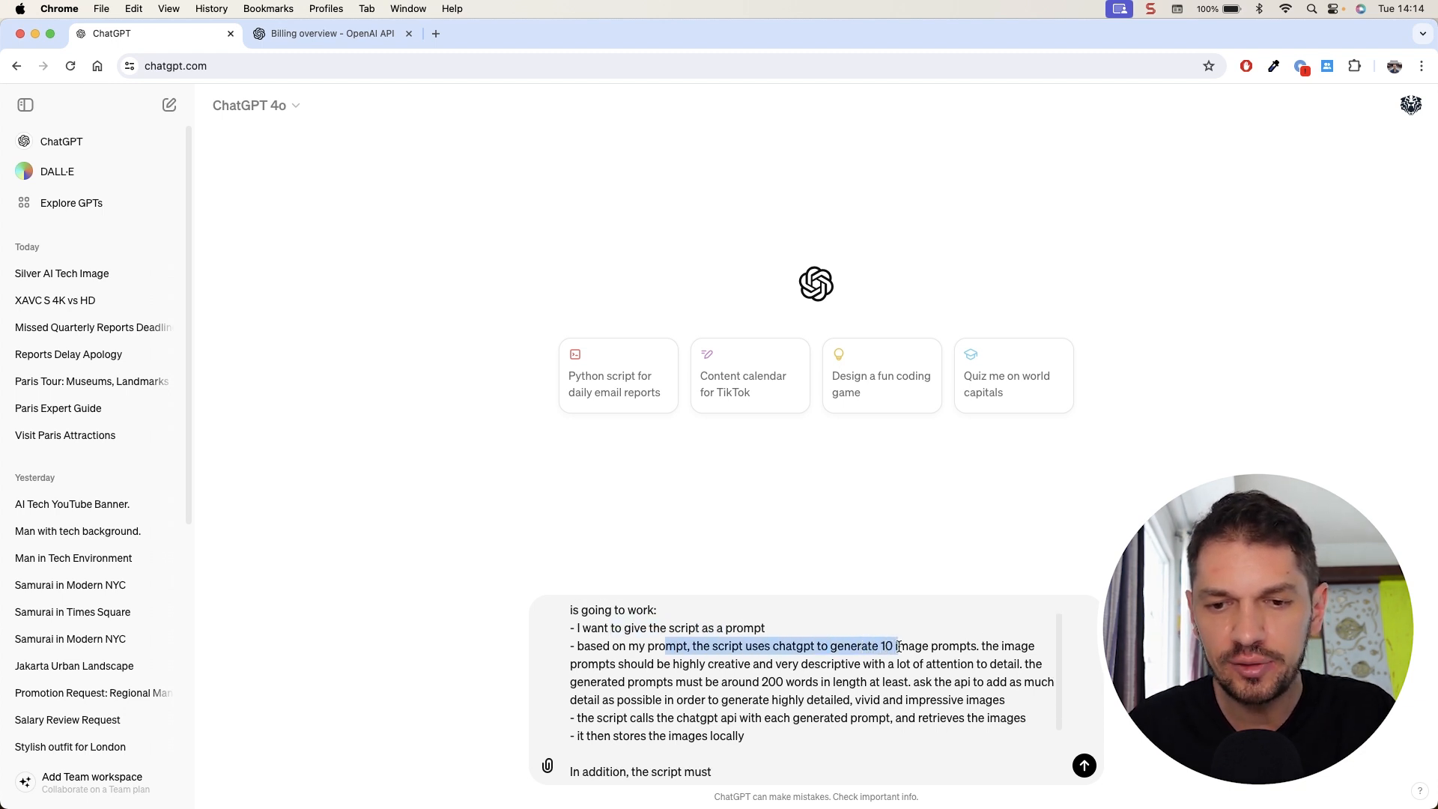
drag(890, 646, 978, 646)
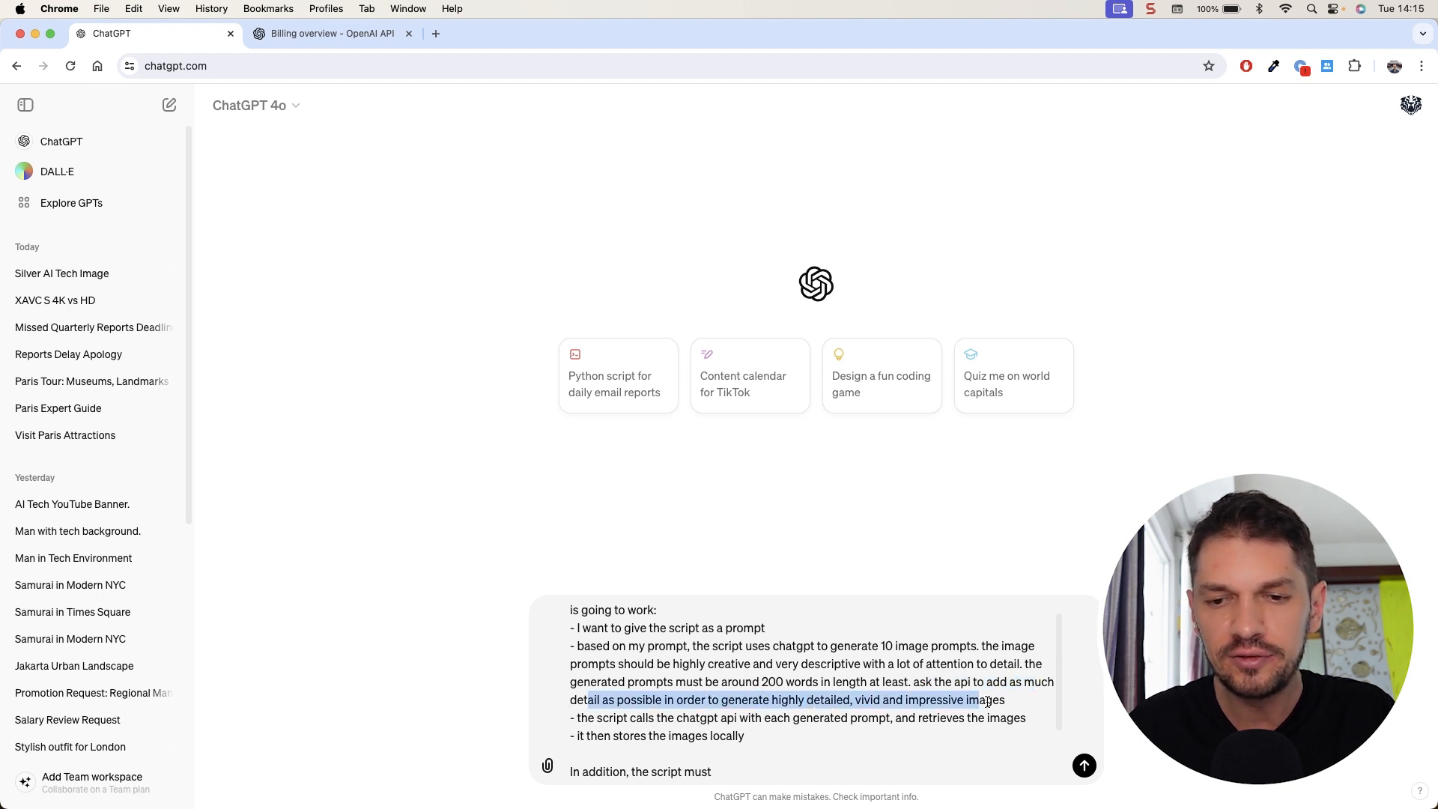
scroll(down, 3)
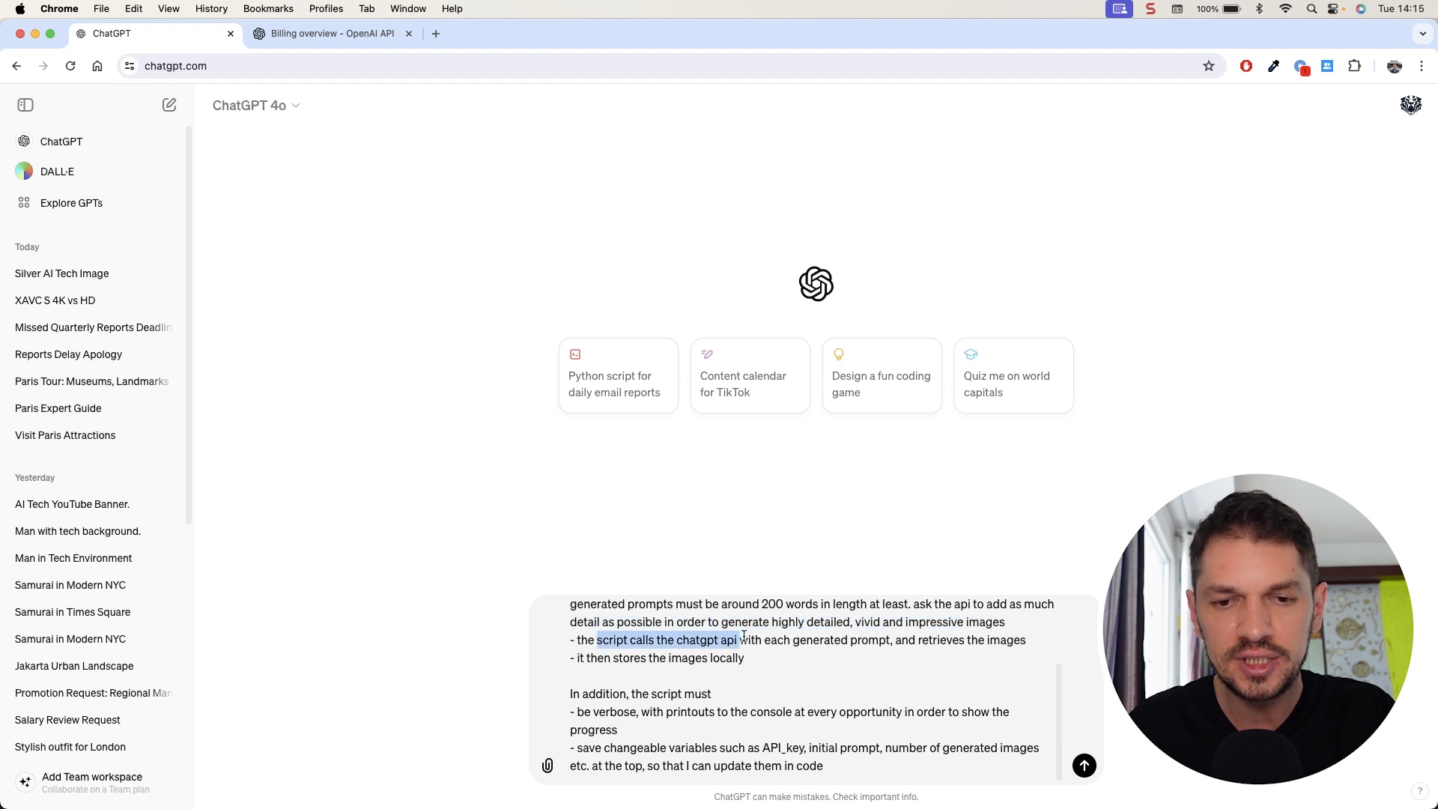
Step: Review the verbose printout and top-of-script settings requirements, then send the request
drag(738, 638, 888, 639)
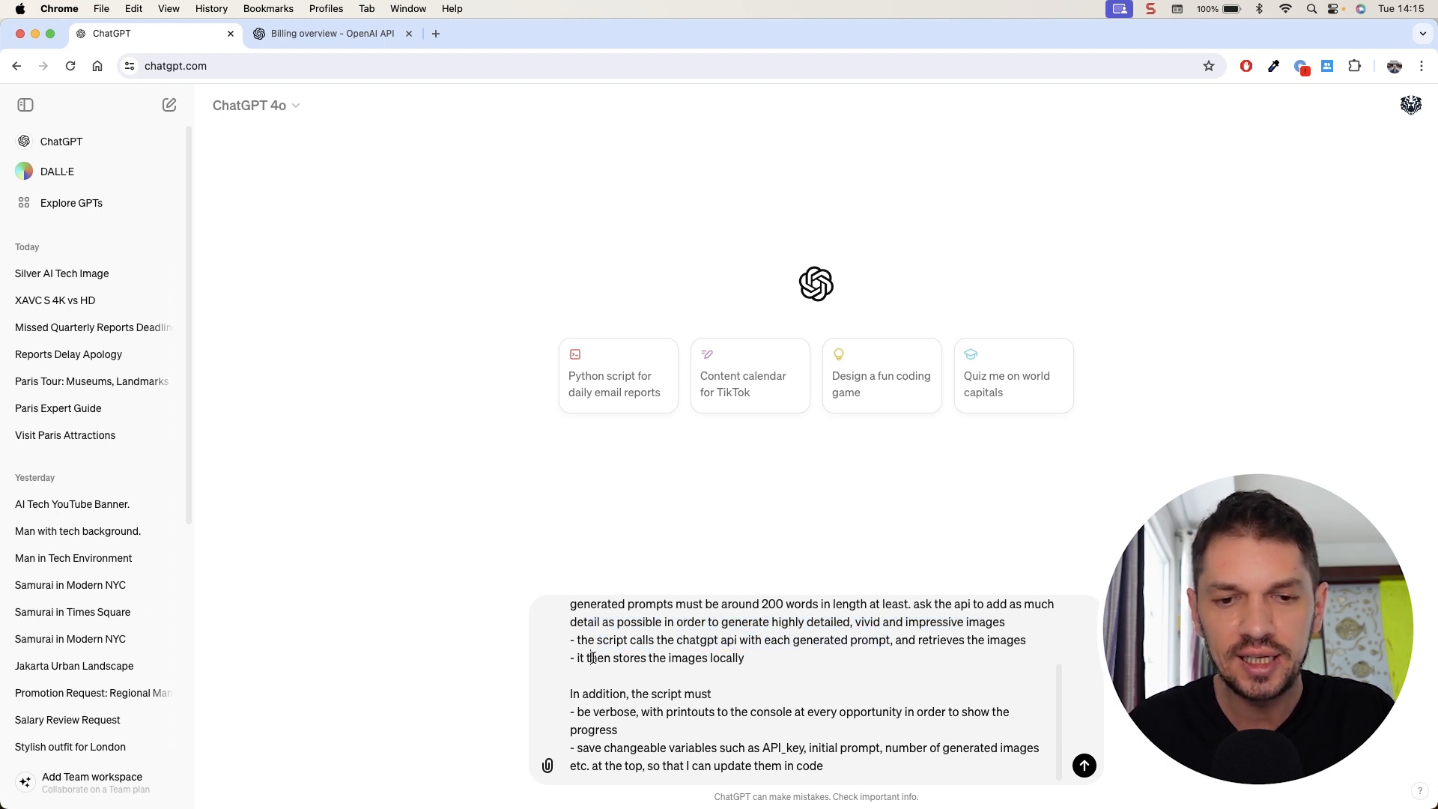
drag(587, 657, 734, 657)
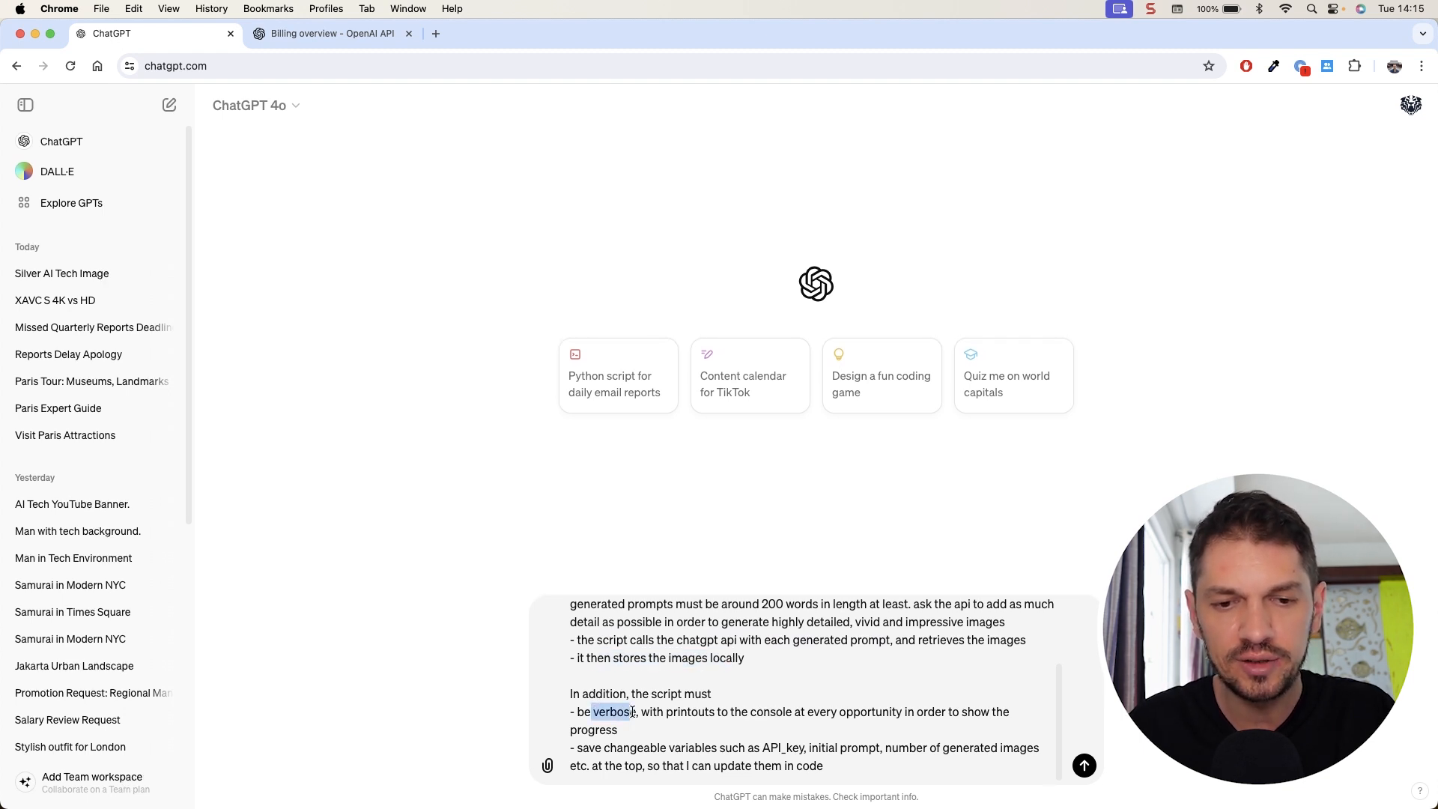
drag(594, 712, 803, 711)
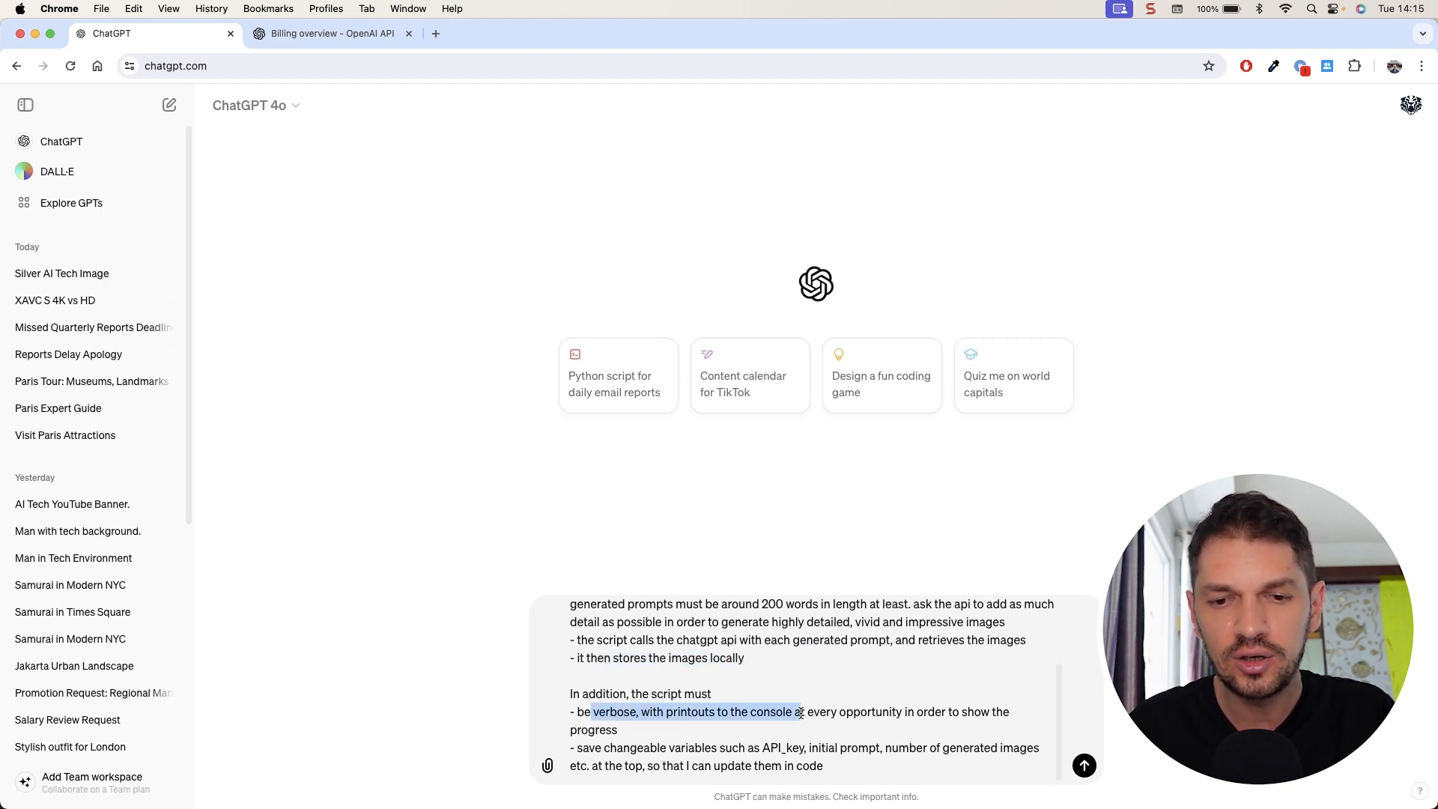
drag(802, 711, 897, 711)
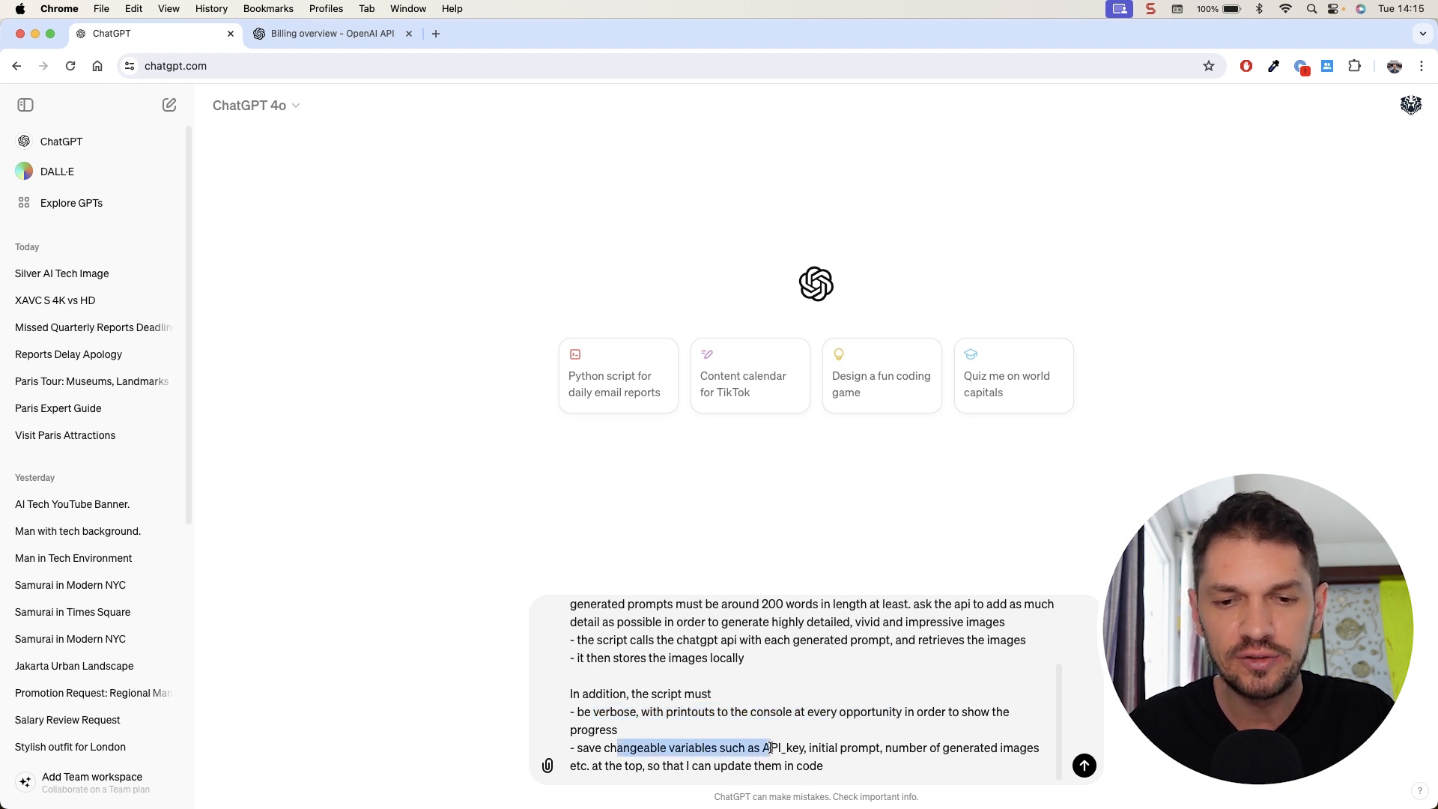
drag(771, 748, 917, 748)
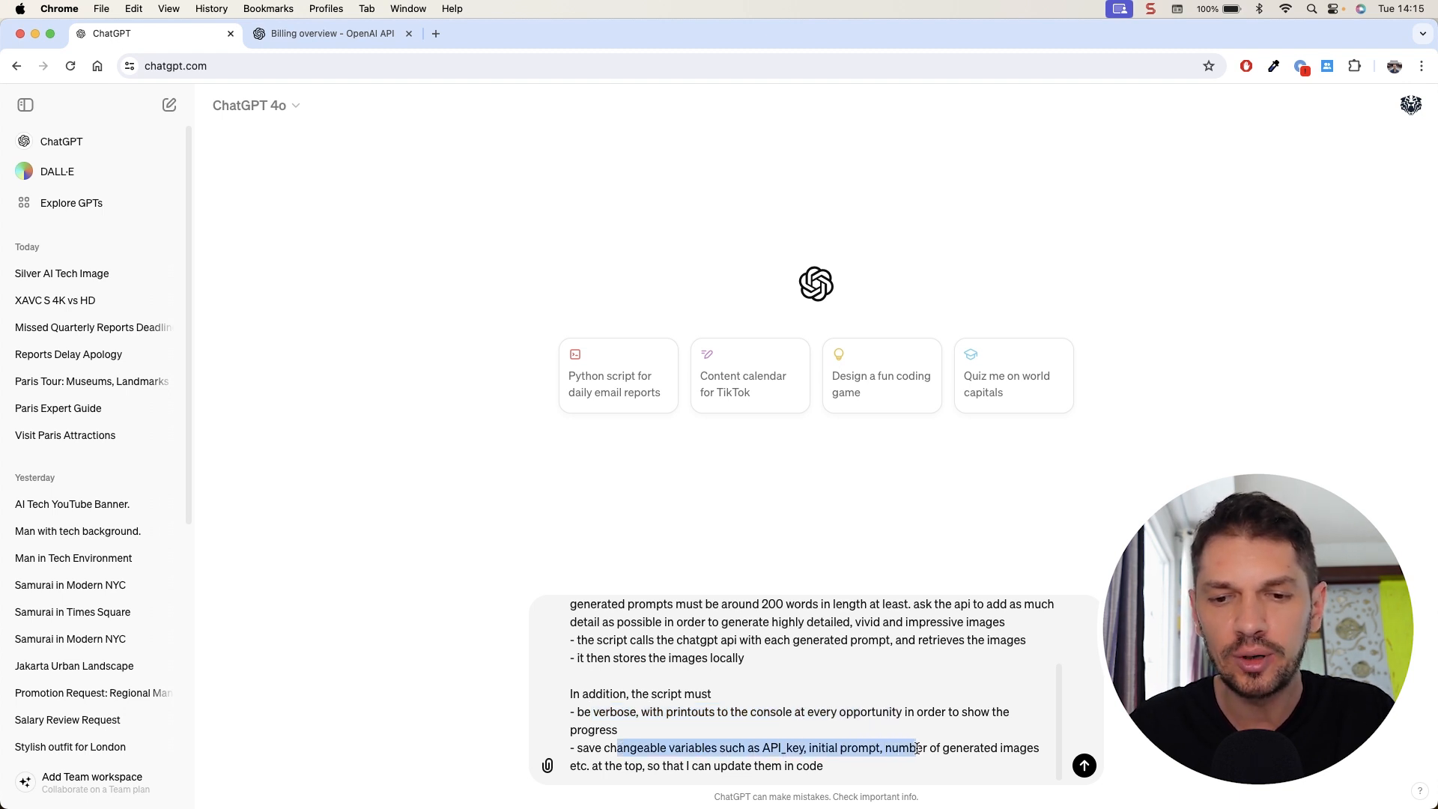
drag(914, 747, 716, 765)
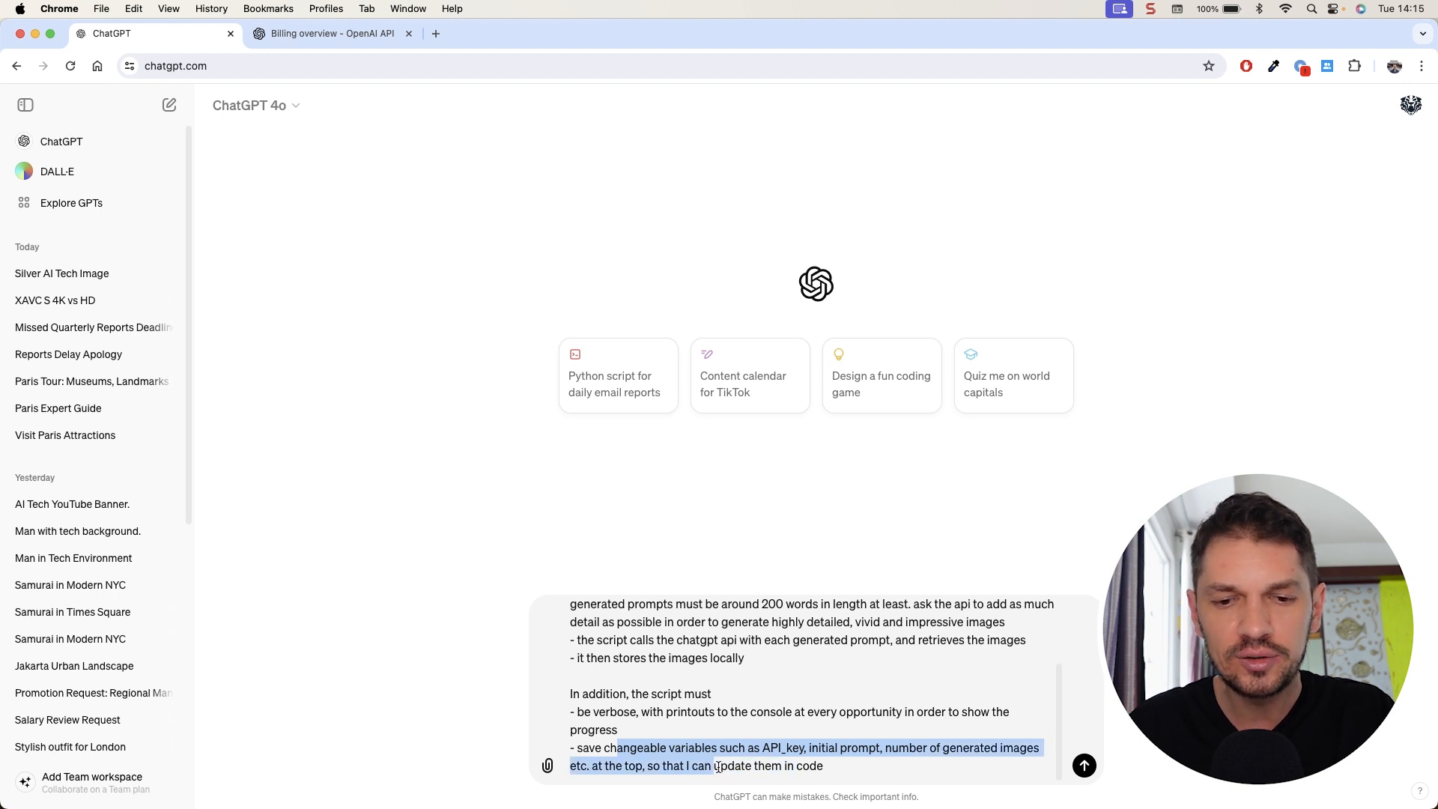
click(850, 761)
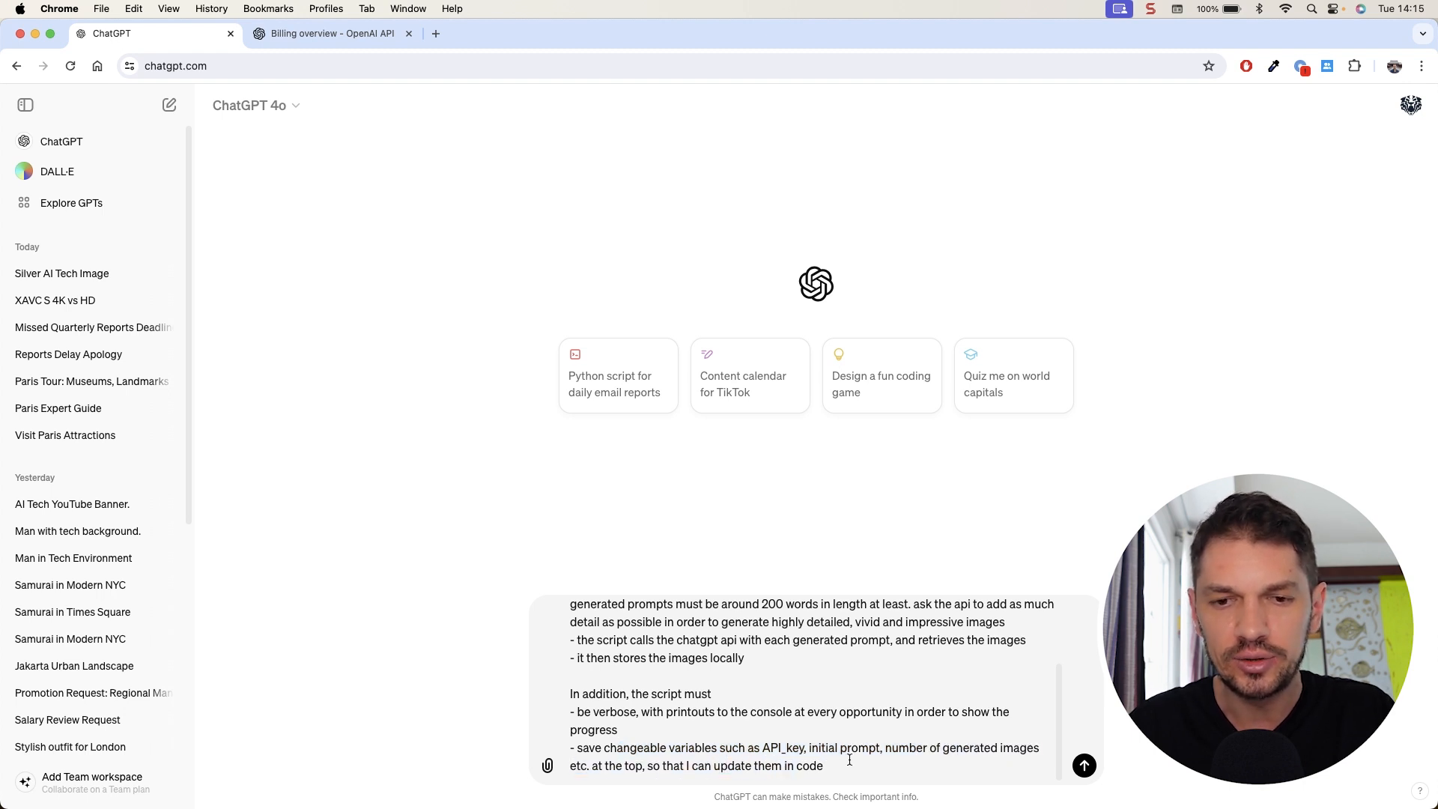
click(1083, 765)
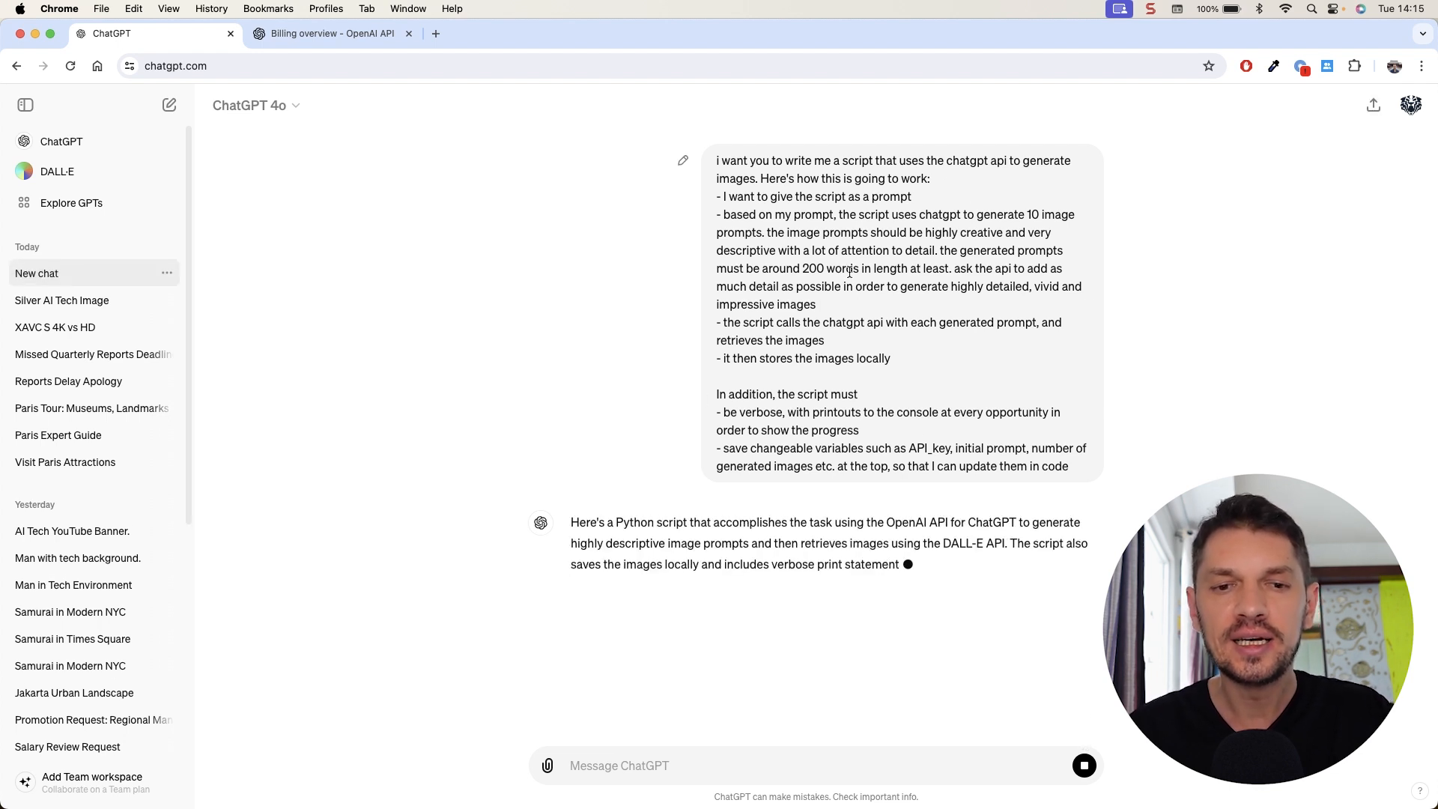
Step: Scroll through ChatGPT's streamed Python script and copy the code
scroll(down, 3)
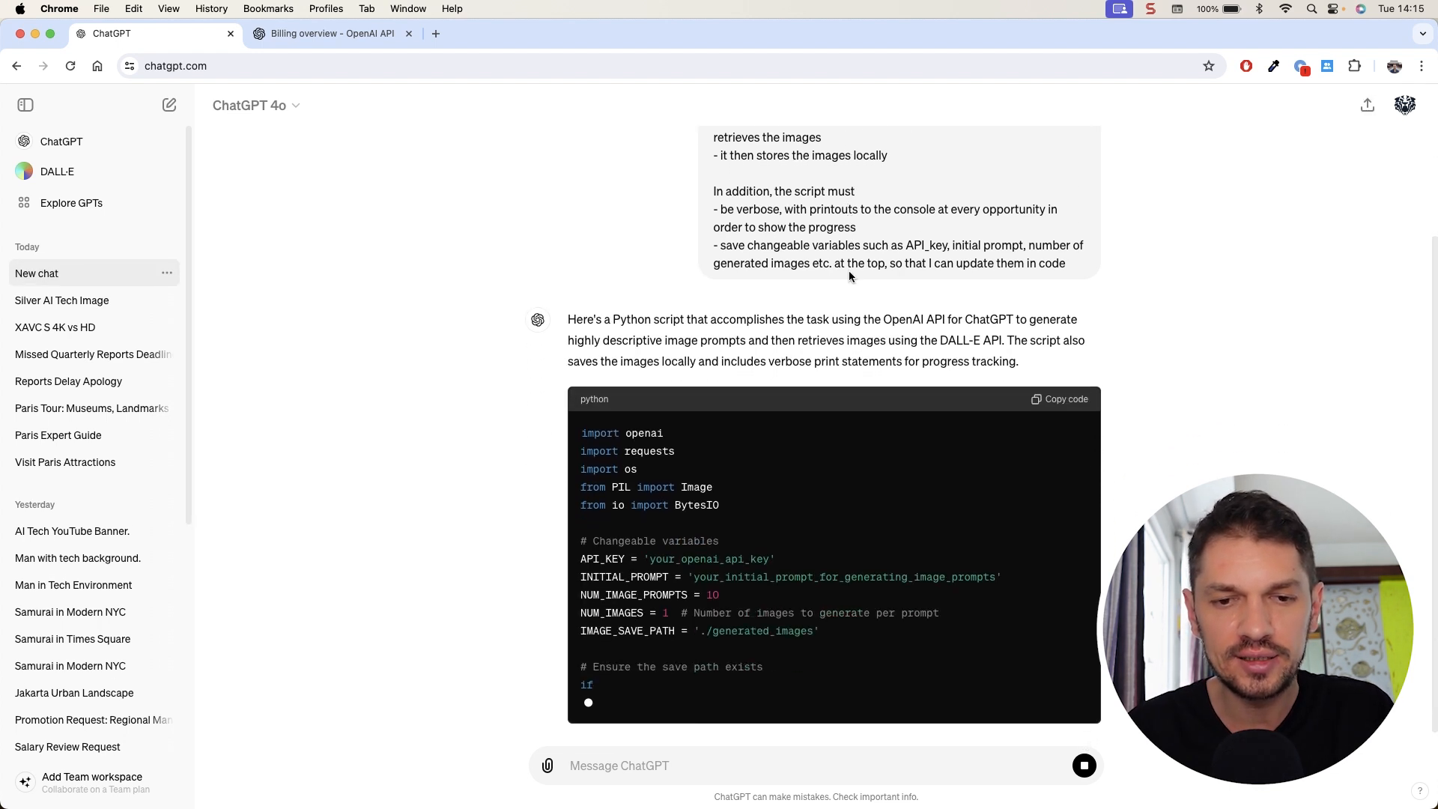
scroll(down, 3)
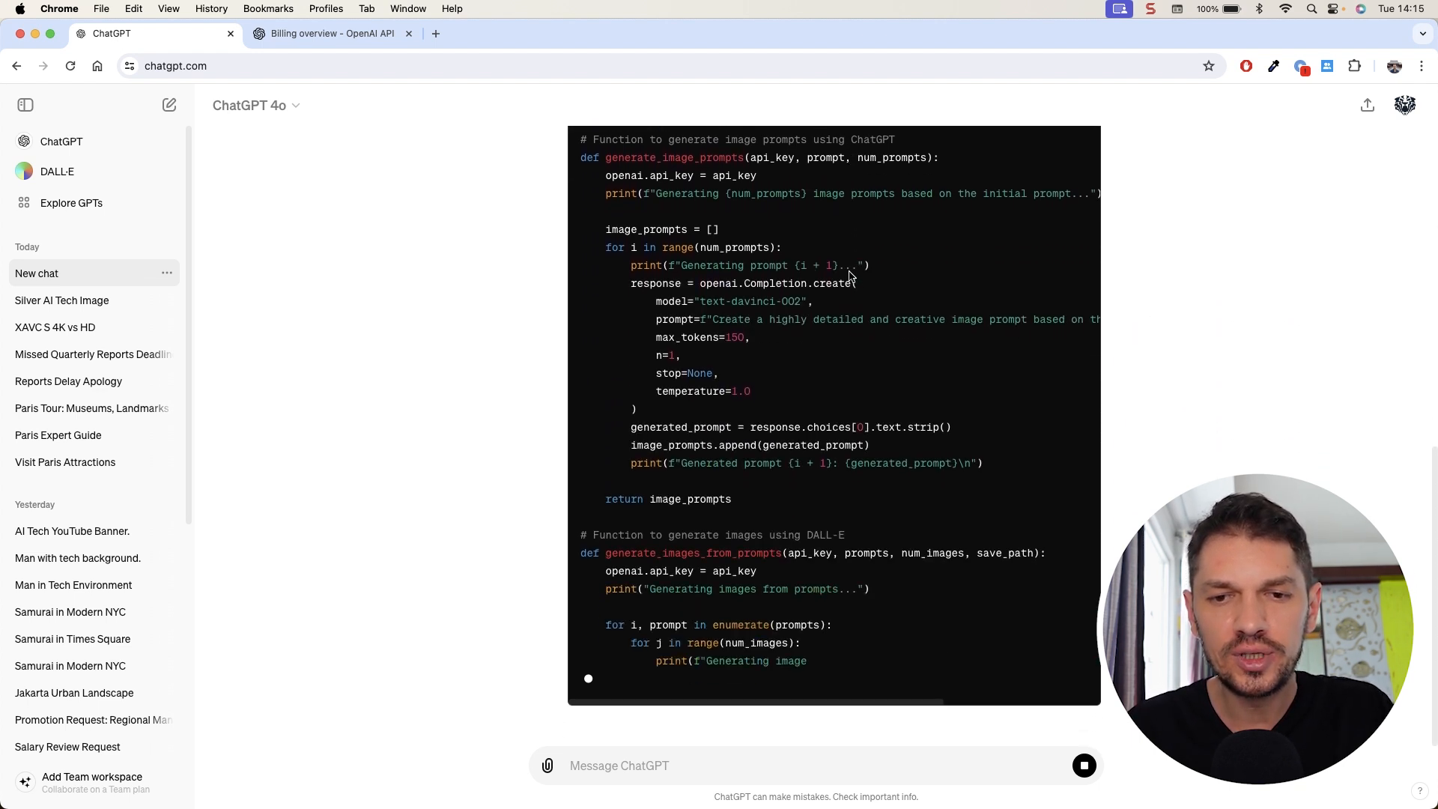
scroll(down, 3)
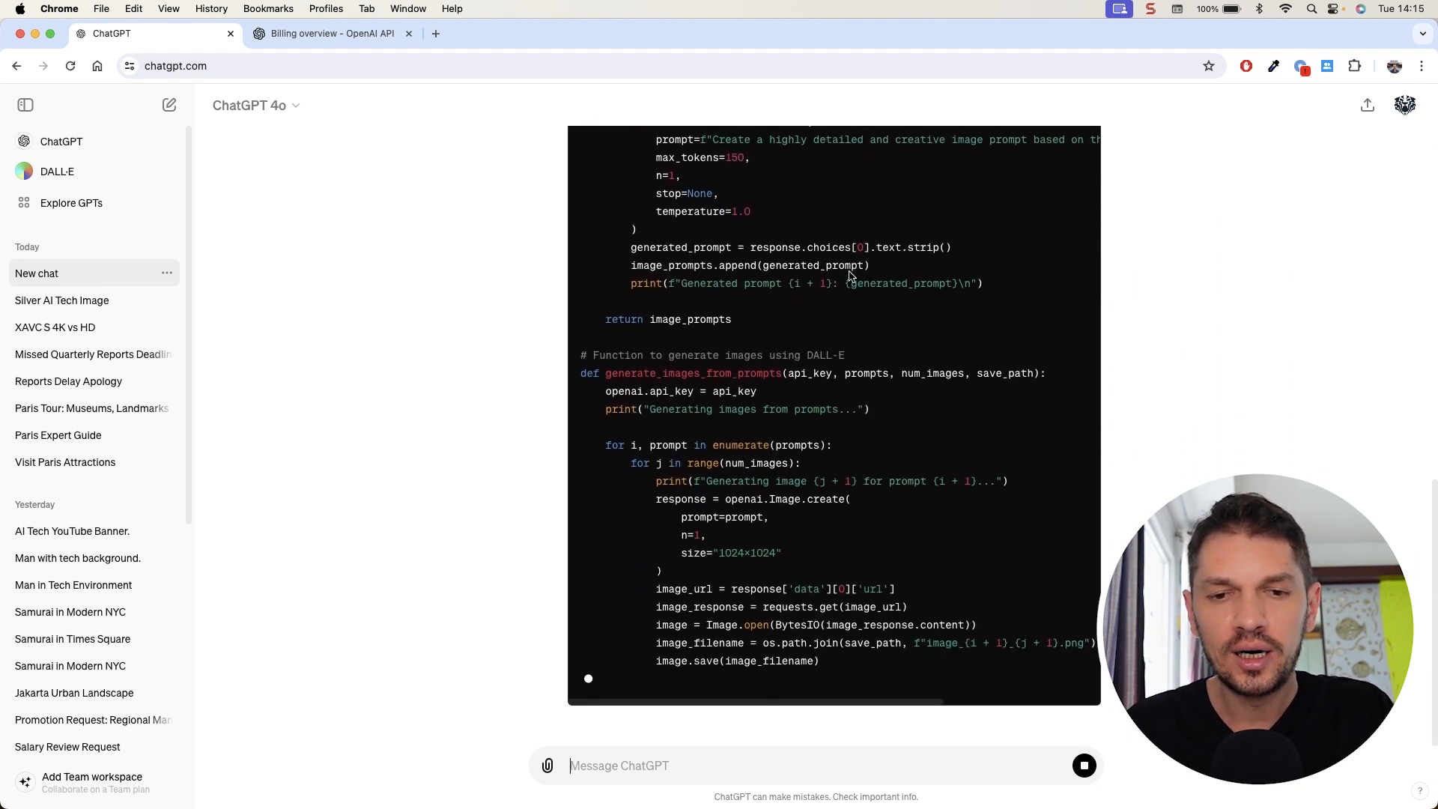
scroll(down, 3)
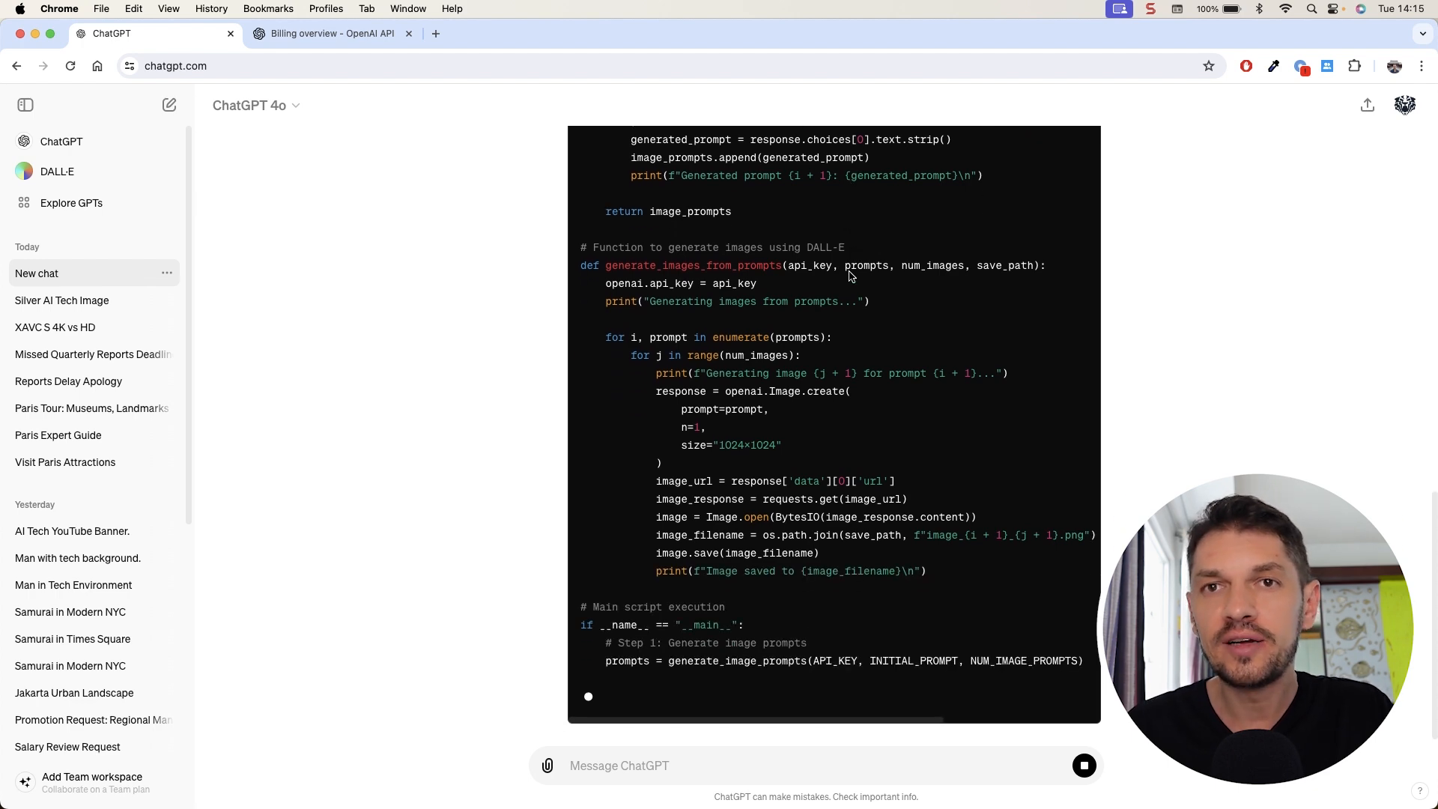
scroll(down, 3)
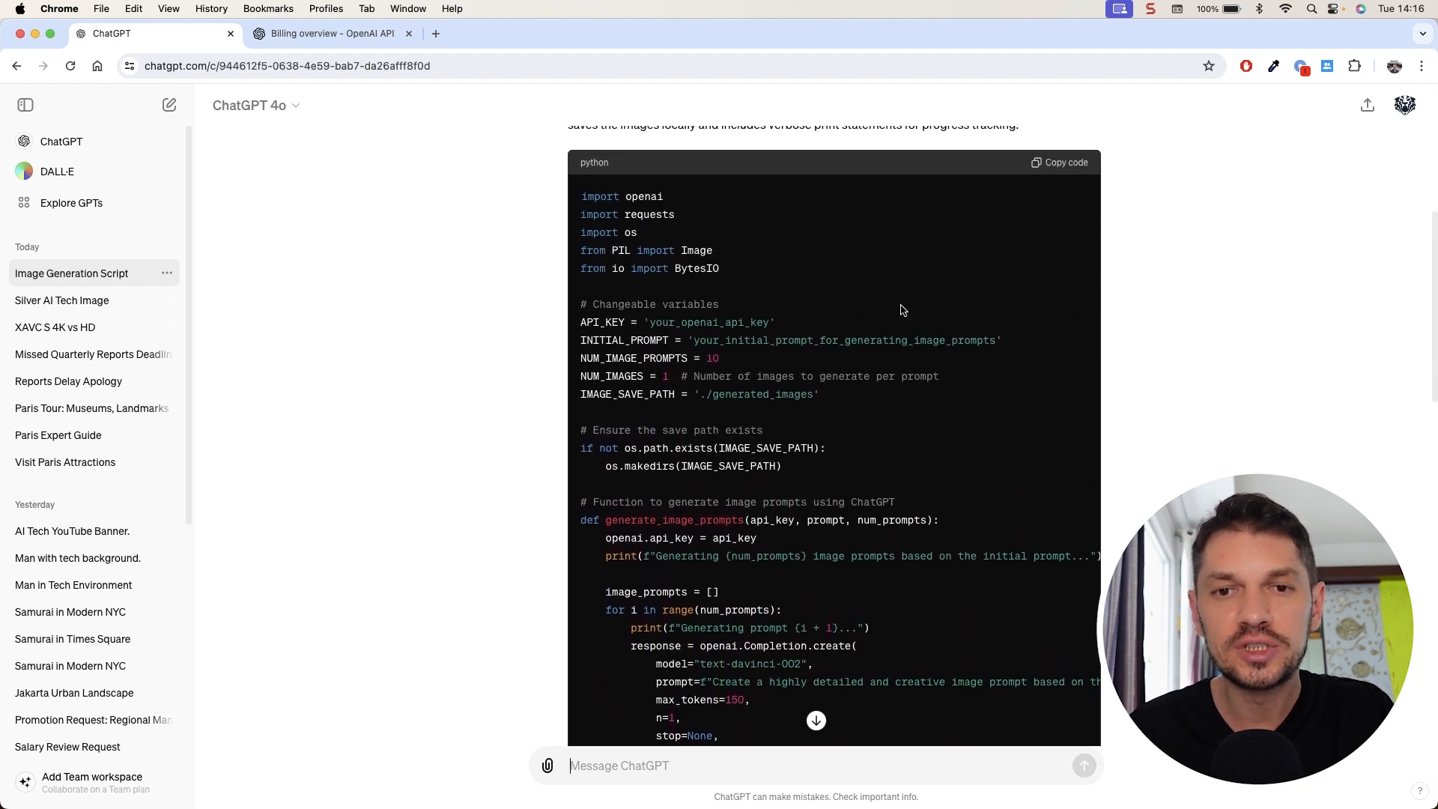
click(1058, 162)
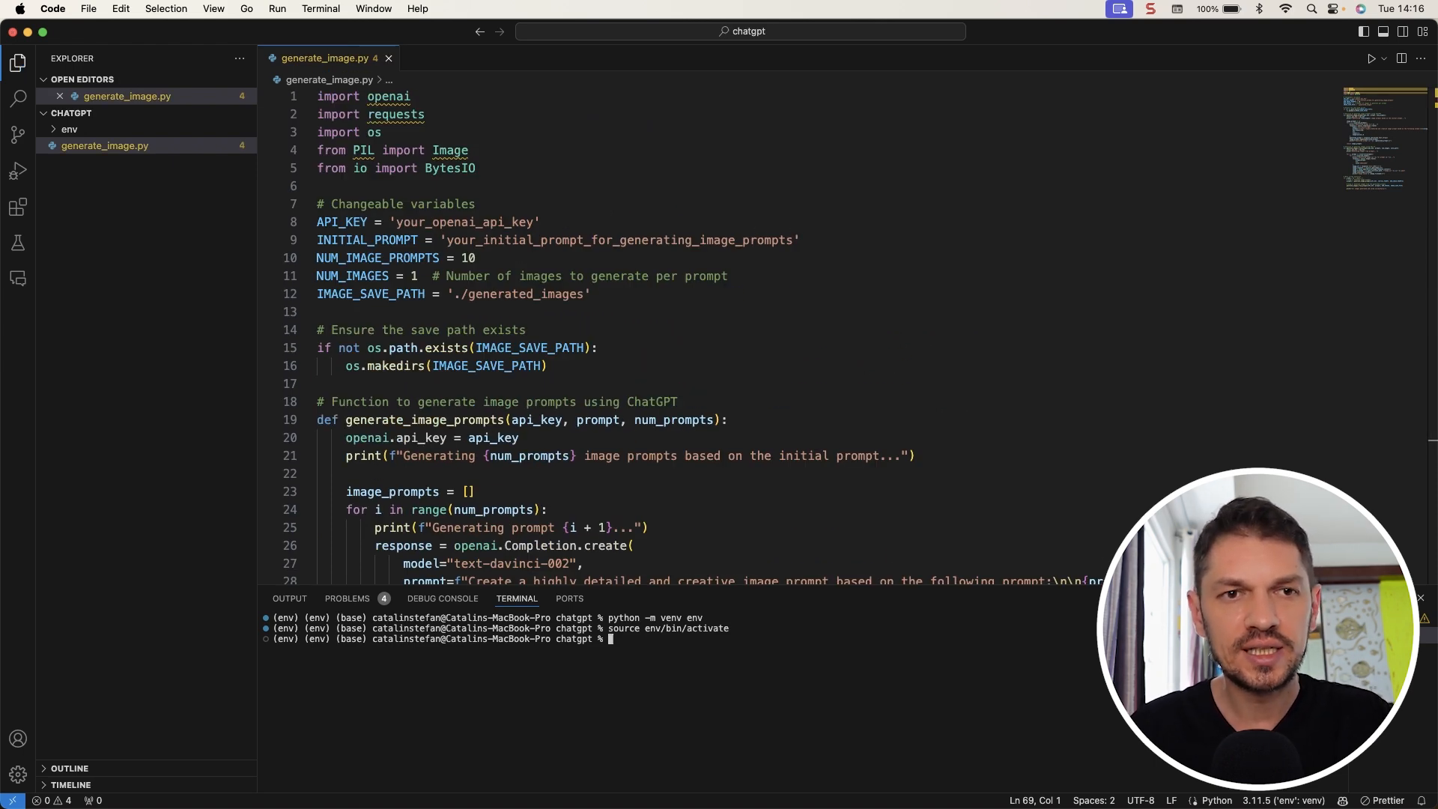
Step: Install the script's packages with pip and copy the new OpenAI secret key
text(pip)
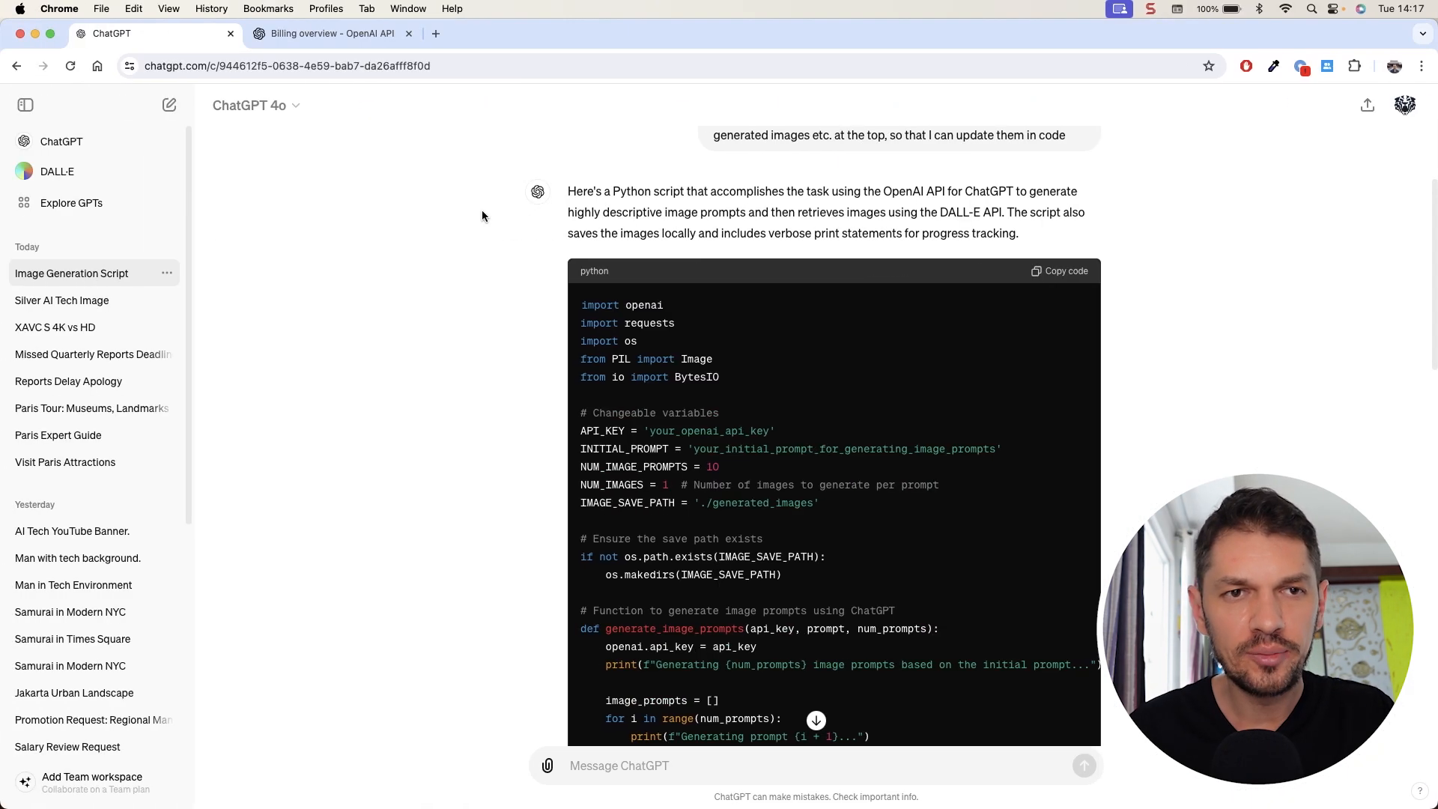
click(333, 33)
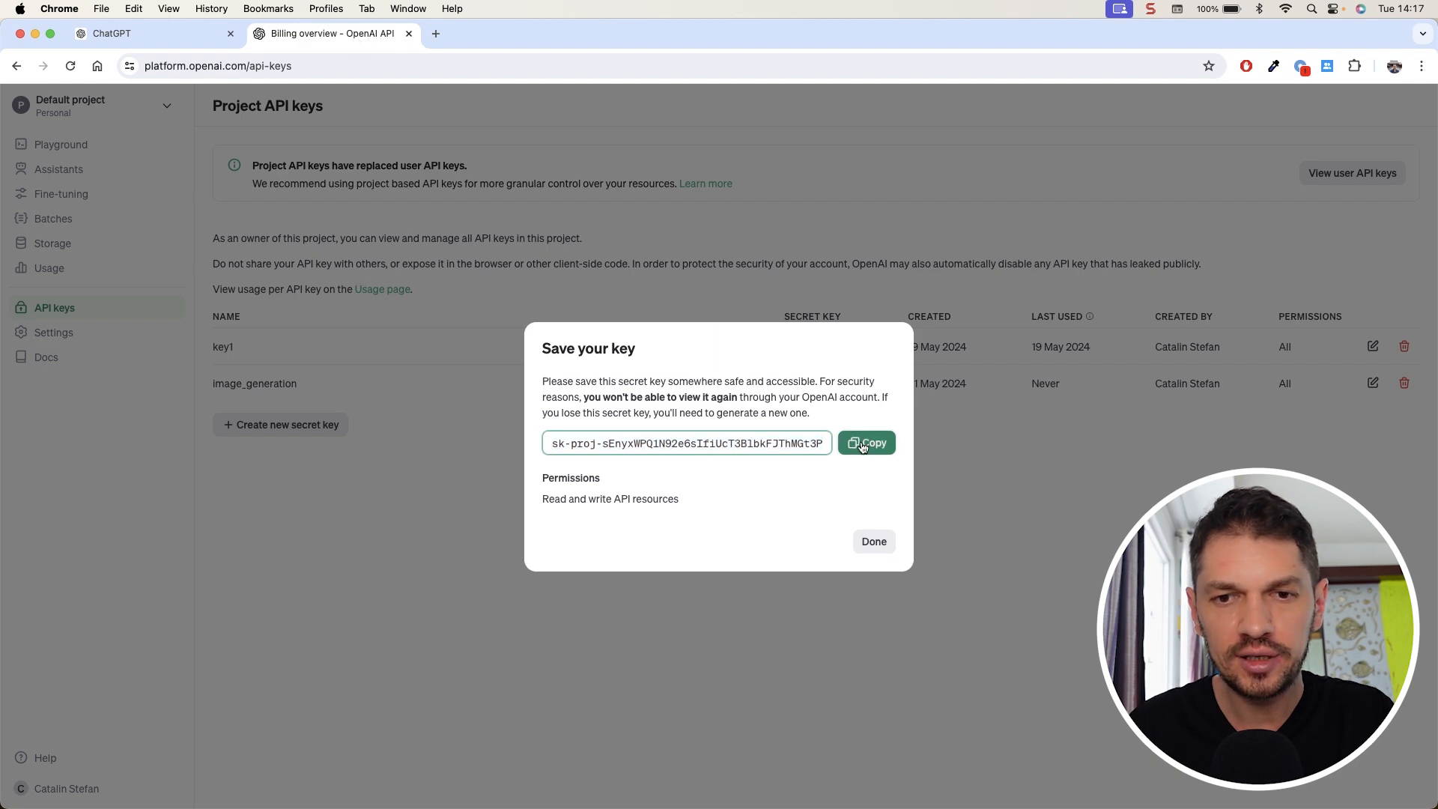
click(866, 443)
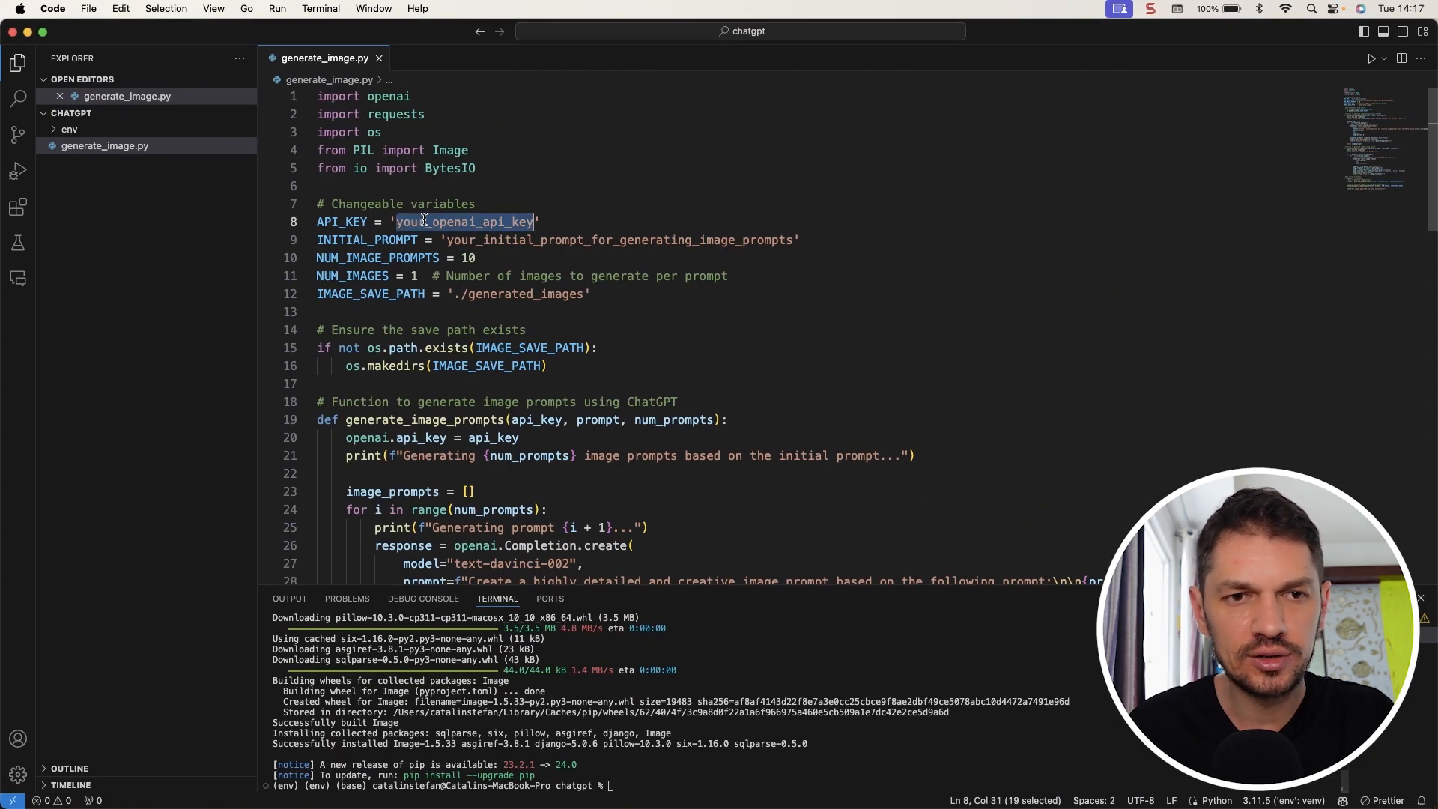
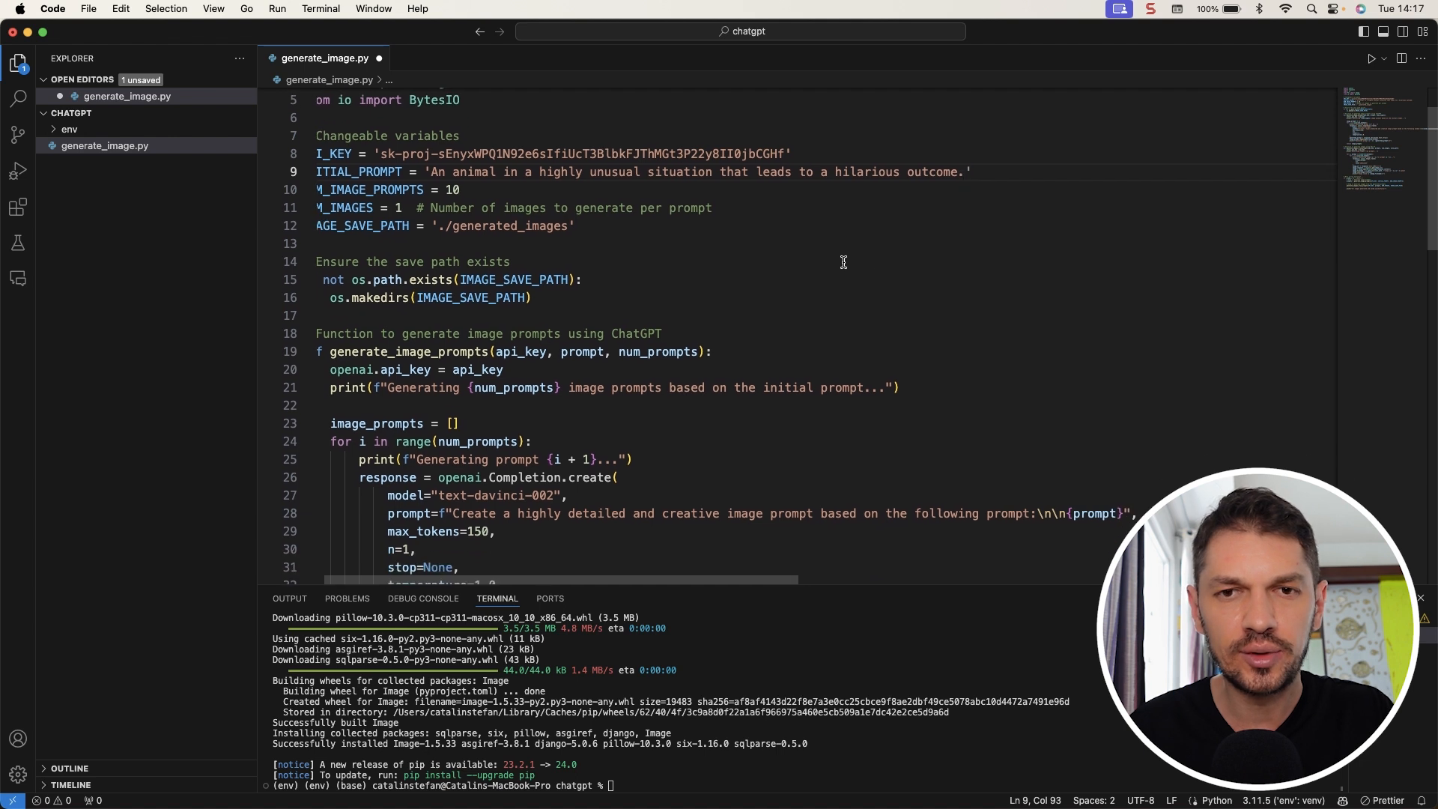
scroll(down, 3)
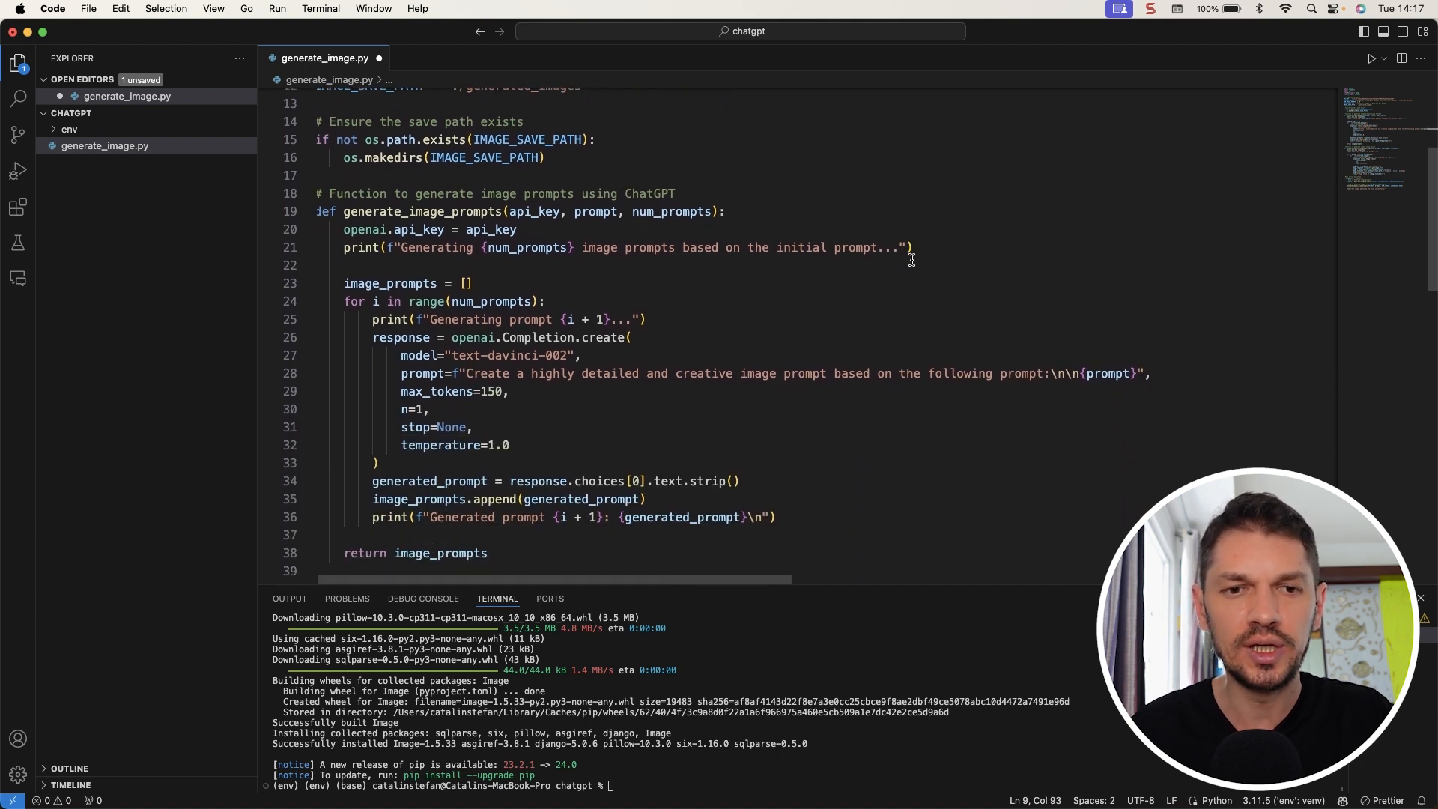
scroll(down, 3)
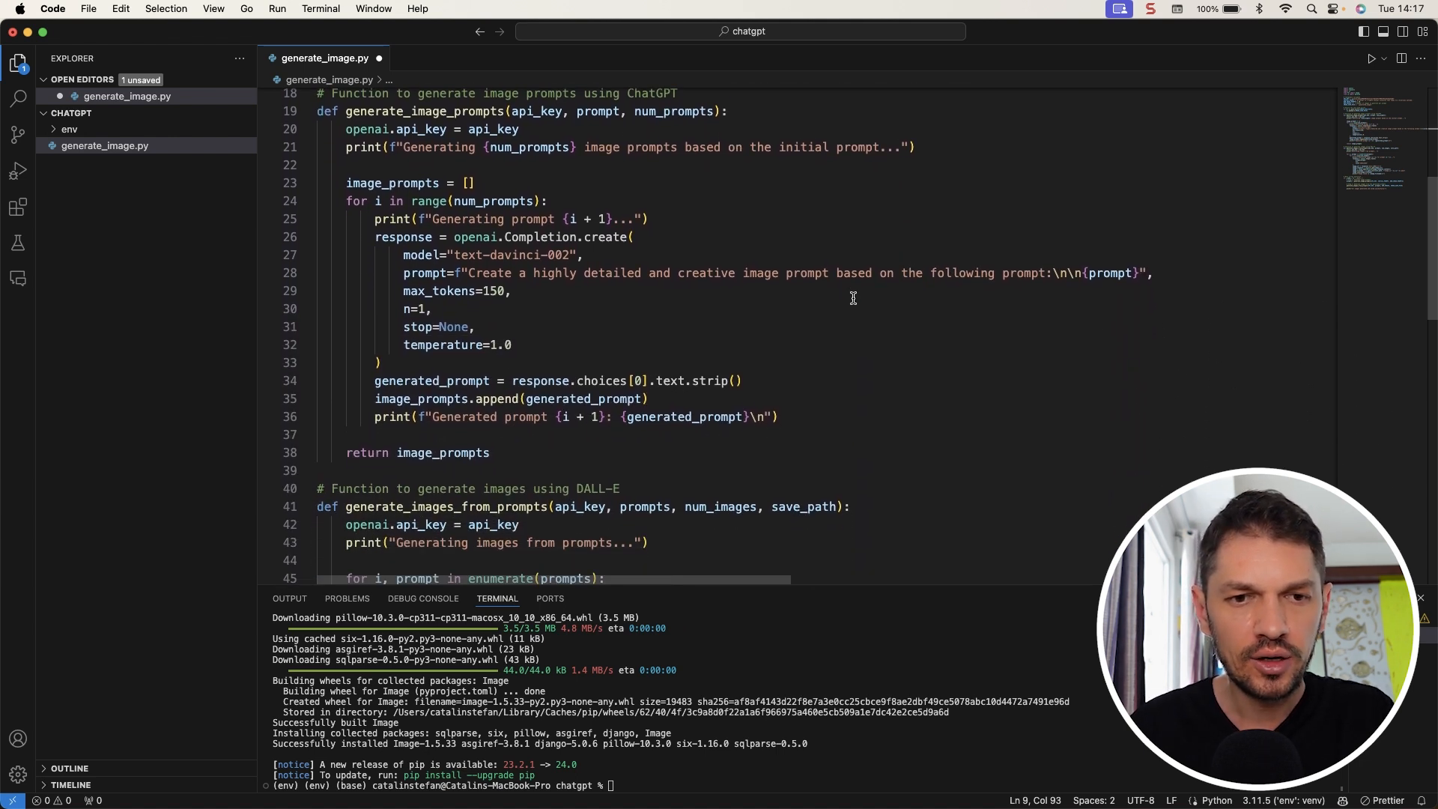
mouse_move(609, 322)
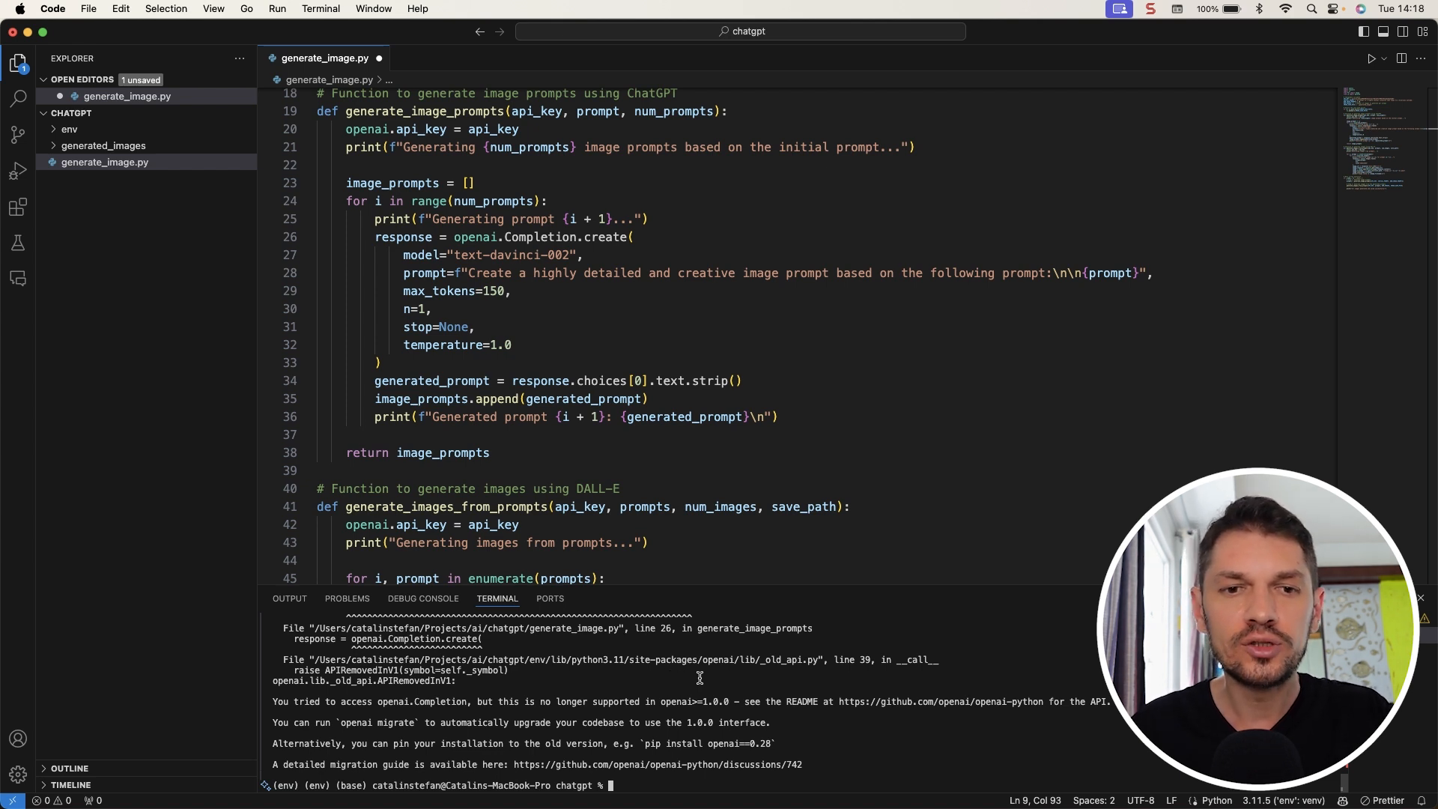
mouse_move(669, 380)
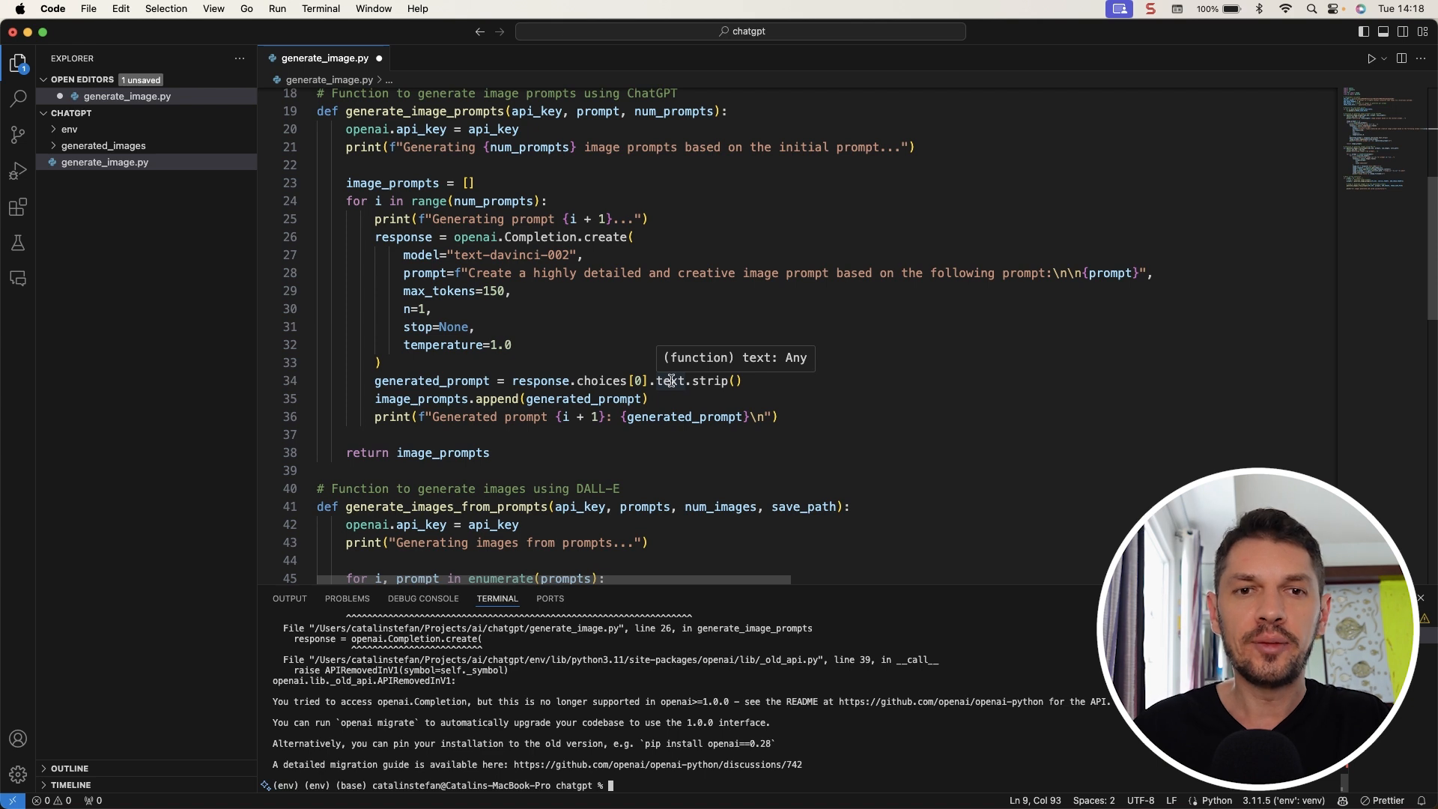
mouse_move(563, 285)
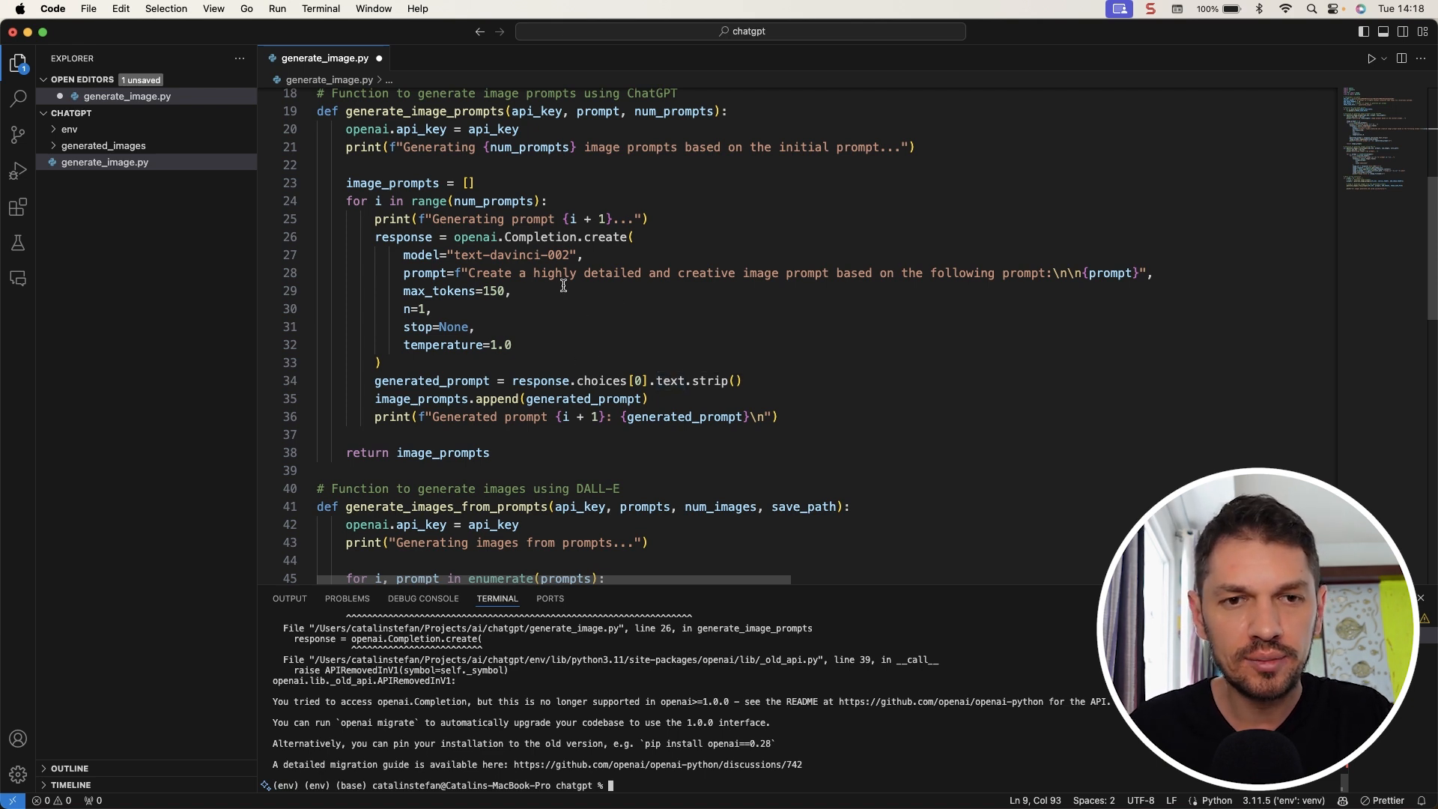
Step: Replace Completion on line 26 with chat.completions and save the script
double_click(540, 237)
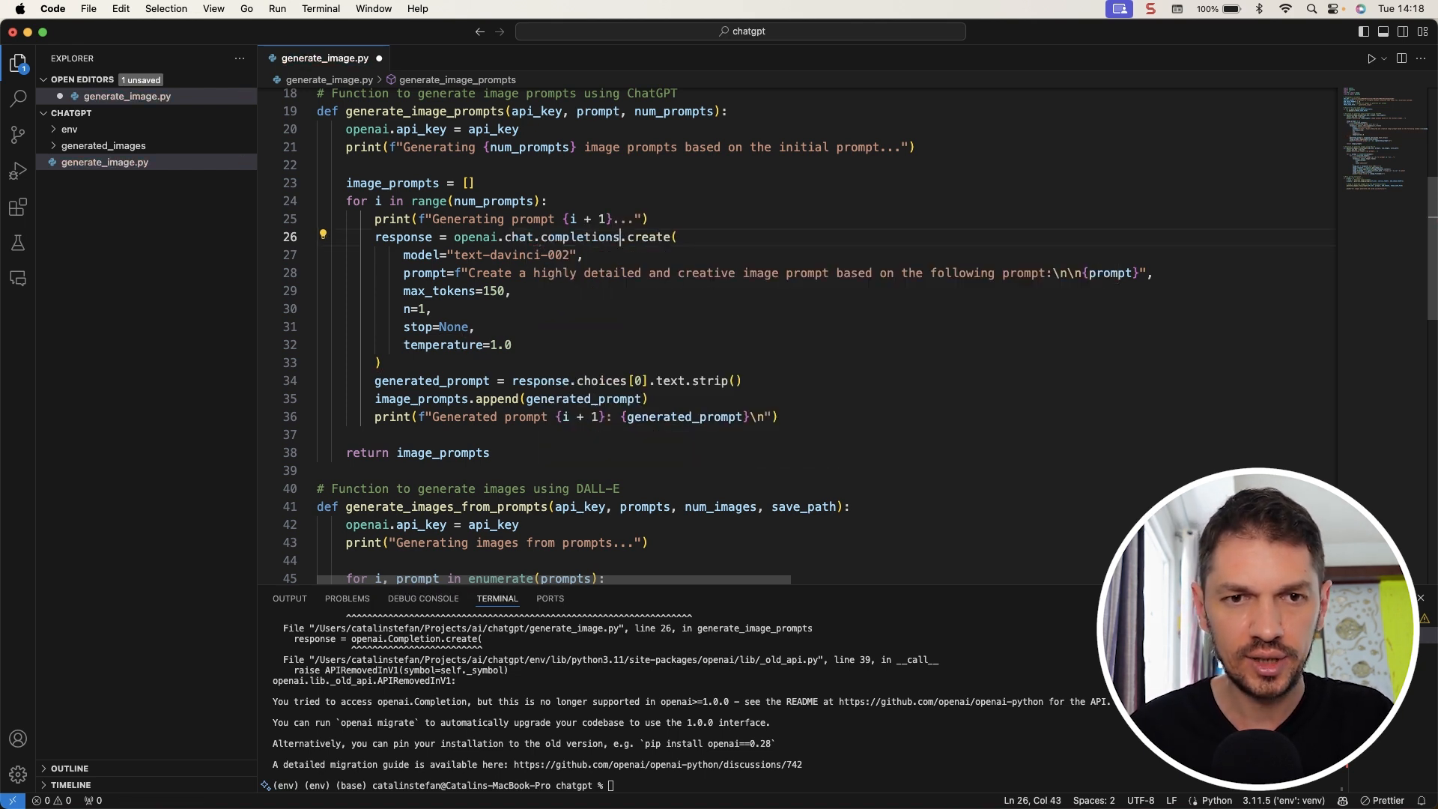
key(cmd+s)
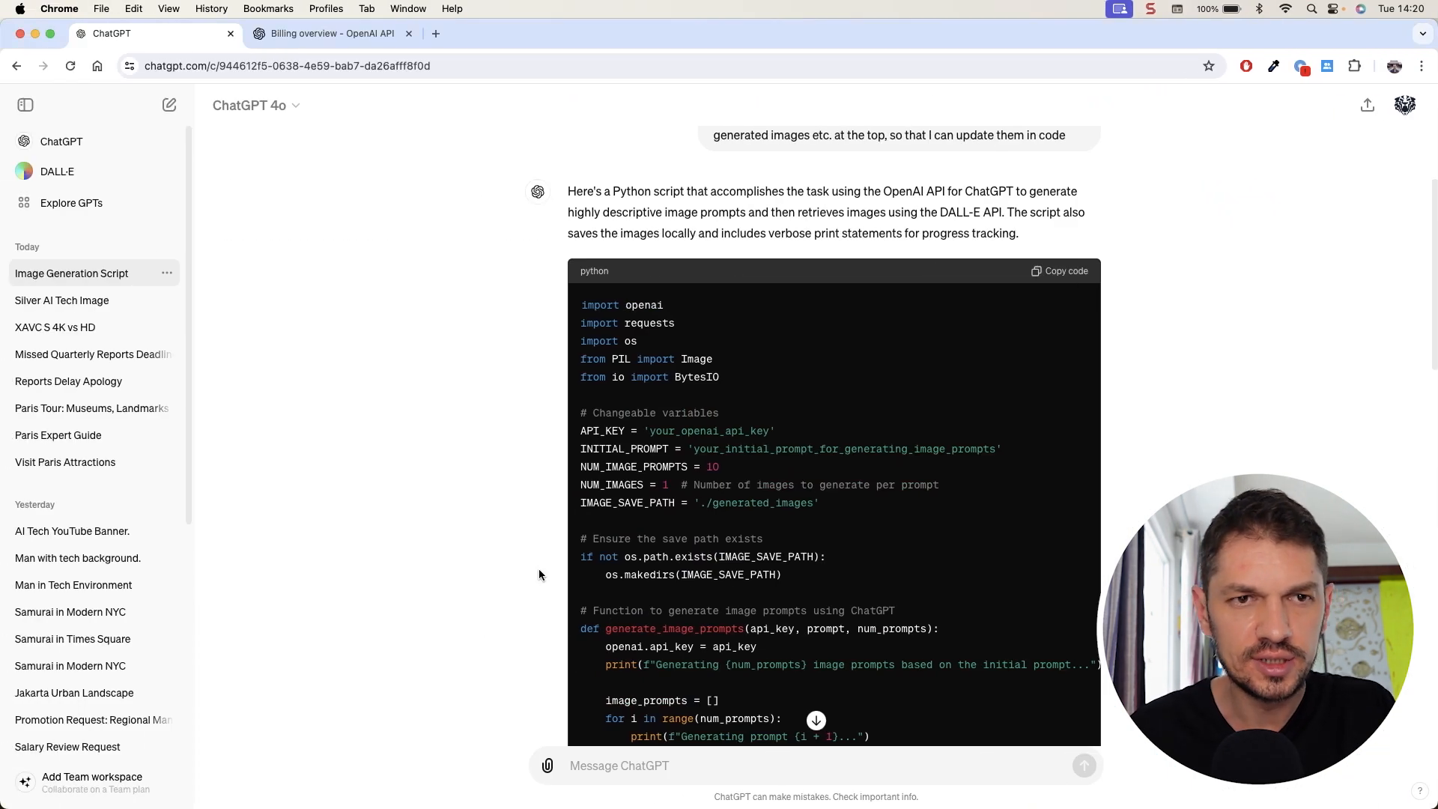
Step: Scroll through ChatGPT's corrected script that adds model and messages parameters
scroll(down, 3)
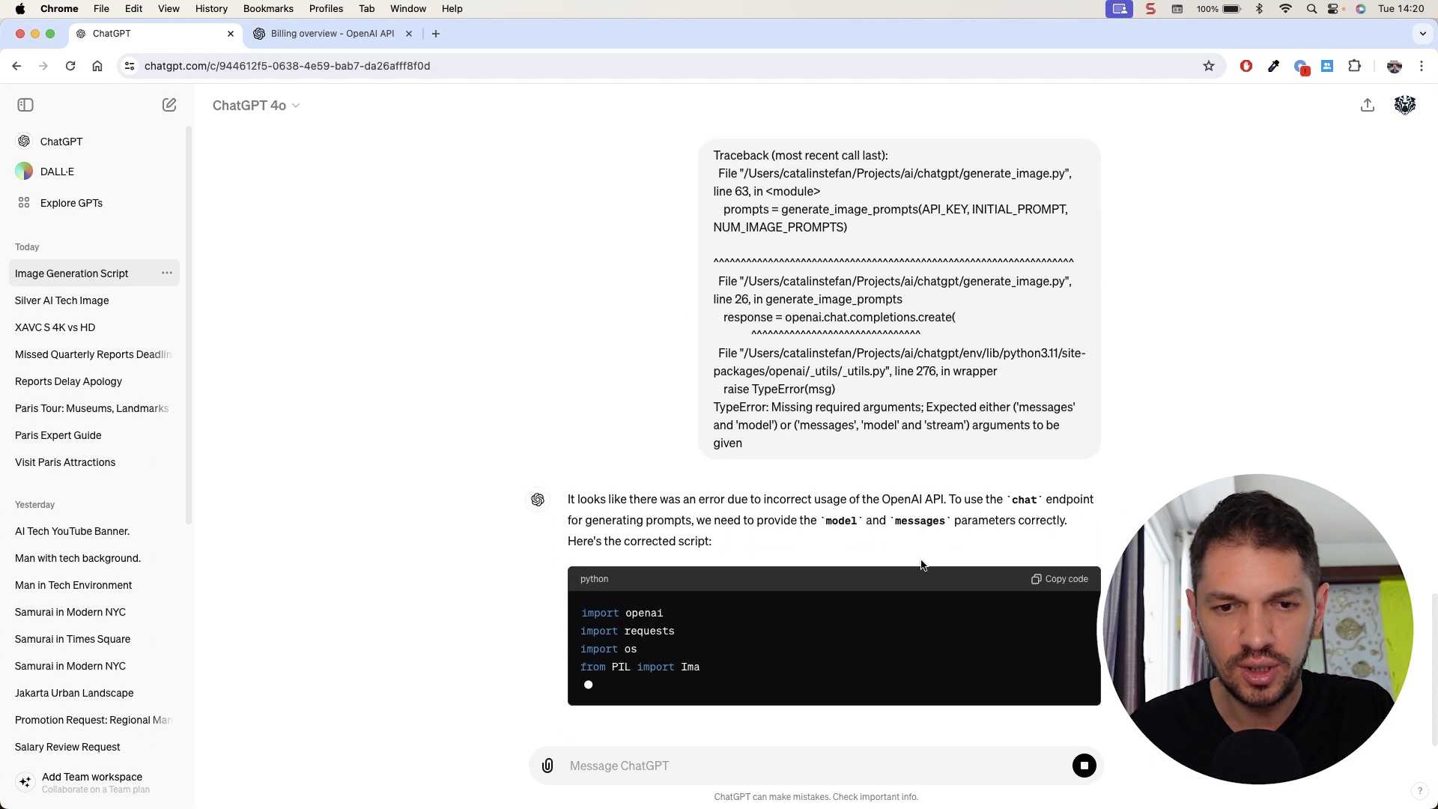
scroll(down, 3)
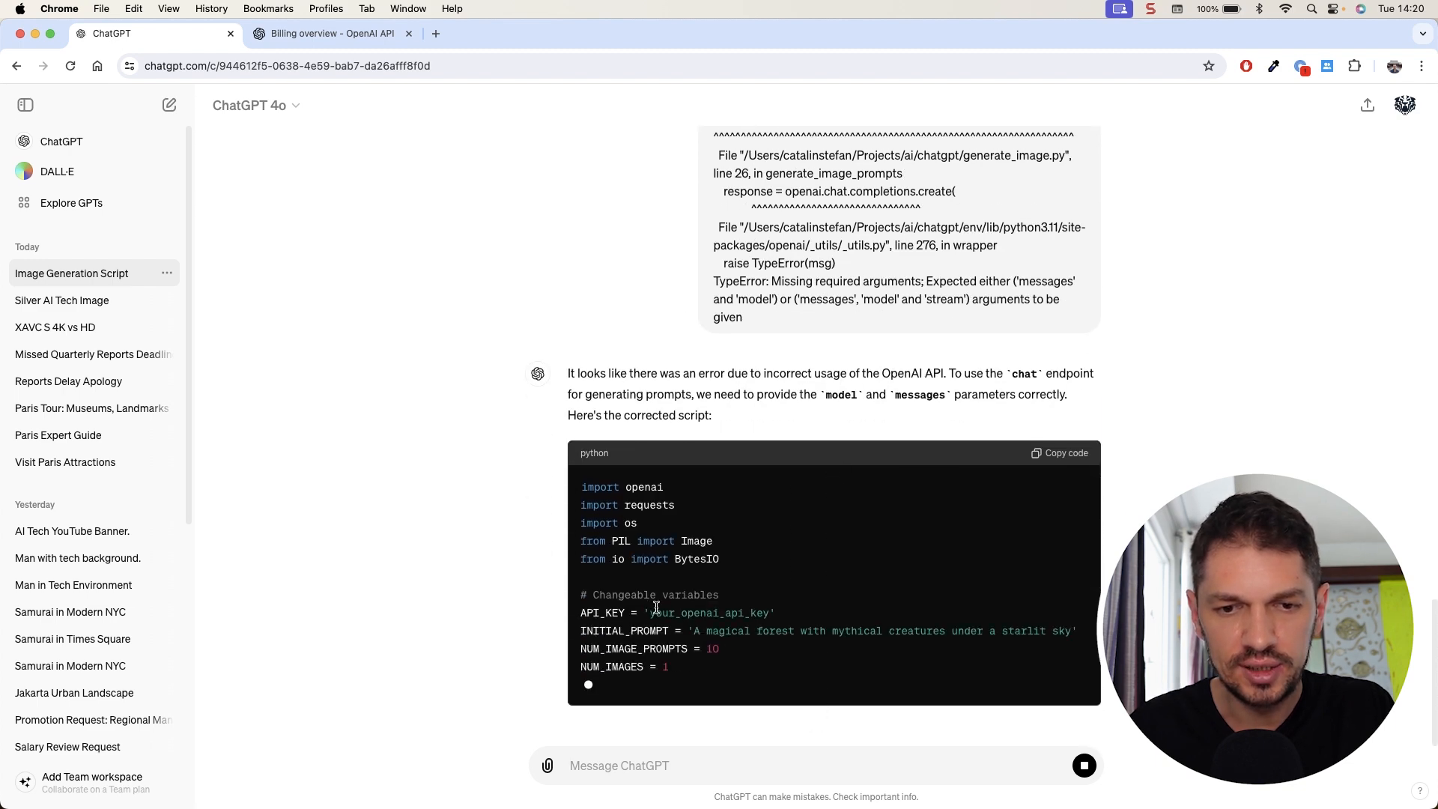
scroll(down, 3)
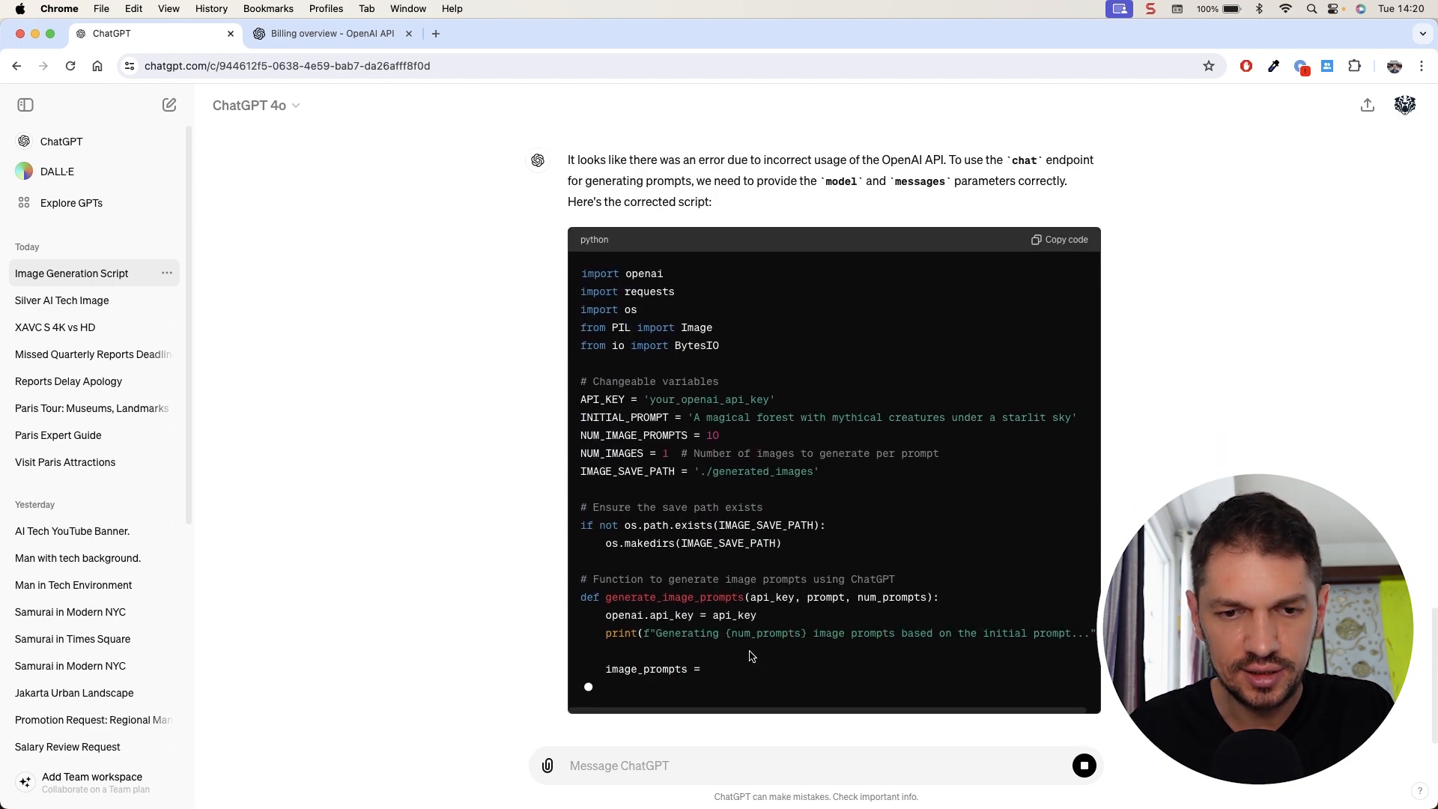
scroll(down, 3)
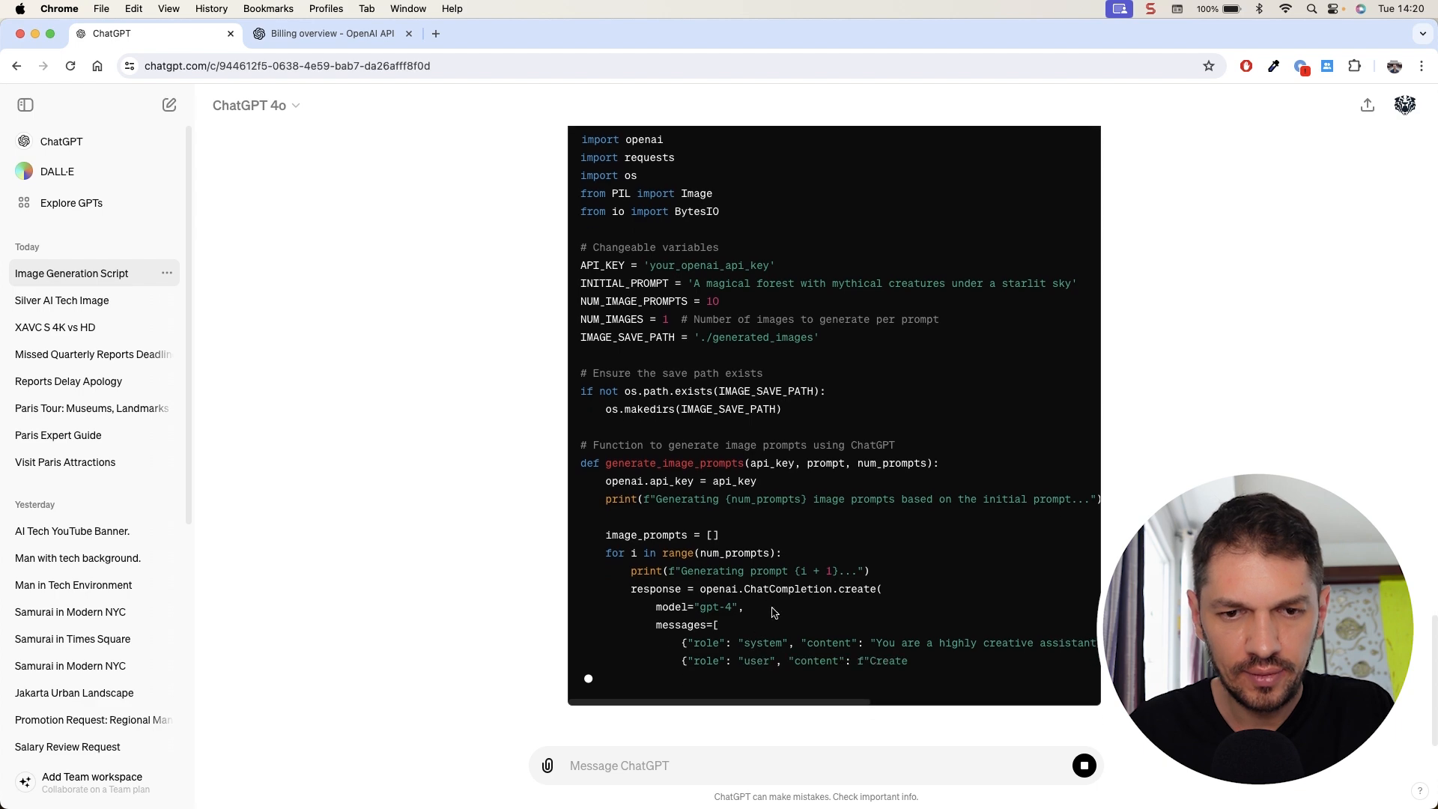
scroll(down, 3)
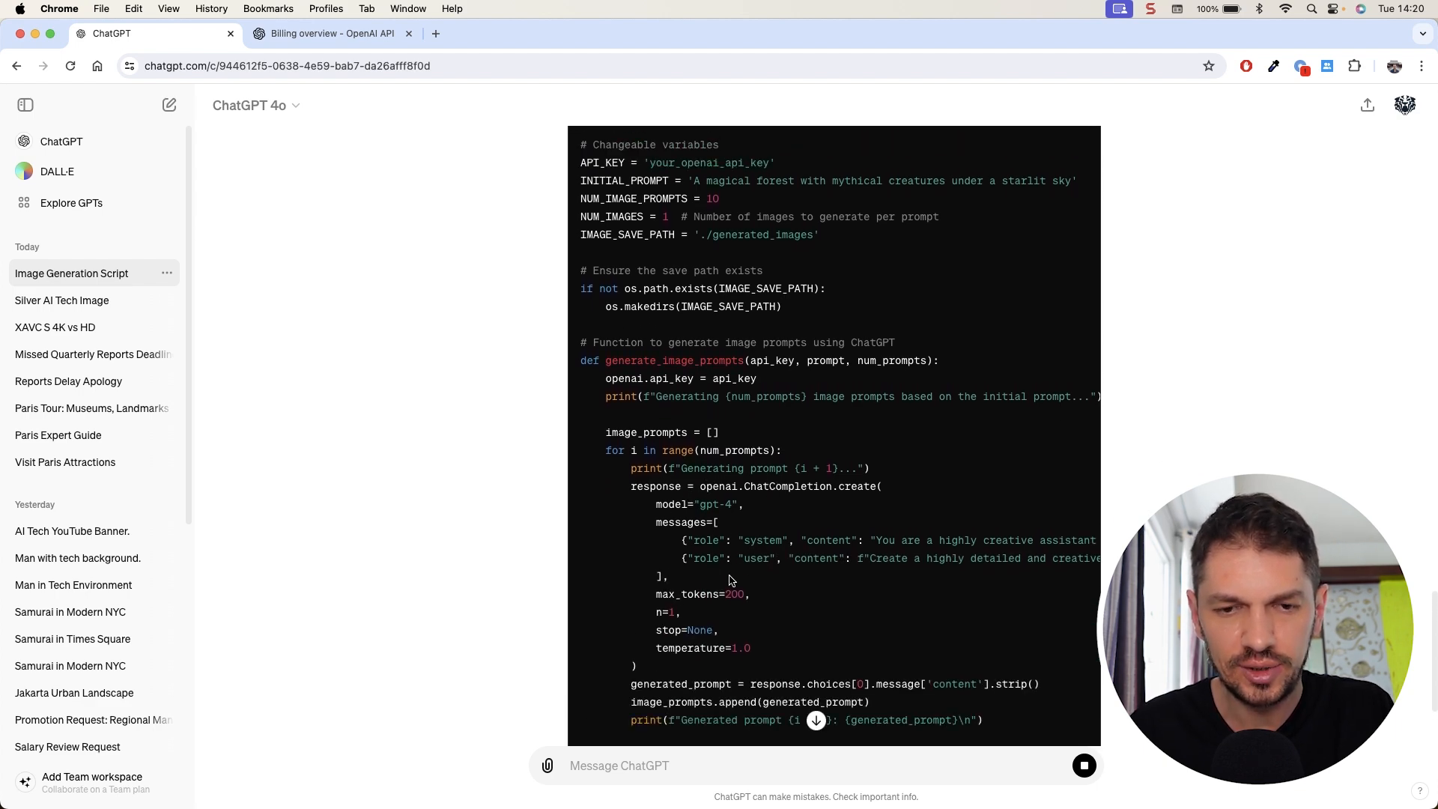
scroll(down, 3)
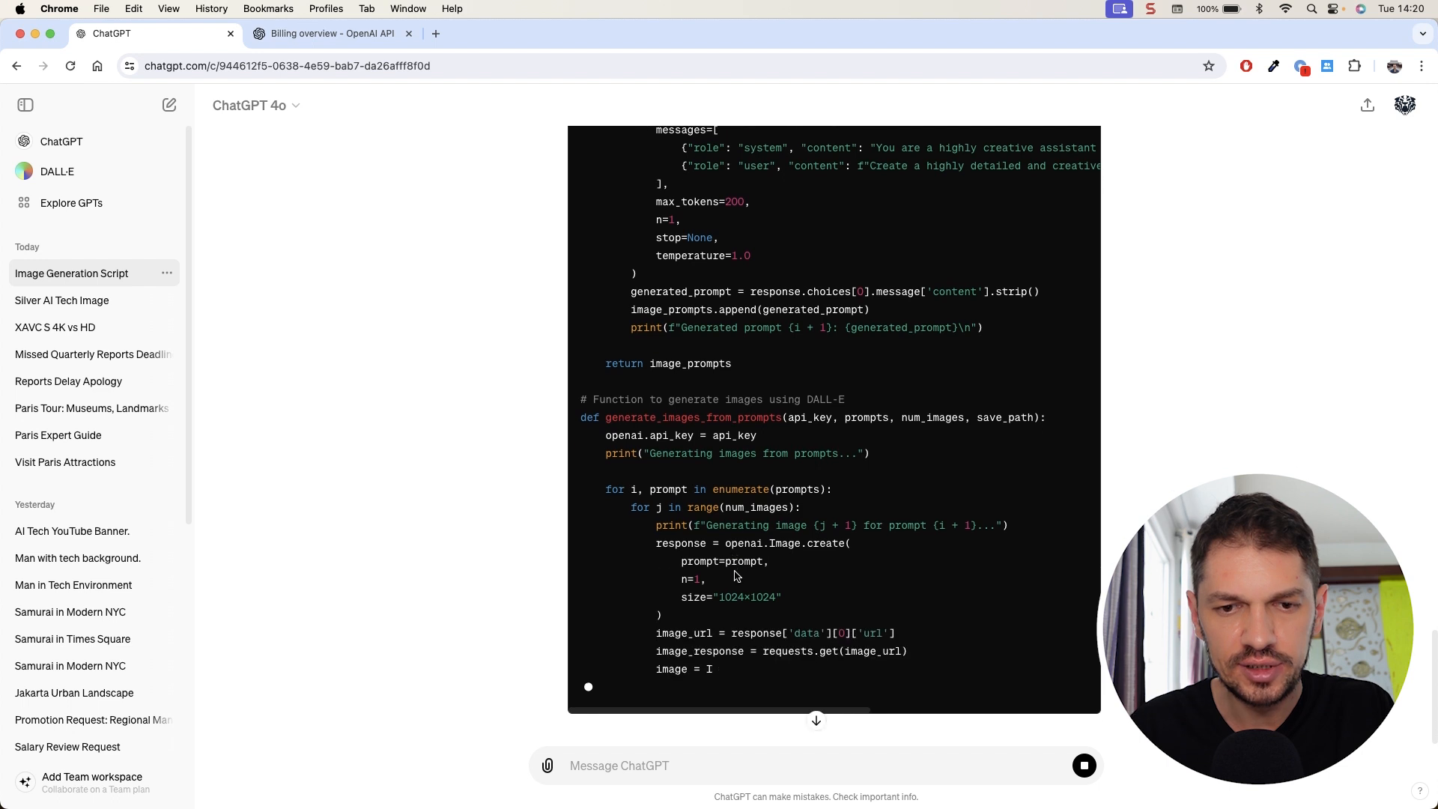
scroll(down, 3)
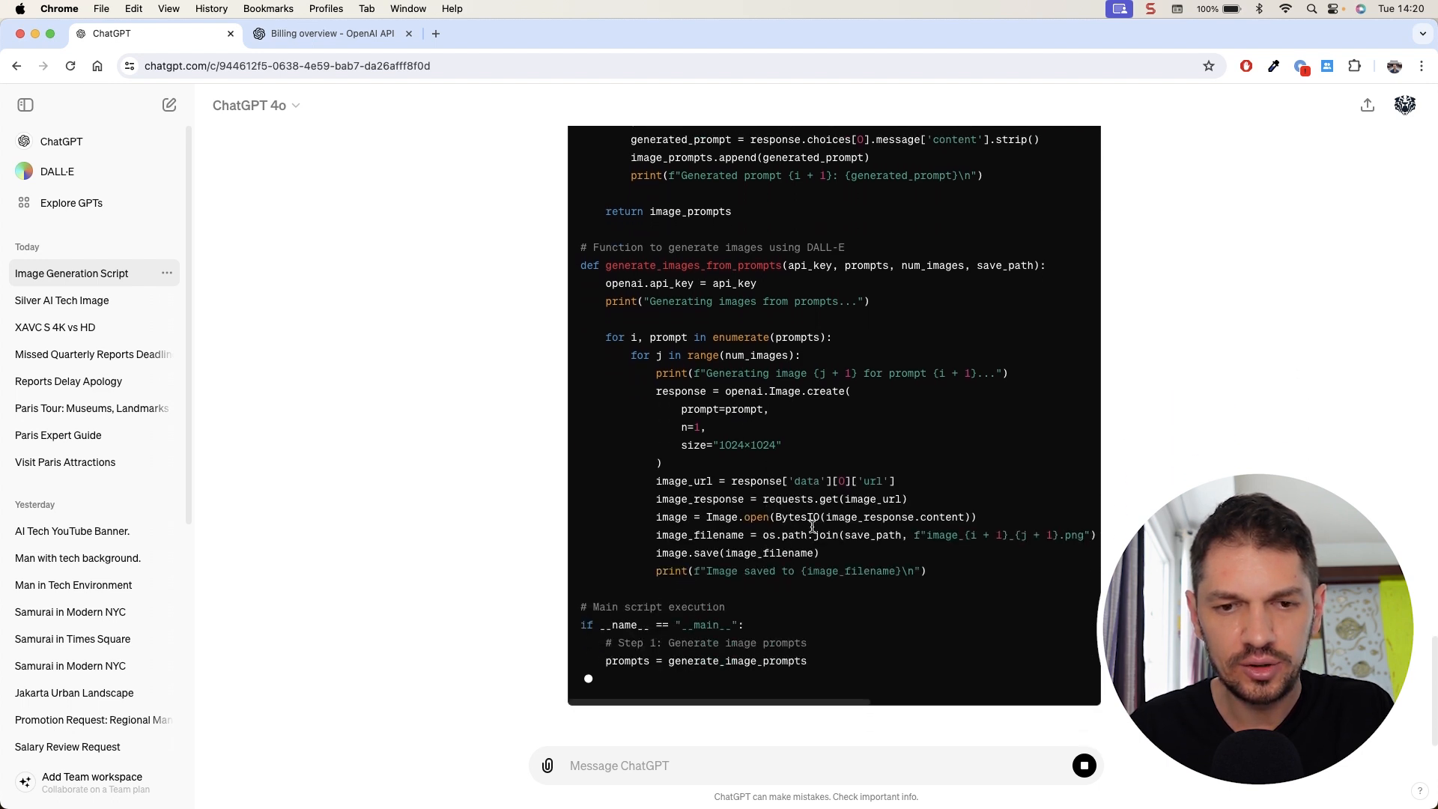
scroll(down, 3)
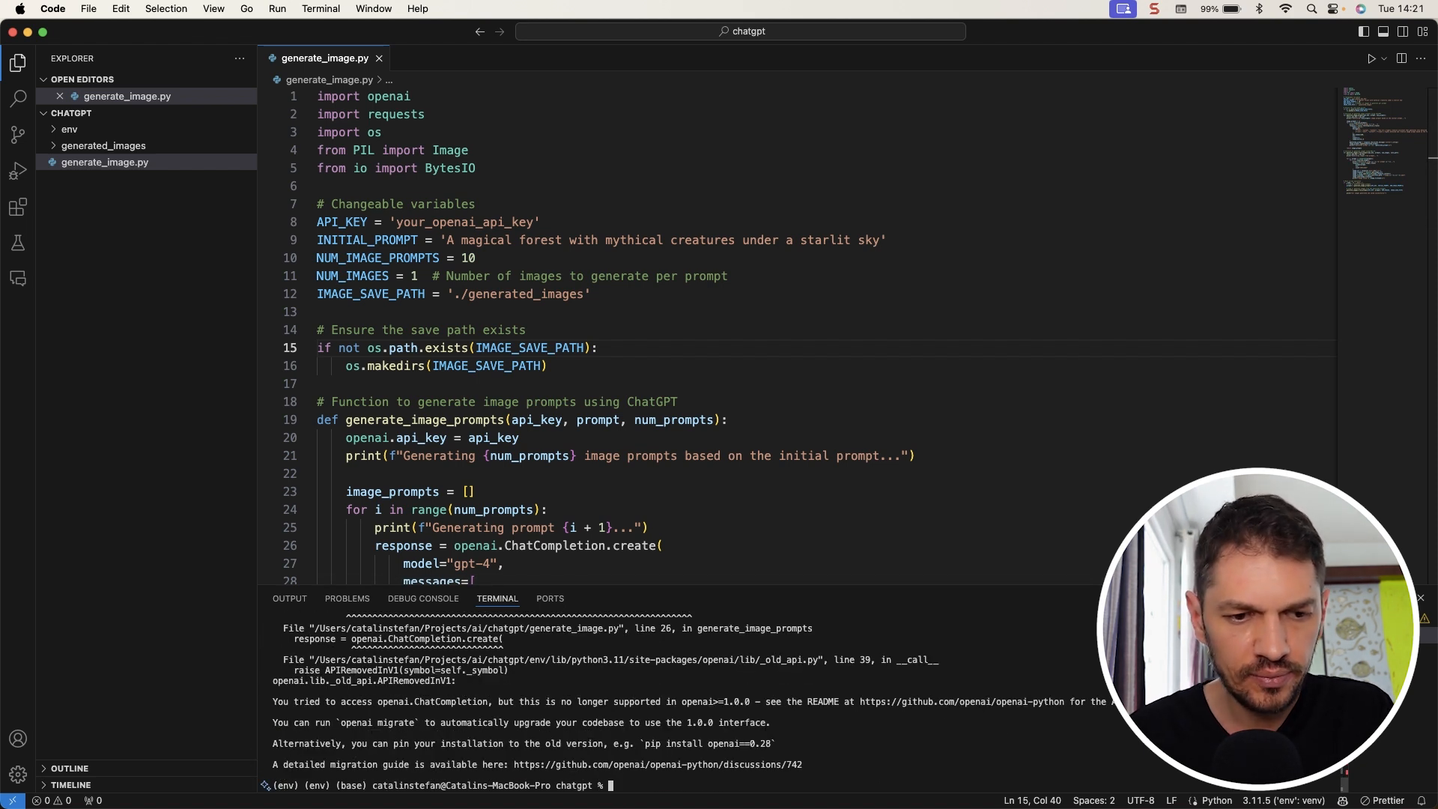
mouse_move(960, 578)
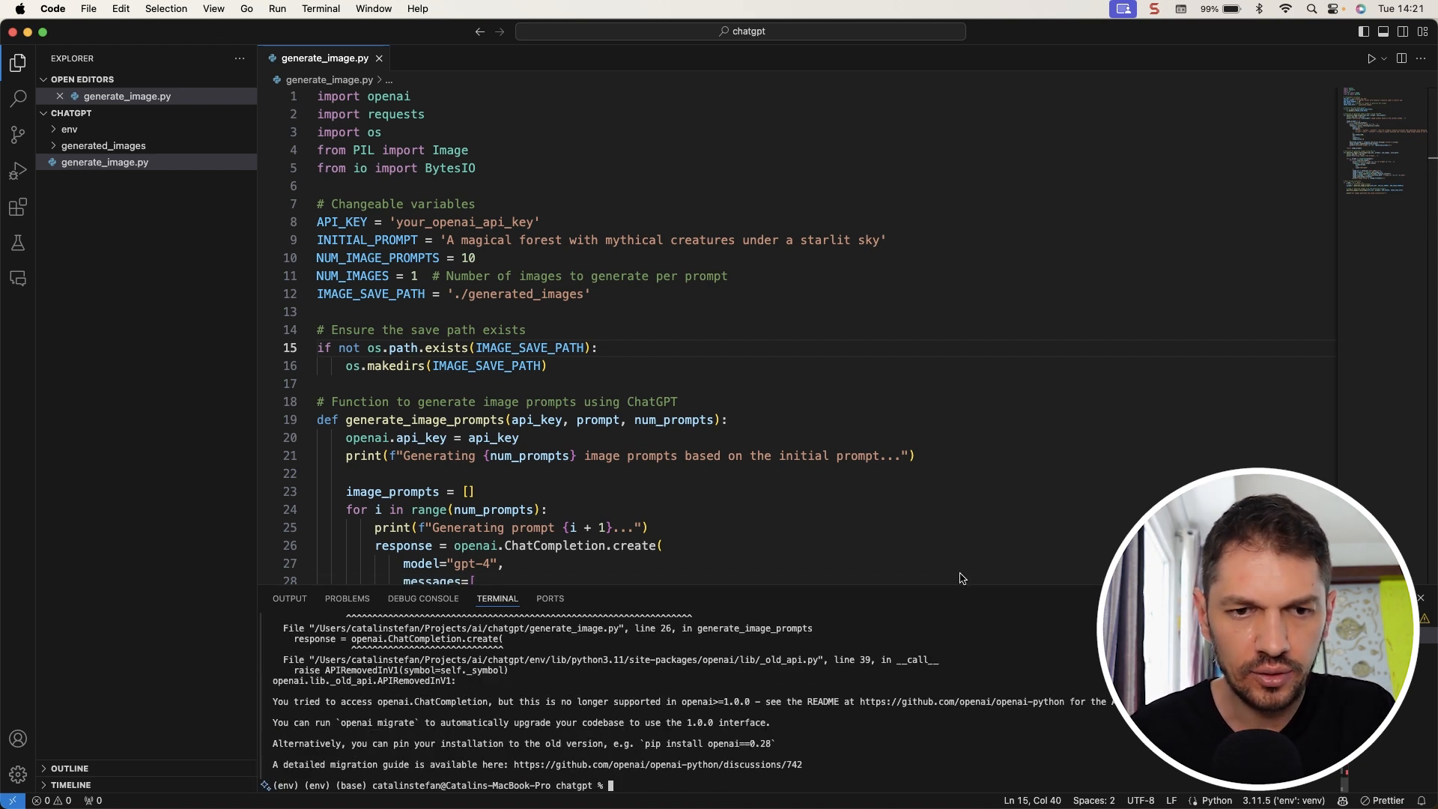
Step: Change ChatCompletion on line 26 of the pasted script to chat.completions
scroll(down, 3)
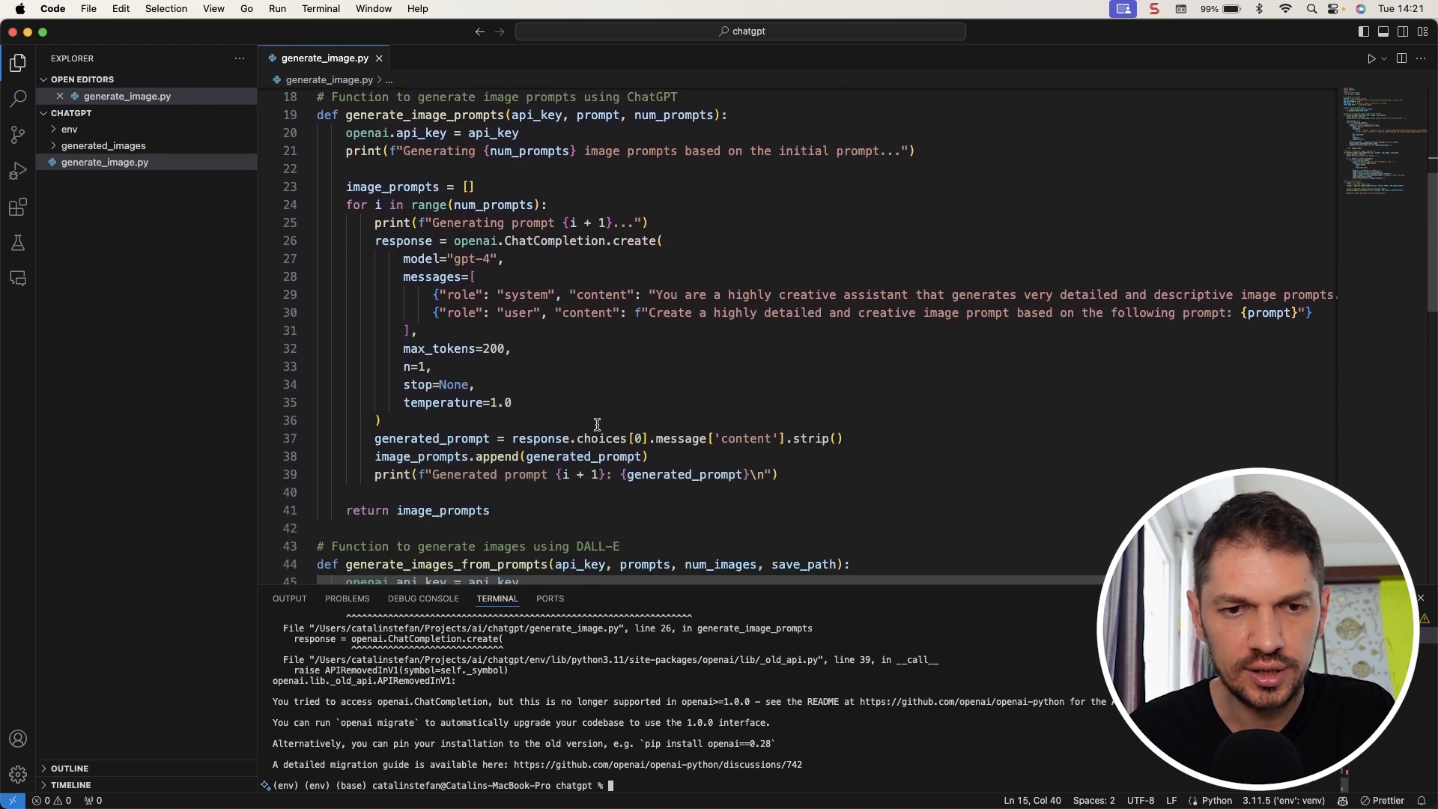
double_click(554, 241)
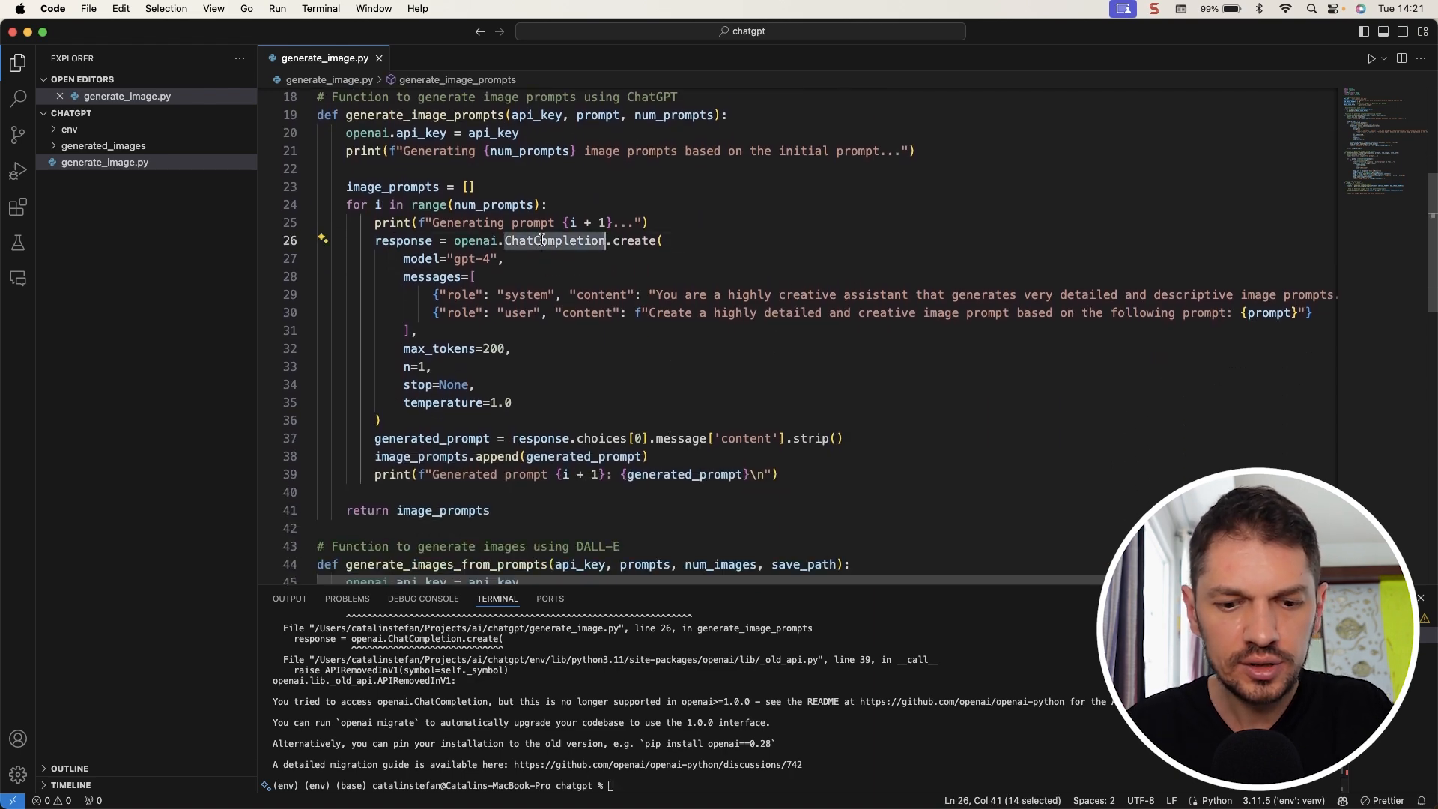
text(chat.completions)
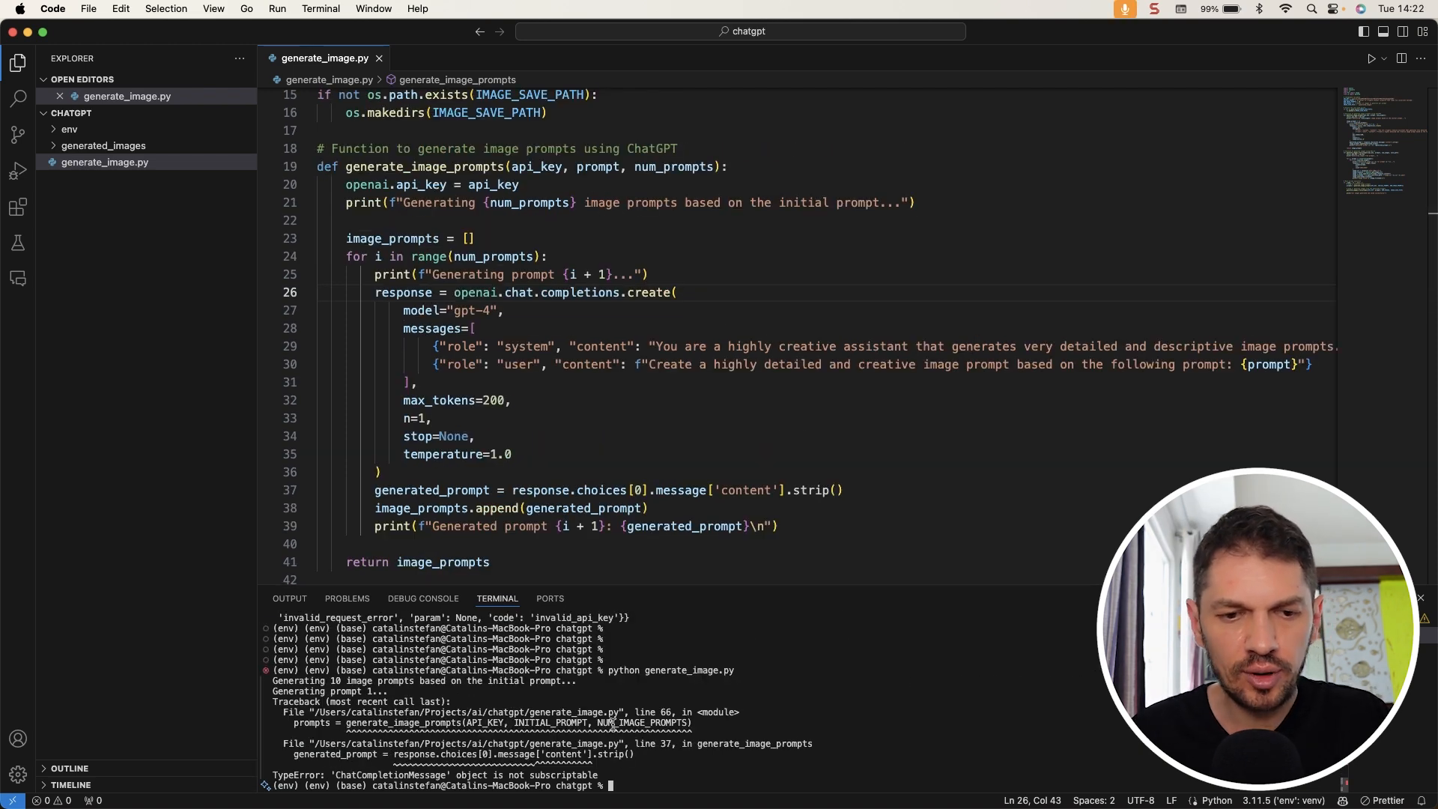
Step: Change message['content'] on line 37 to message.content
drag(486, 755, 642, 755)
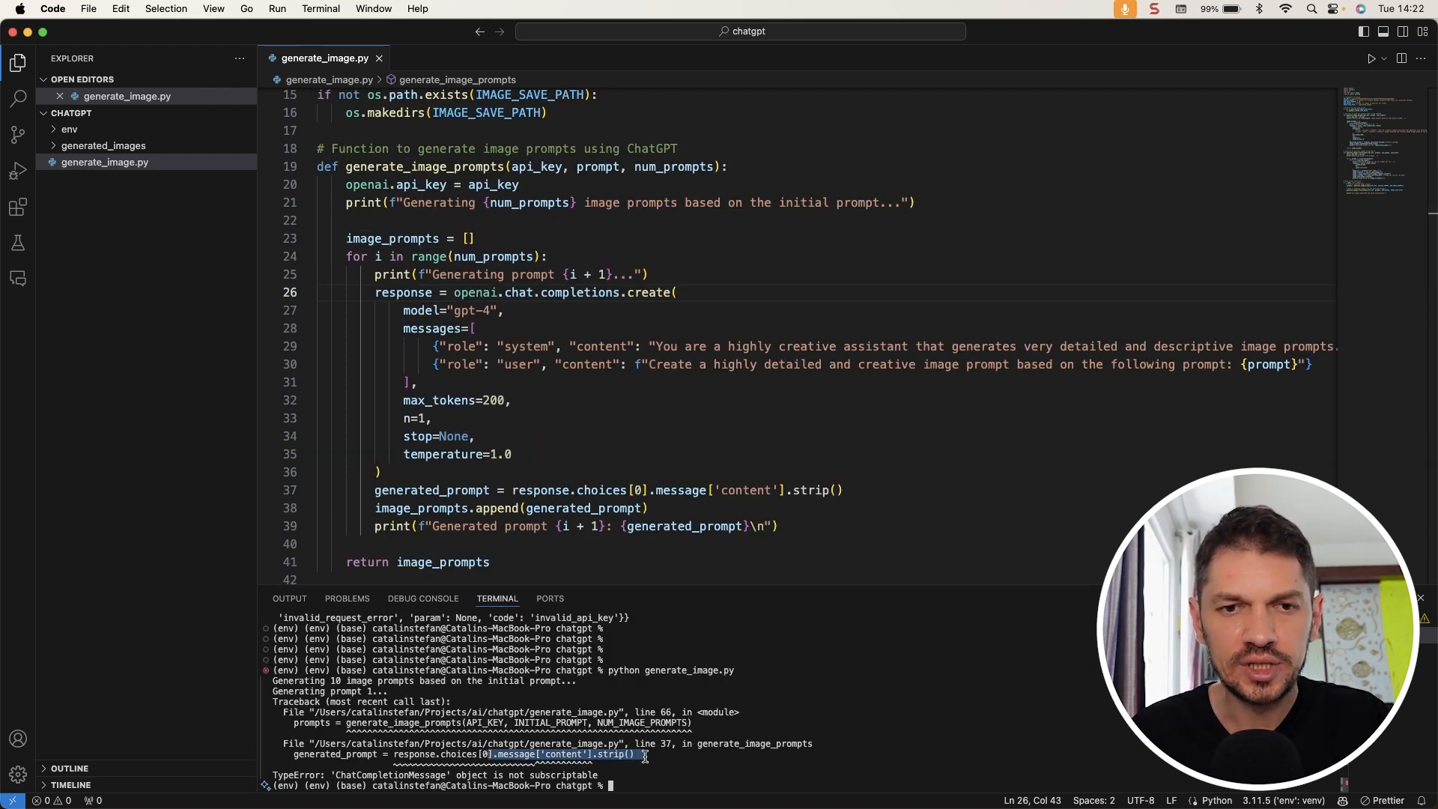
scroll(down, 3)
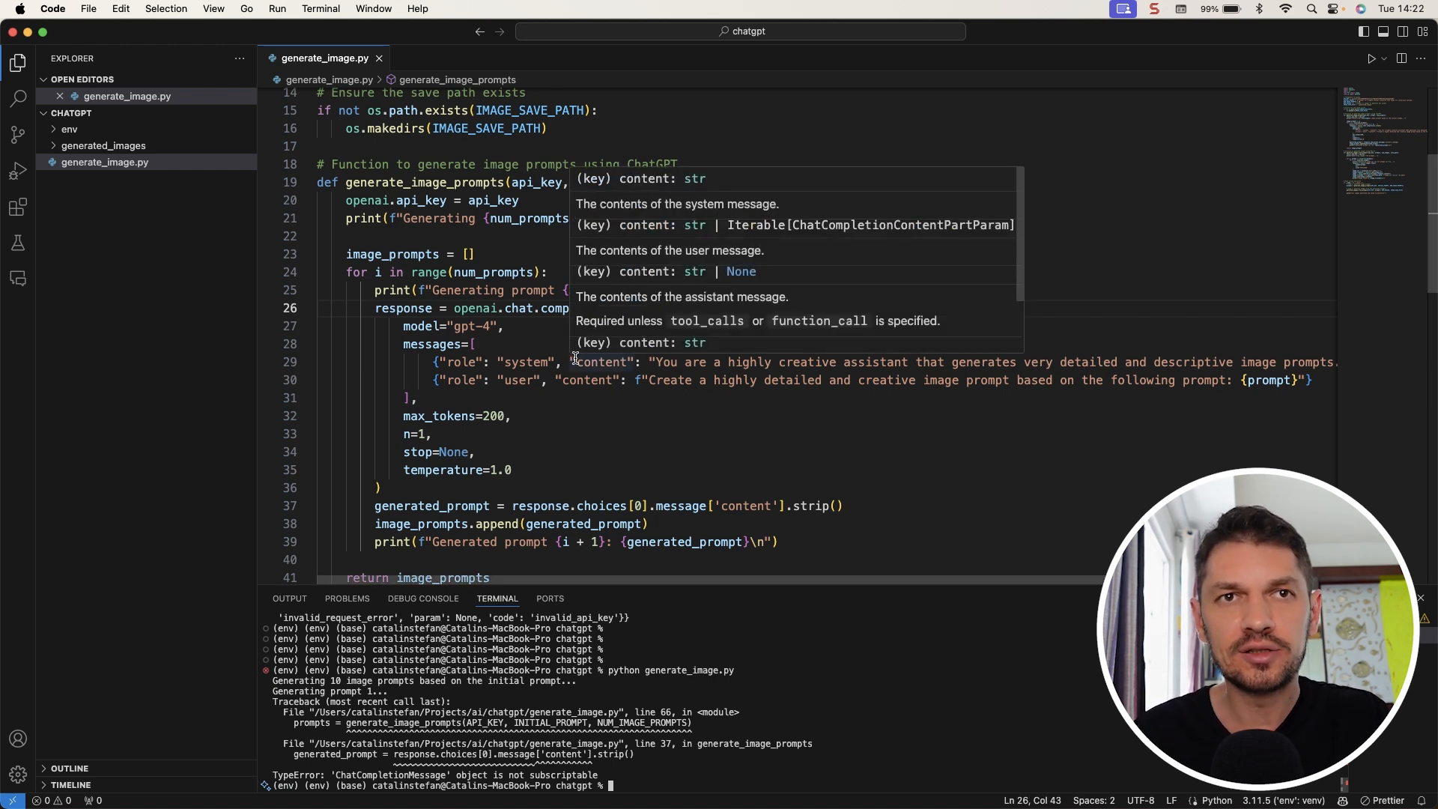
scroll(down, 3)
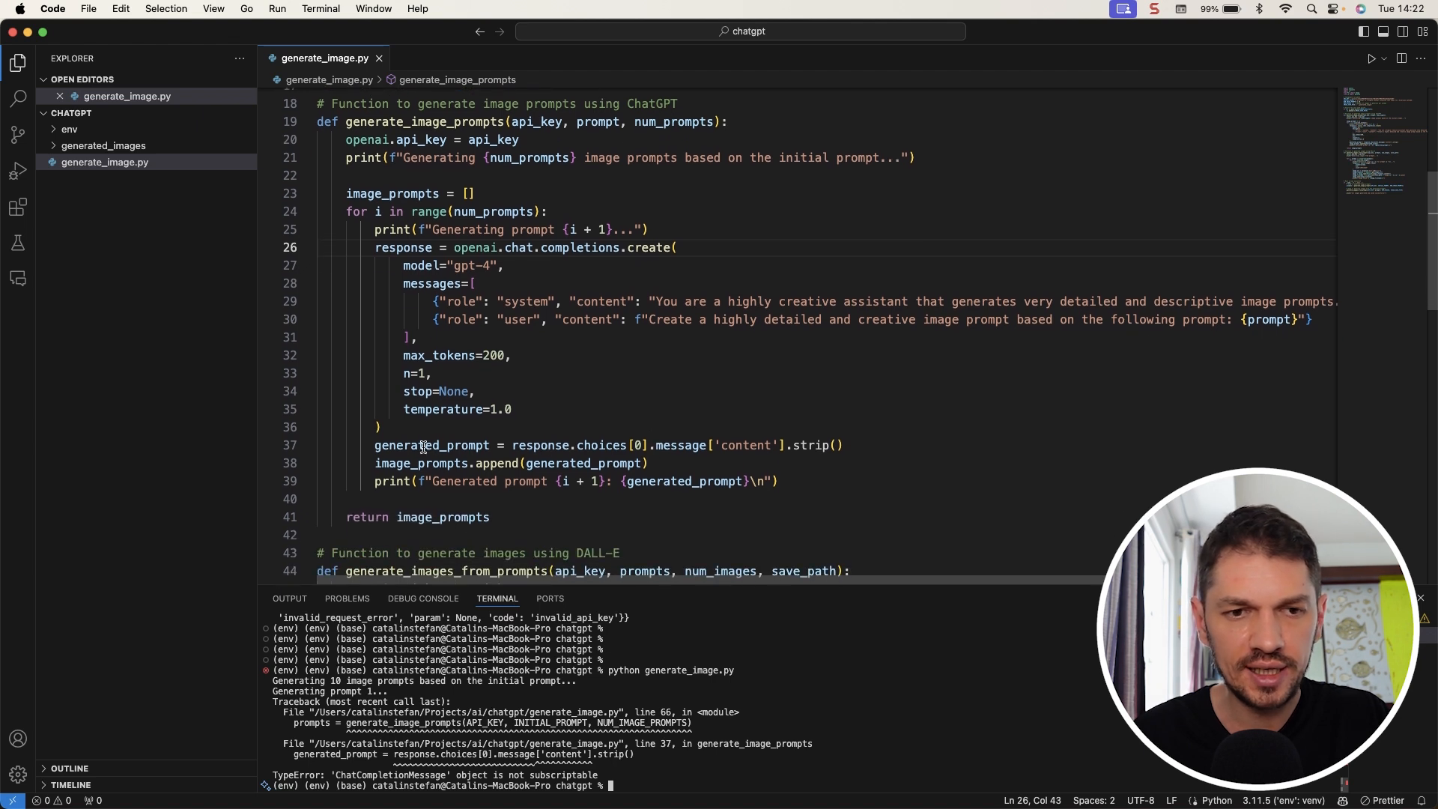
mouse_move(676, 445)
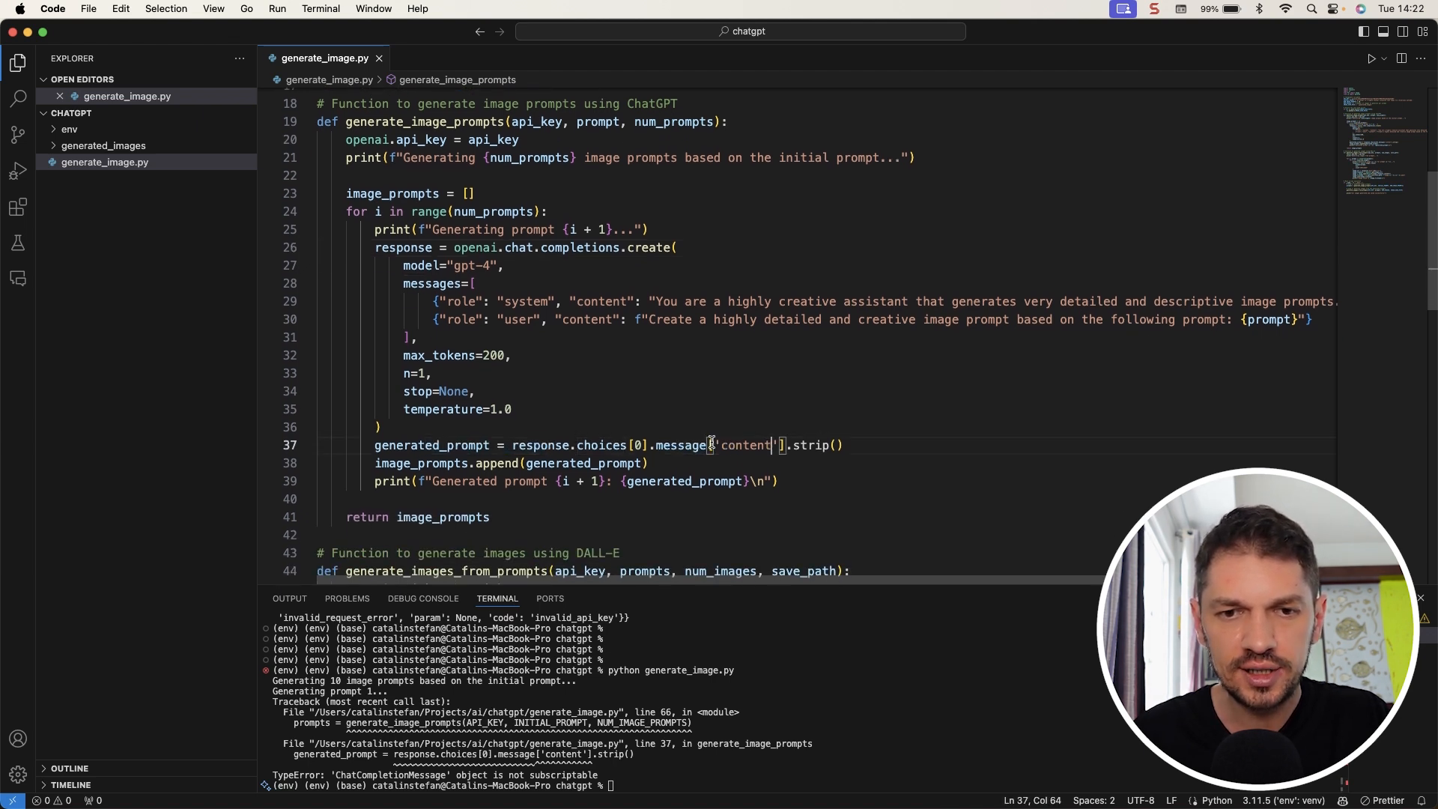
double_click(744, 445)
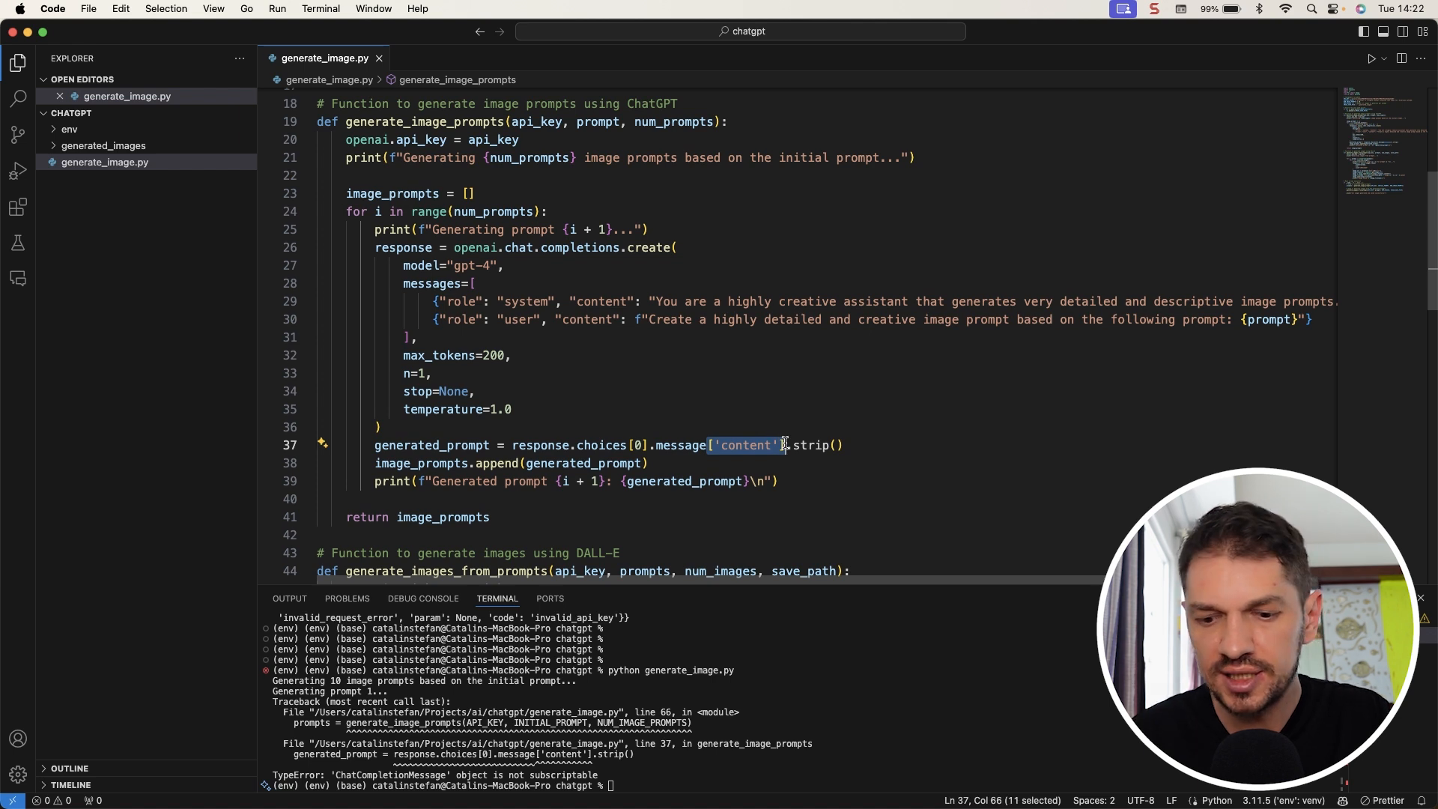
text(.cont)
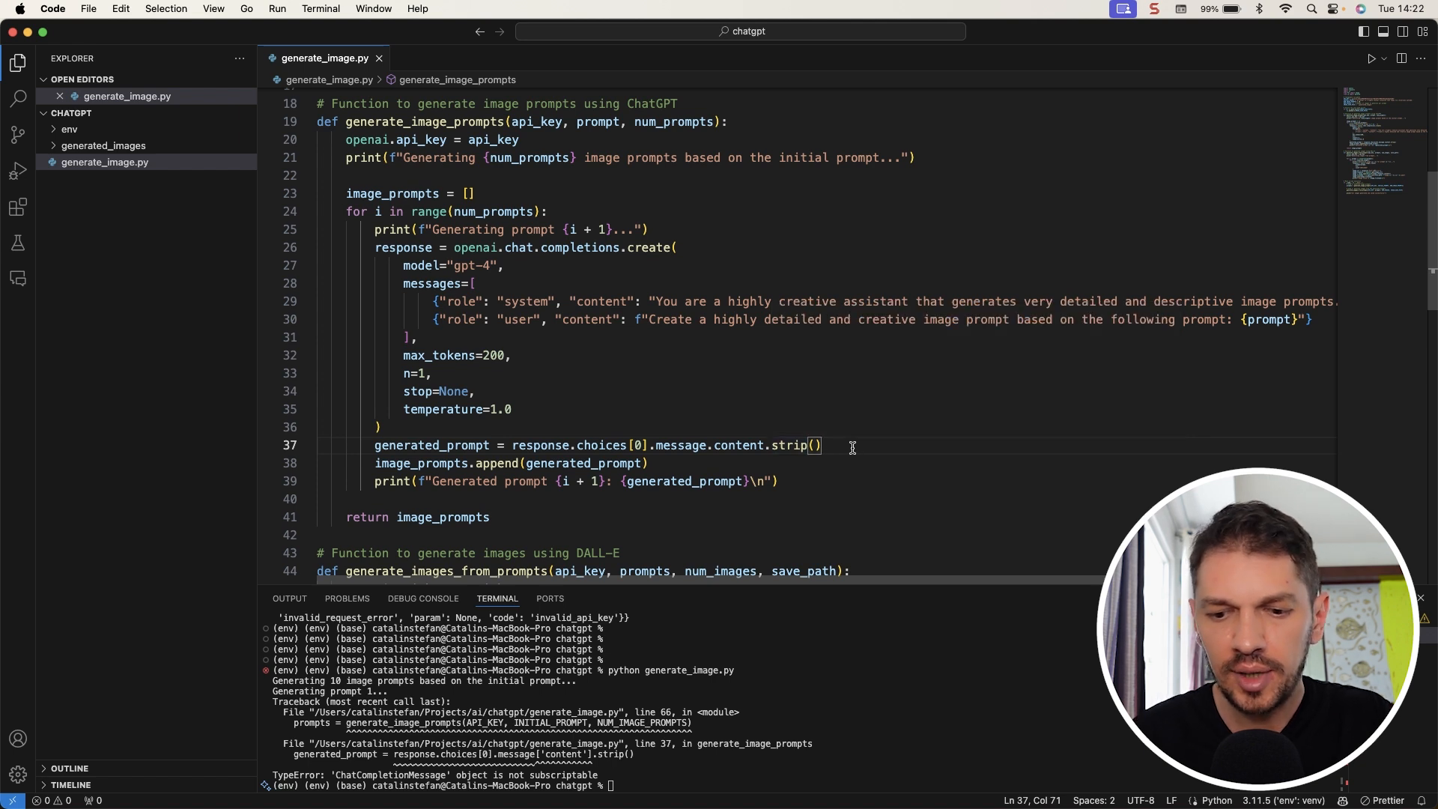
Step: Print generated_prompt under a 'Generated prompt:' label between dashed divider lines
text(print()
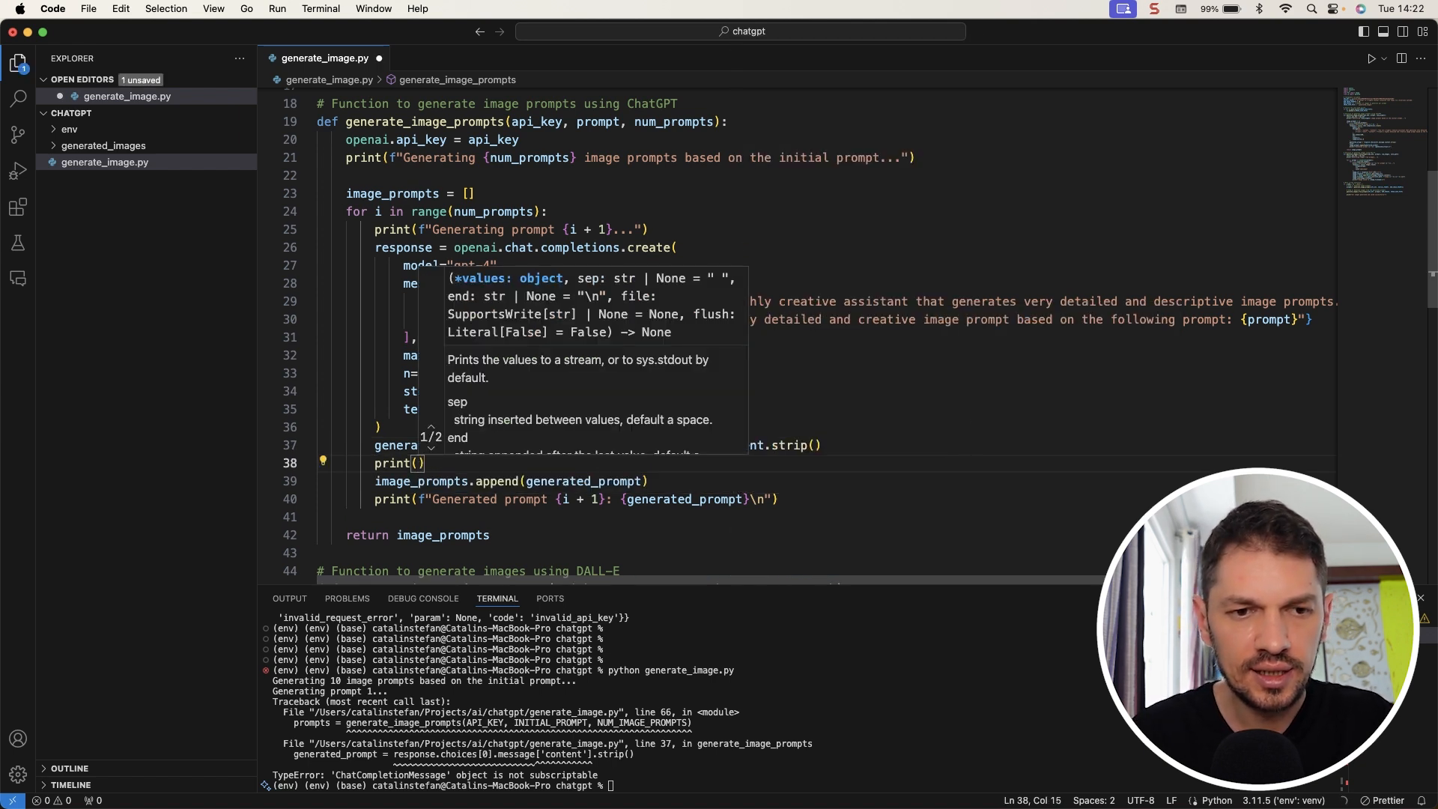
text(gene)
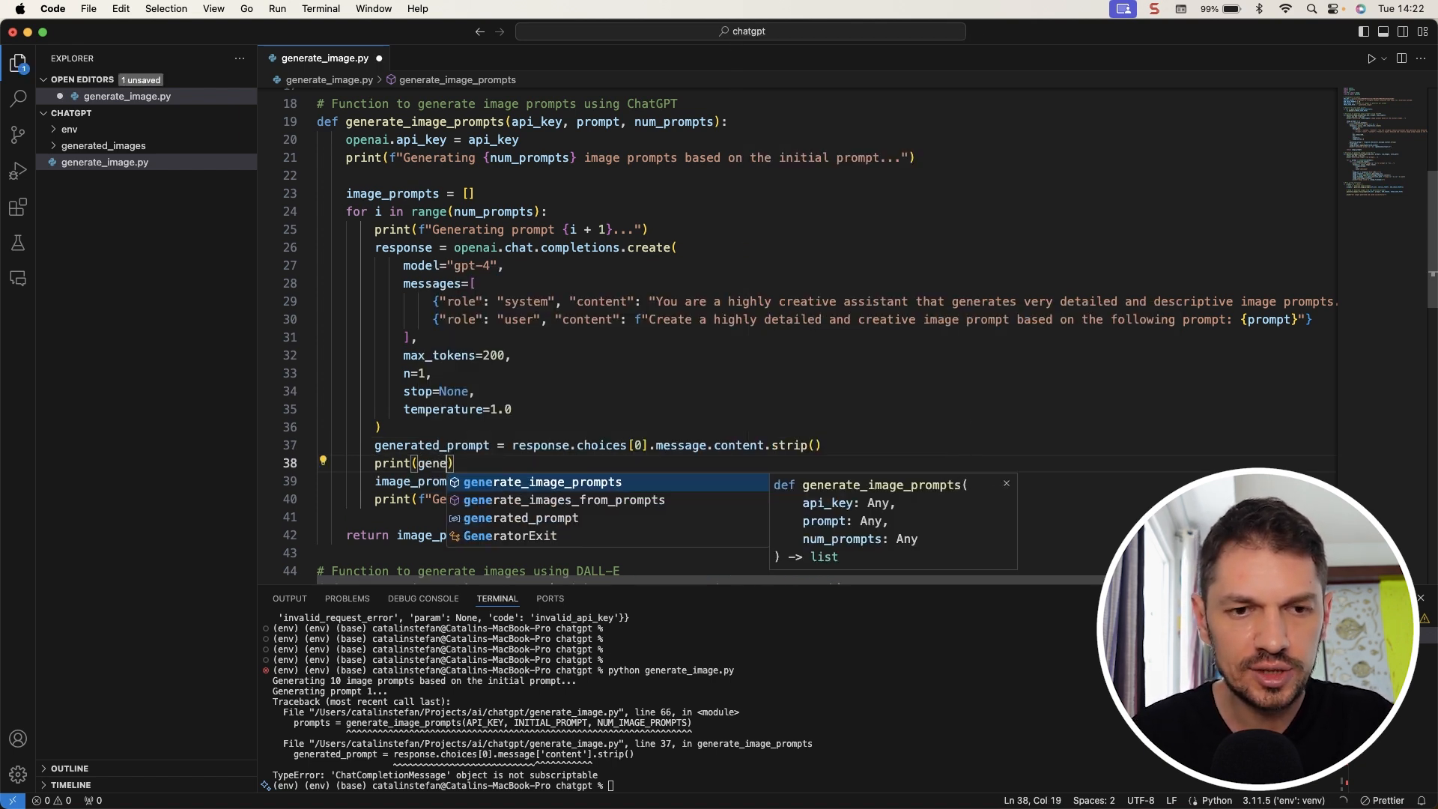
key(Down)
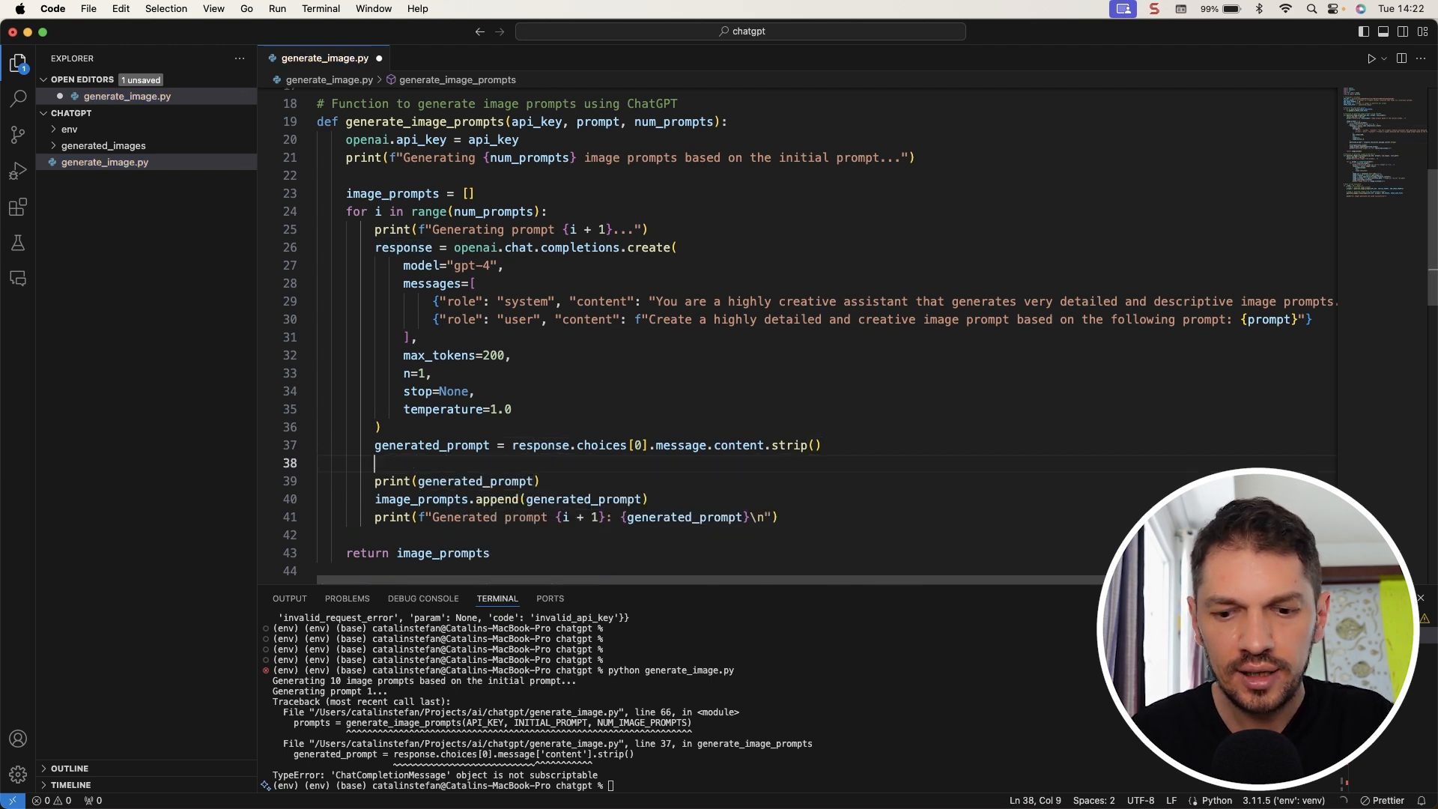
text(print("Generated prompt:"))
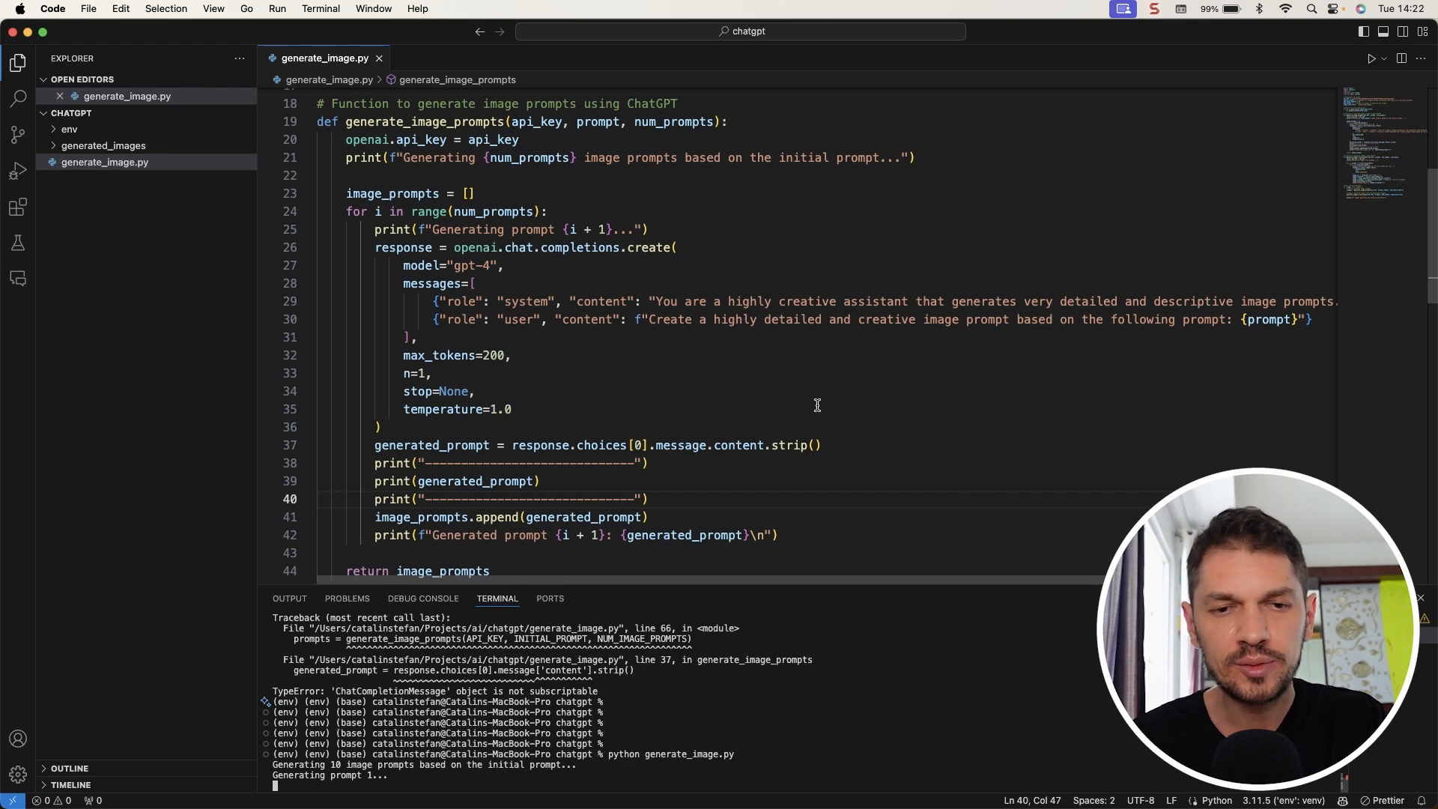
Step: Change openai.Image.create to openai.images.generate and rerun python generate_image.py
scroll(down, 3)
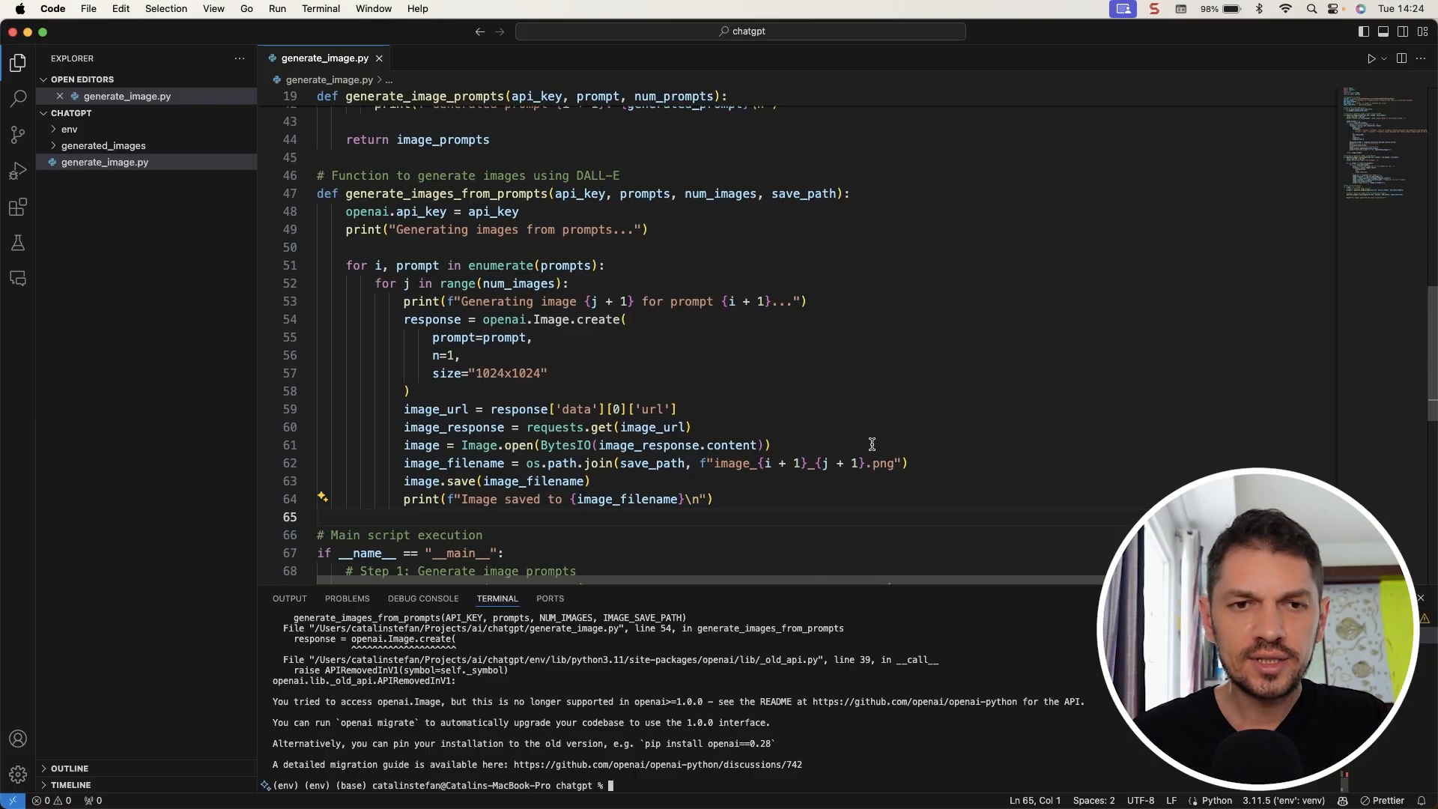
scroll(down, 3)
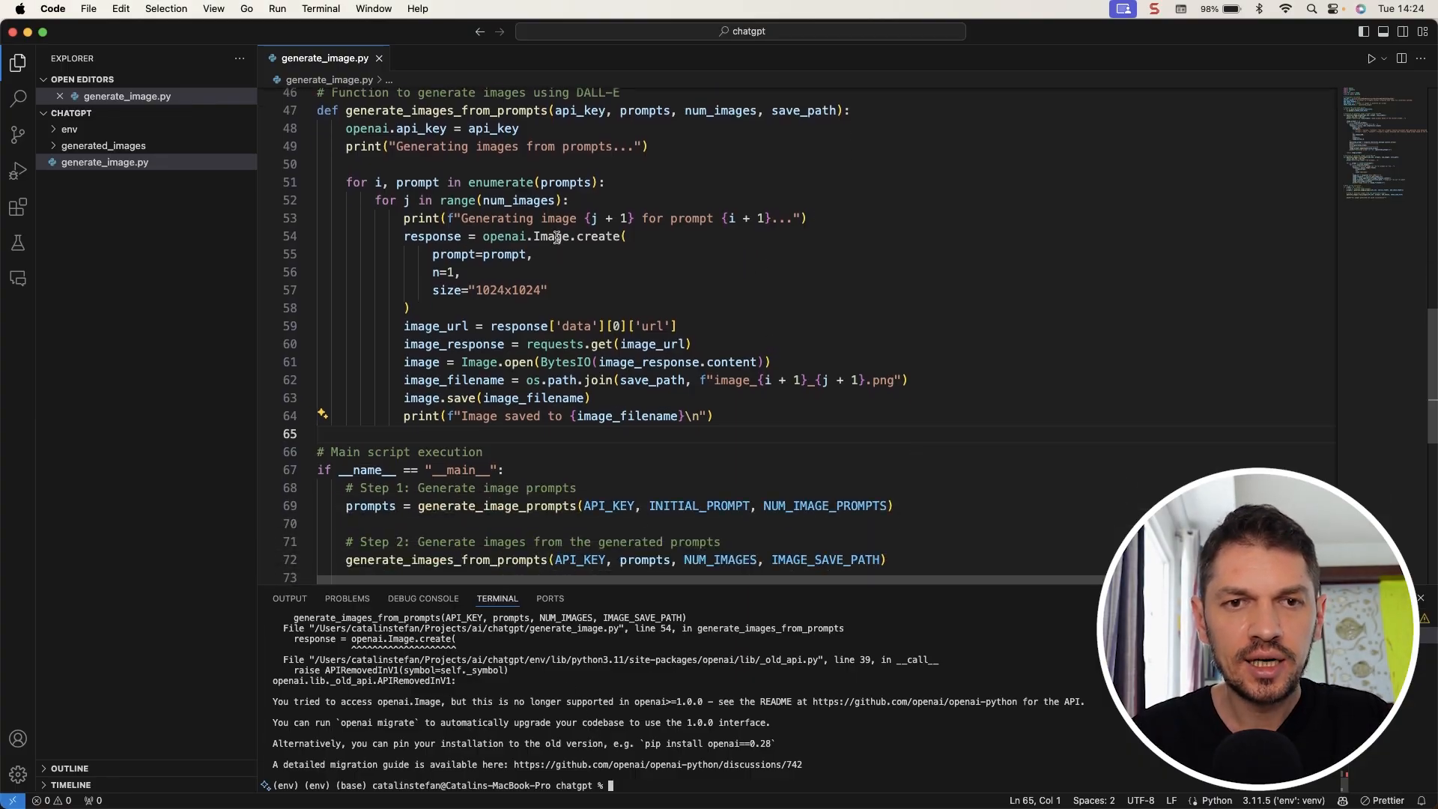
double_click(550, 236)
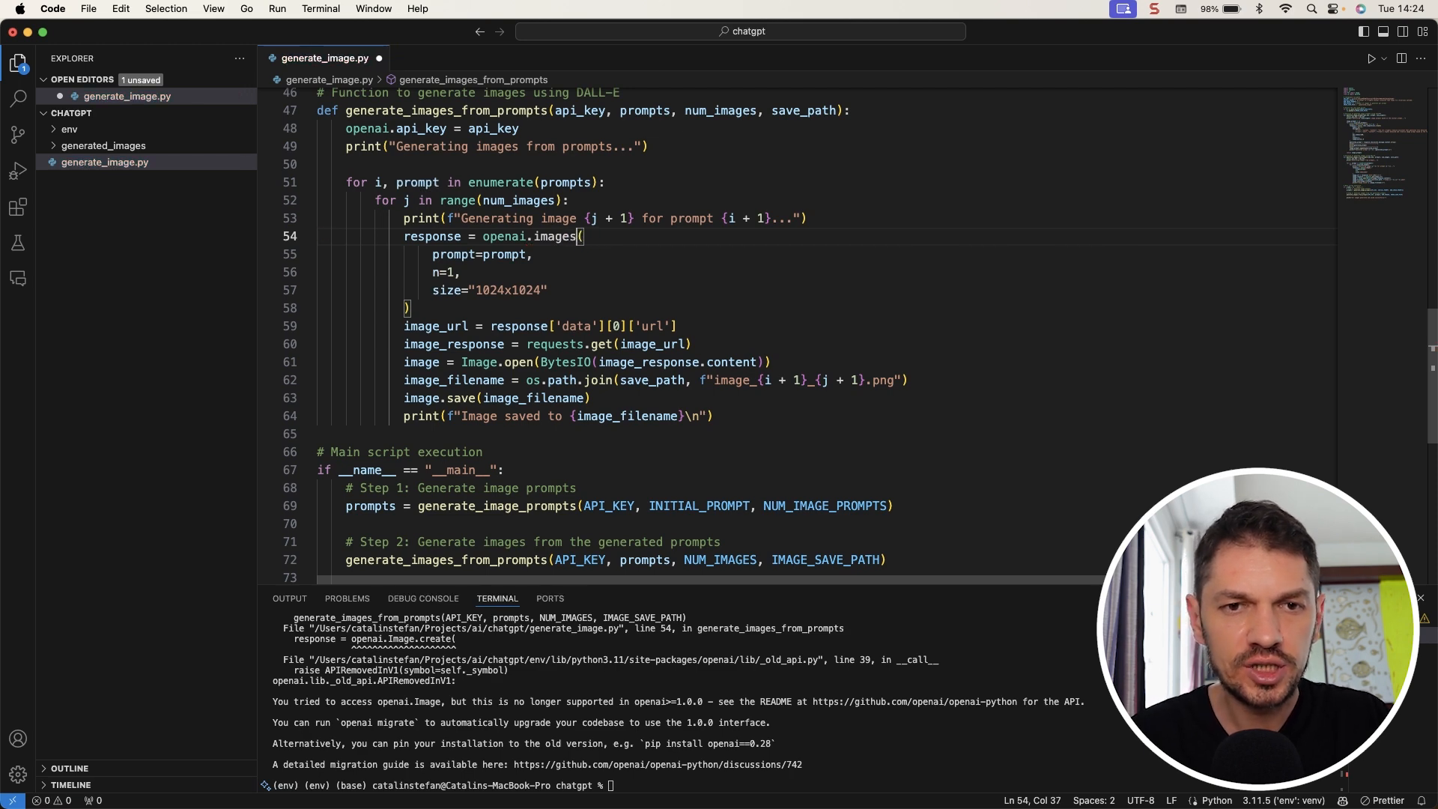
text(.generate)
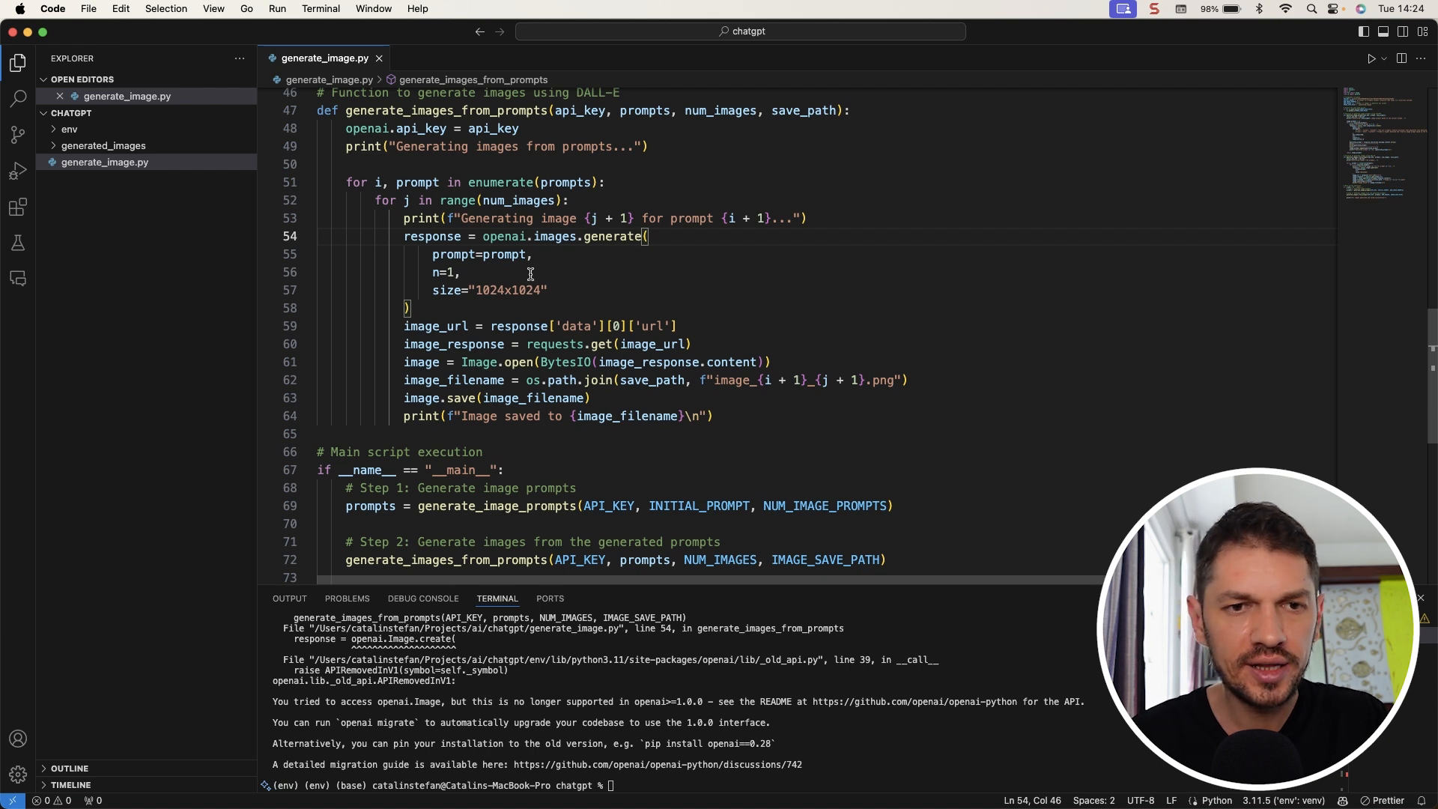
mouse_move(432, 236)
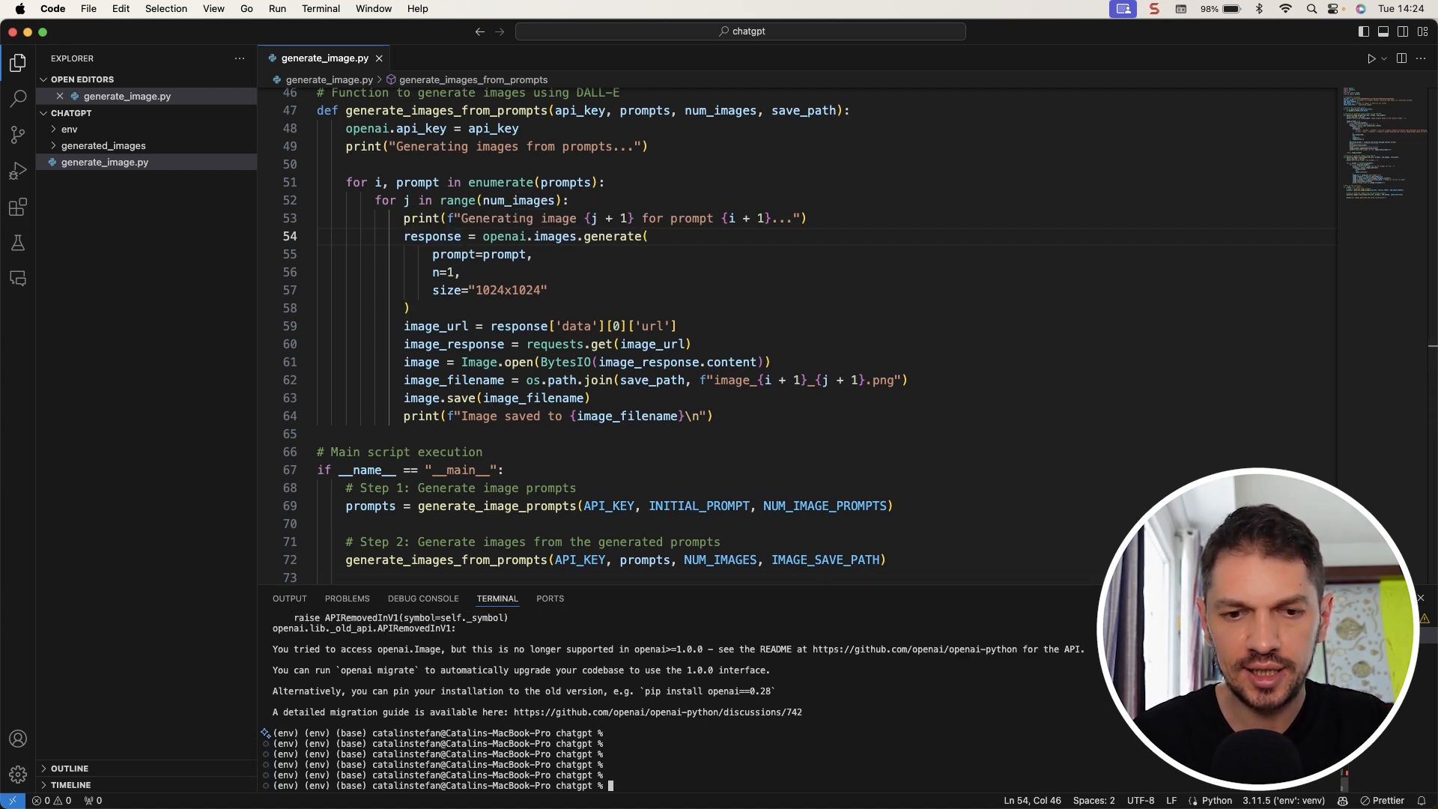
text(python generate_image.py)
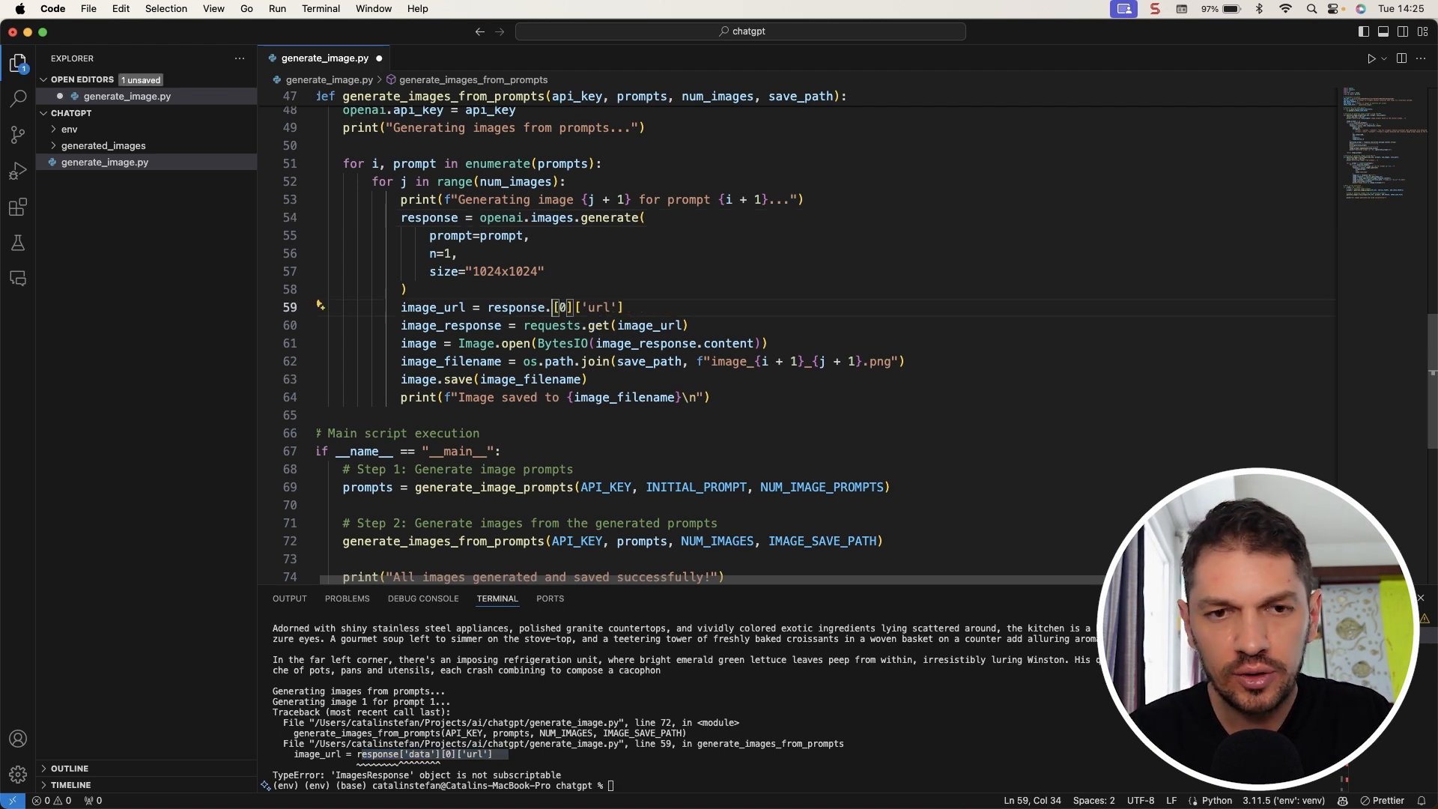
Step: Rewrite line 59 to read the image URL as response.data[0].url
text(data)
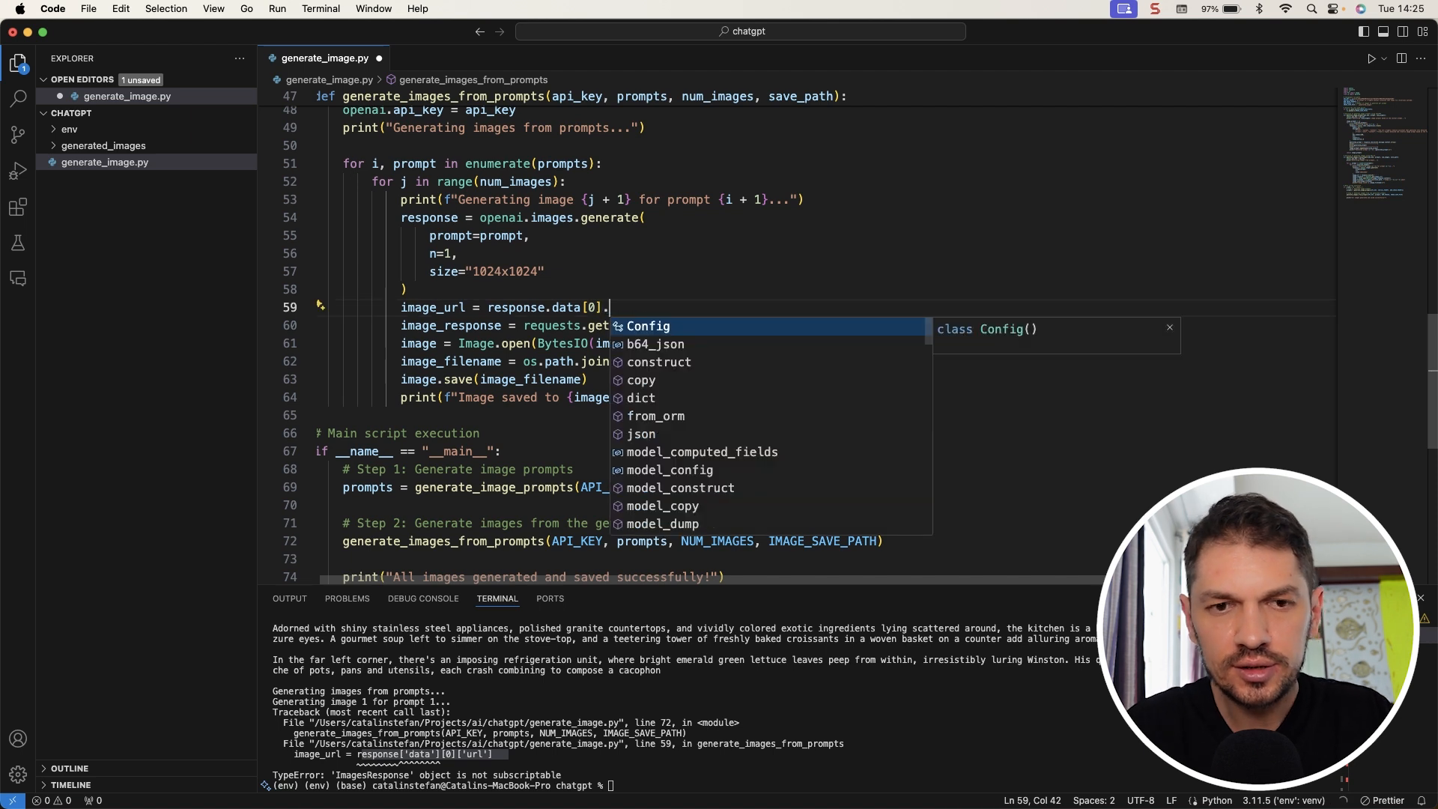
text(url)
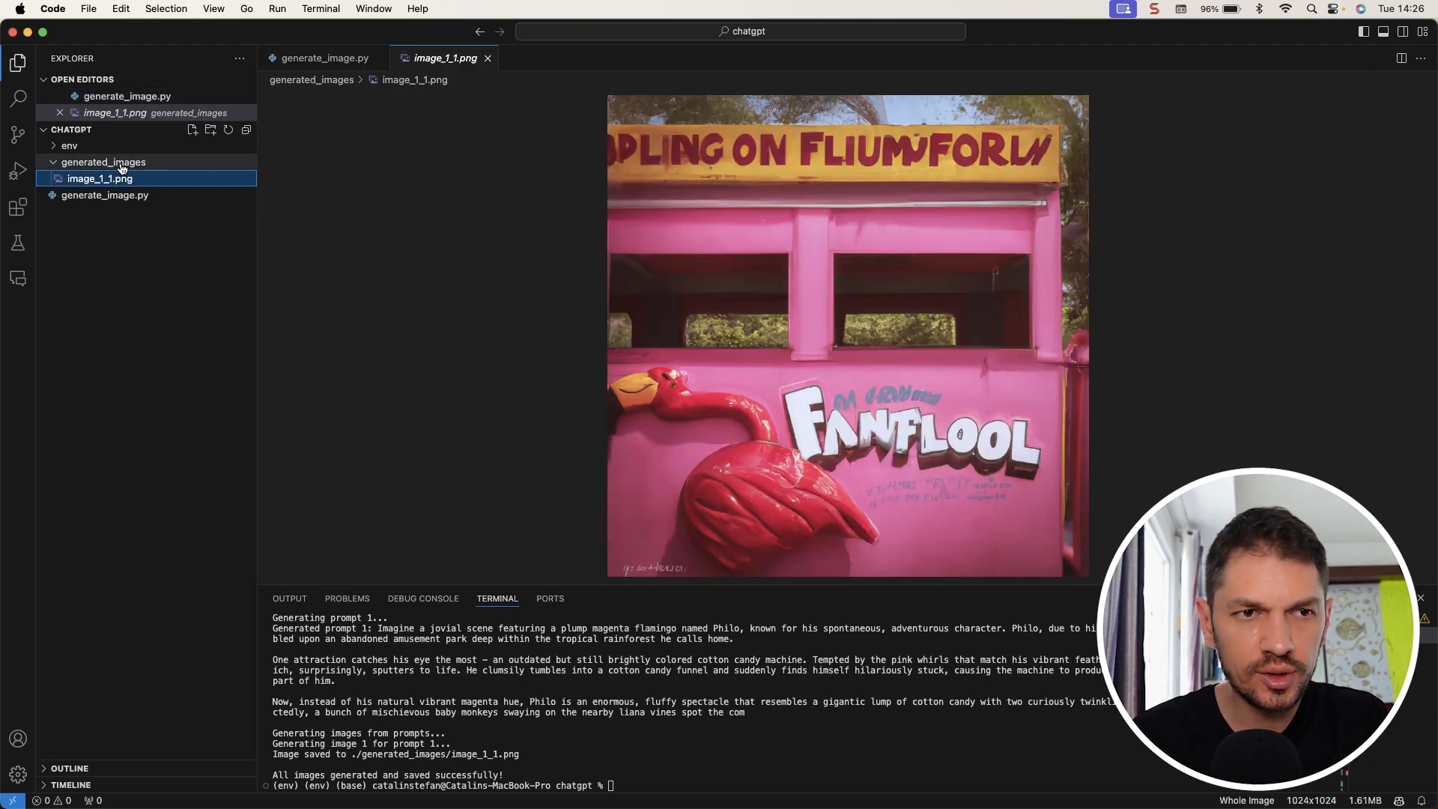
Step: Raise NUM_IMAGE_PROMPTS from 1 to 10 in generate_image.py
click(322, 58)
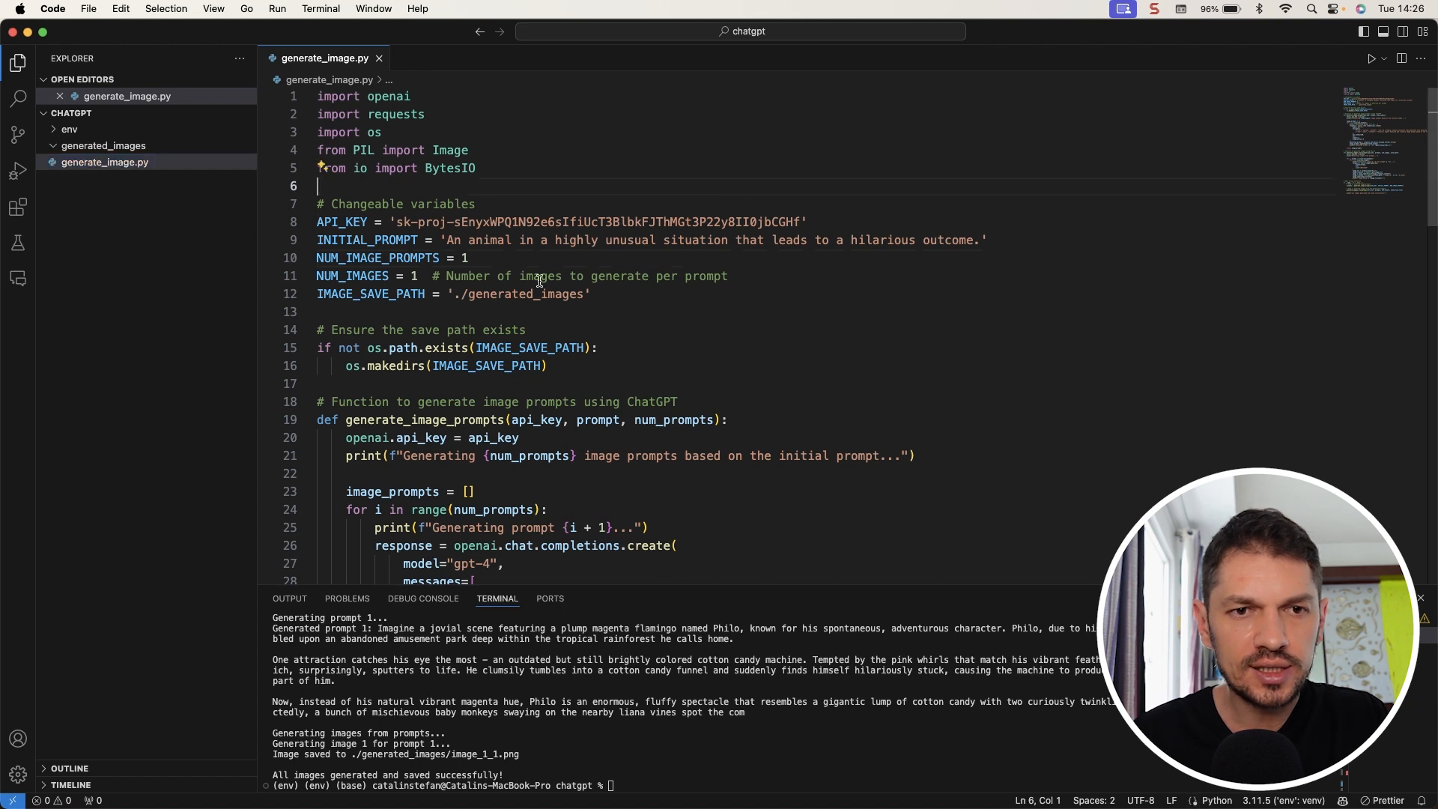
text(0)
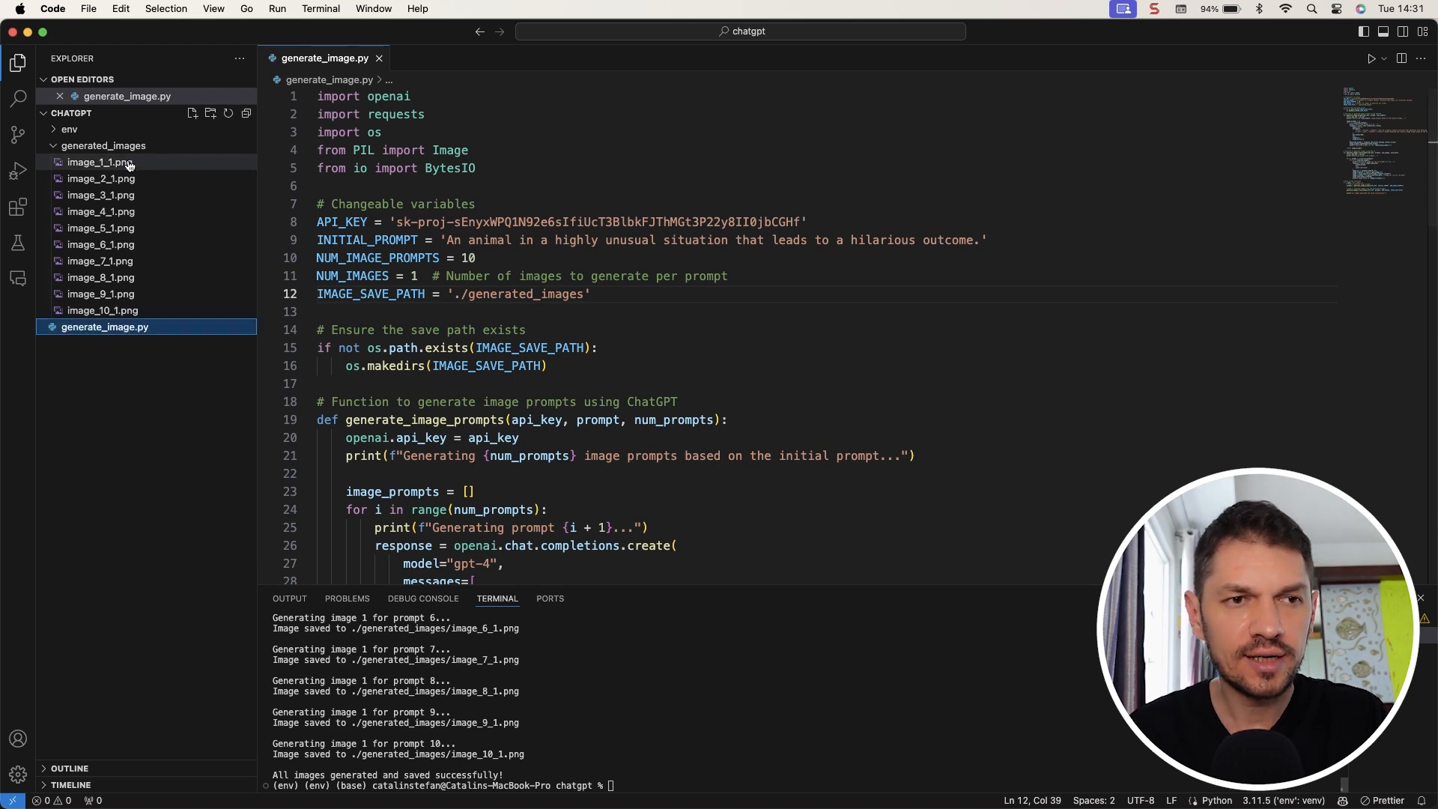
Step: Open image_1_1 and image_2_1, highlighting the flamingo description and the hippo prompt title
double_click(99, 162)
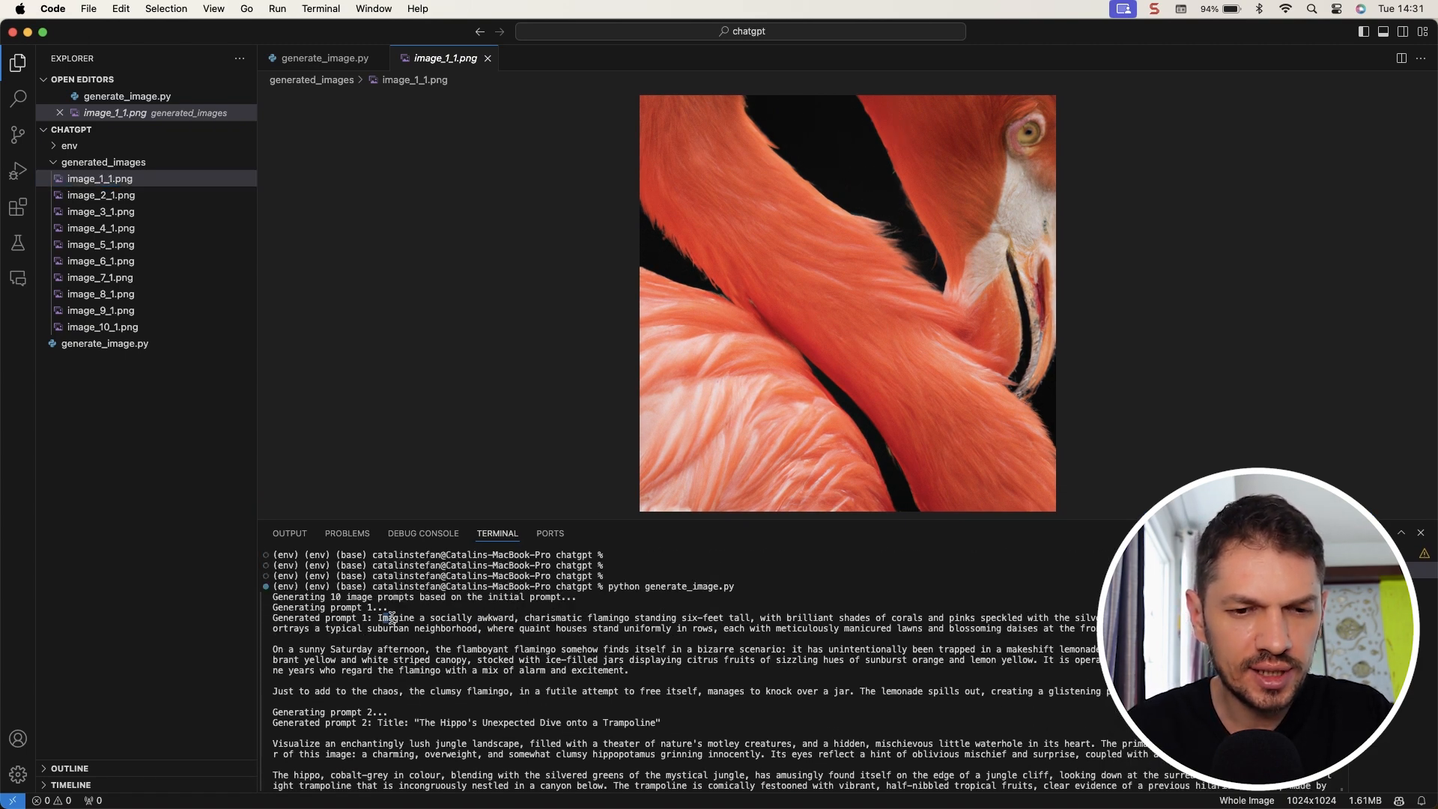
drag(379, 617, 654, 617)
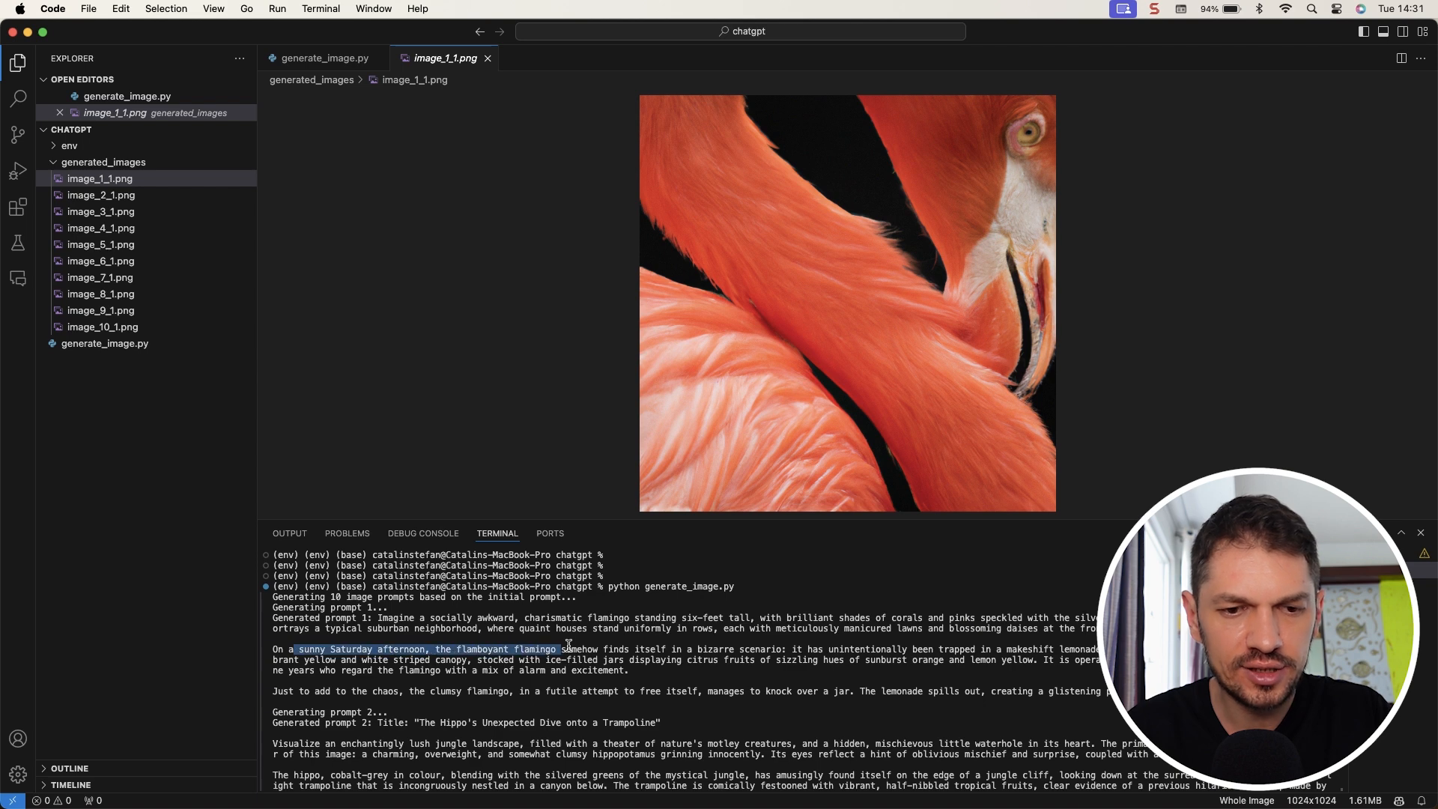
scroll(down, 3)
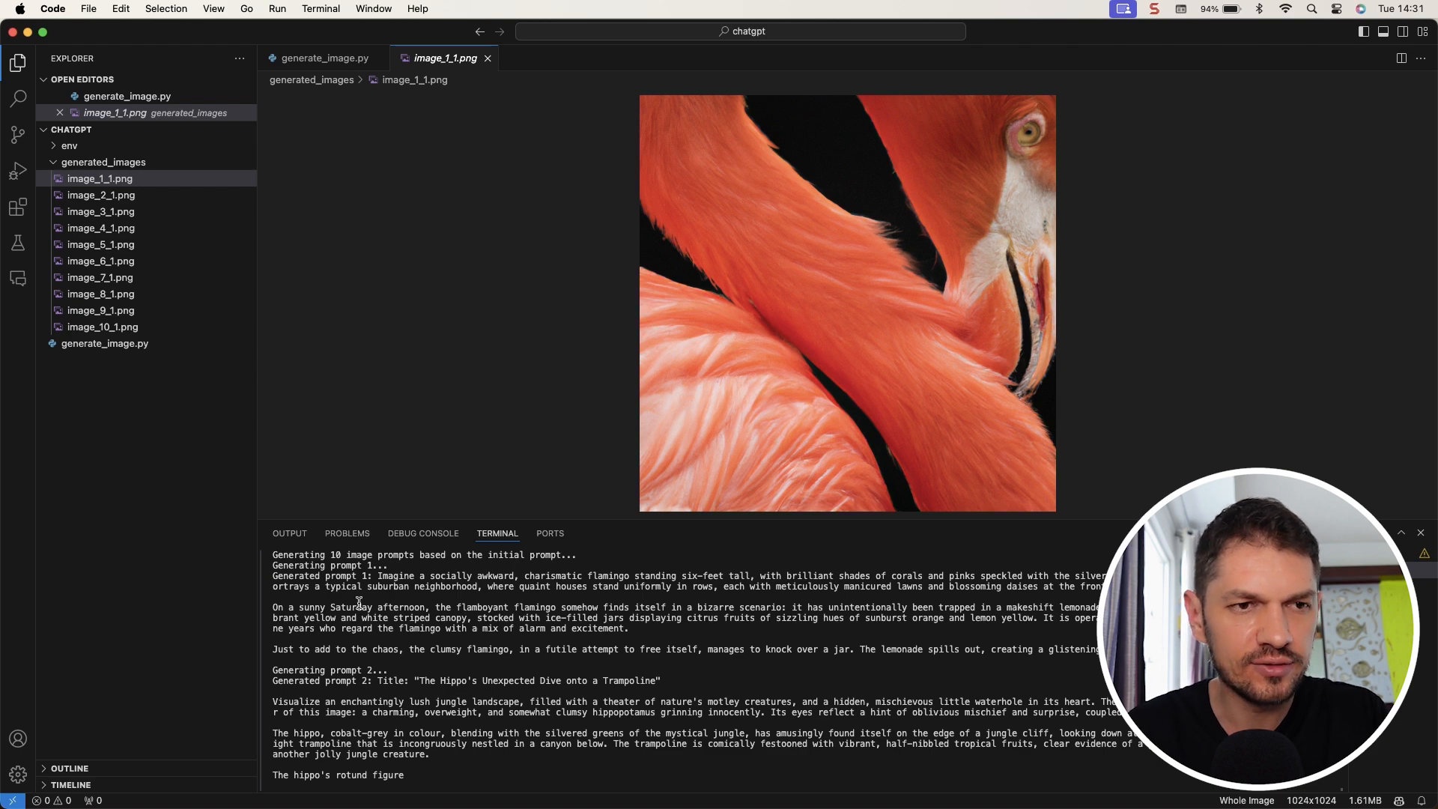
click(100, 194)
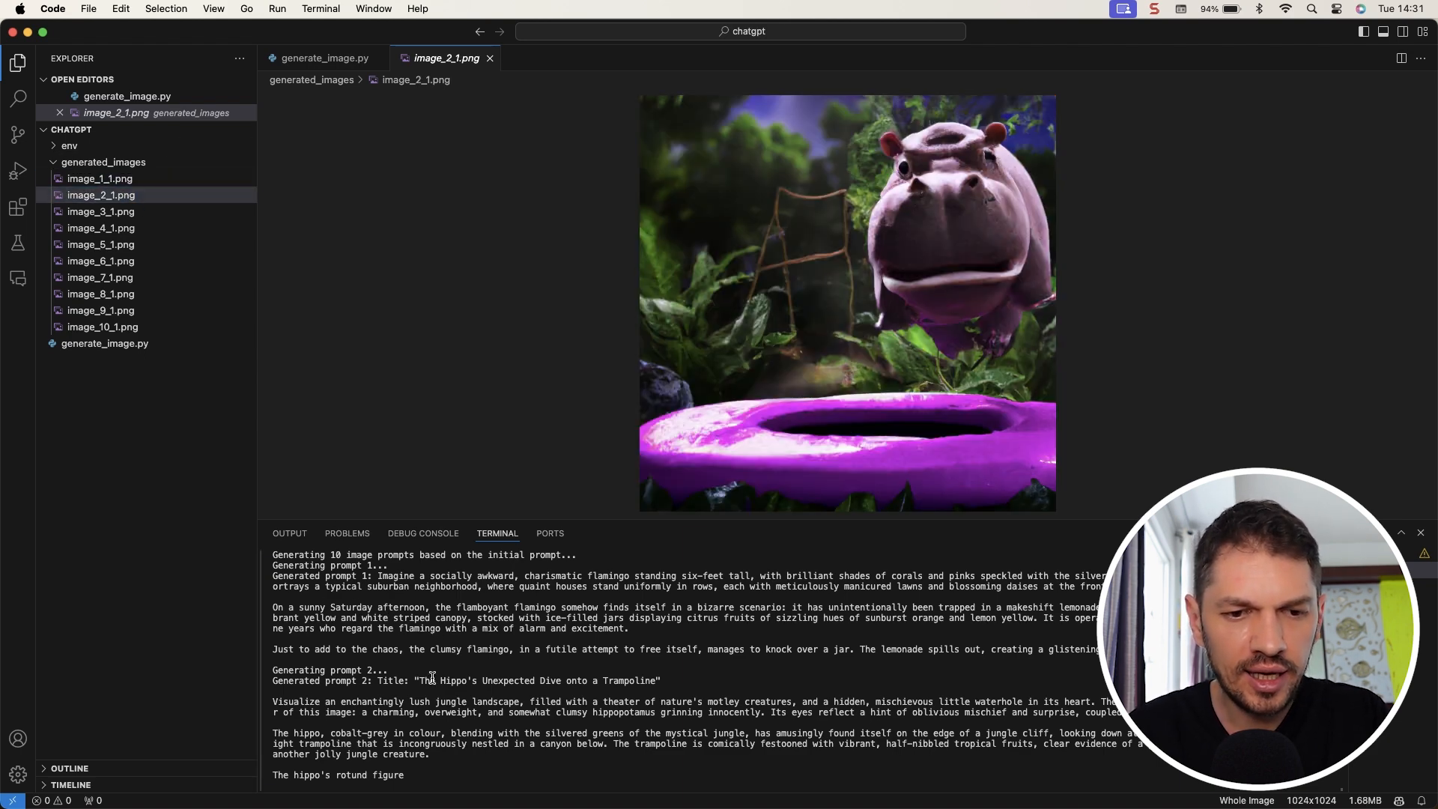
drag(427, 681, 631, 681)
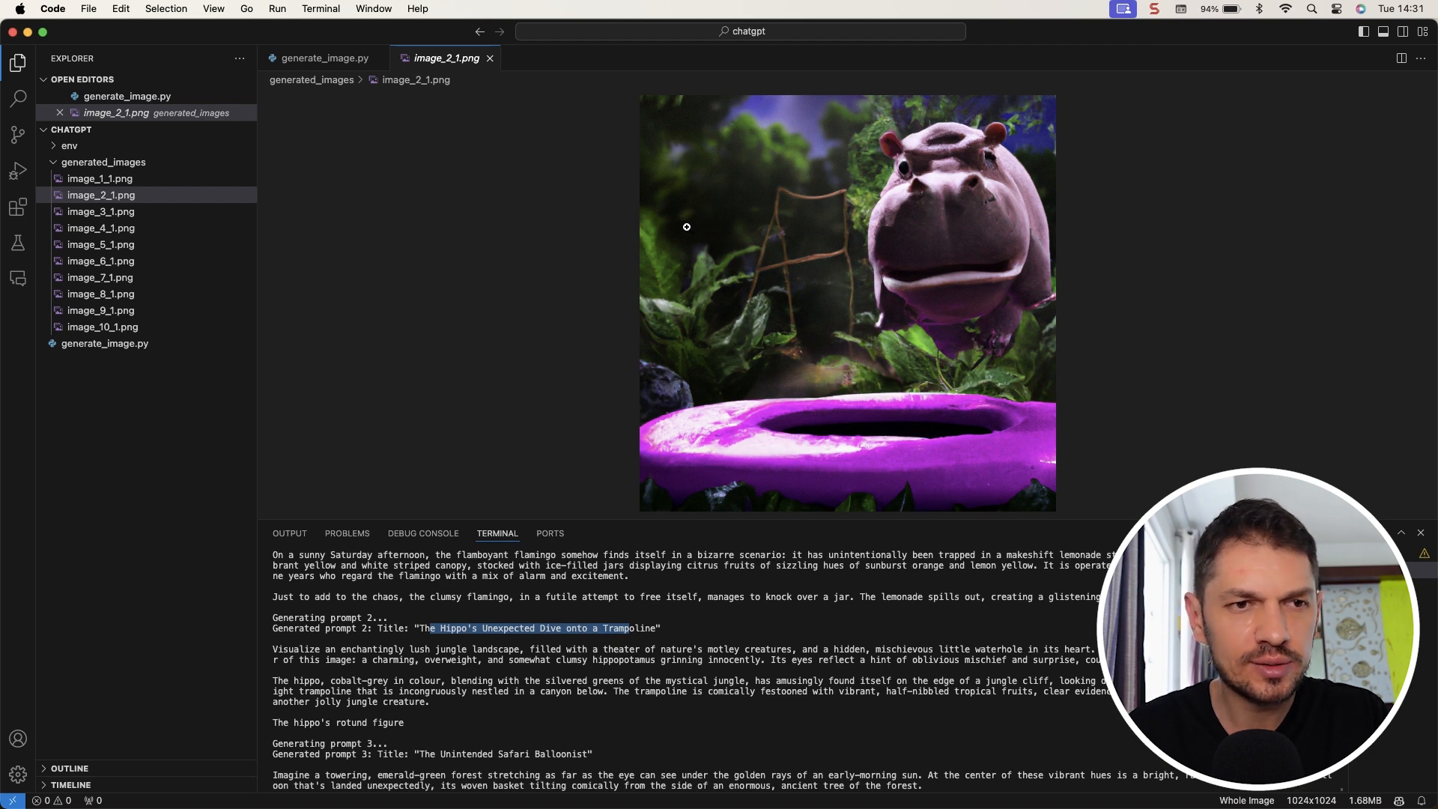
Step: Open image_3_1 and highlight the 'Unintended Safari Balloonist' prompt's explorer-in-basket sentence
click(100, 211)
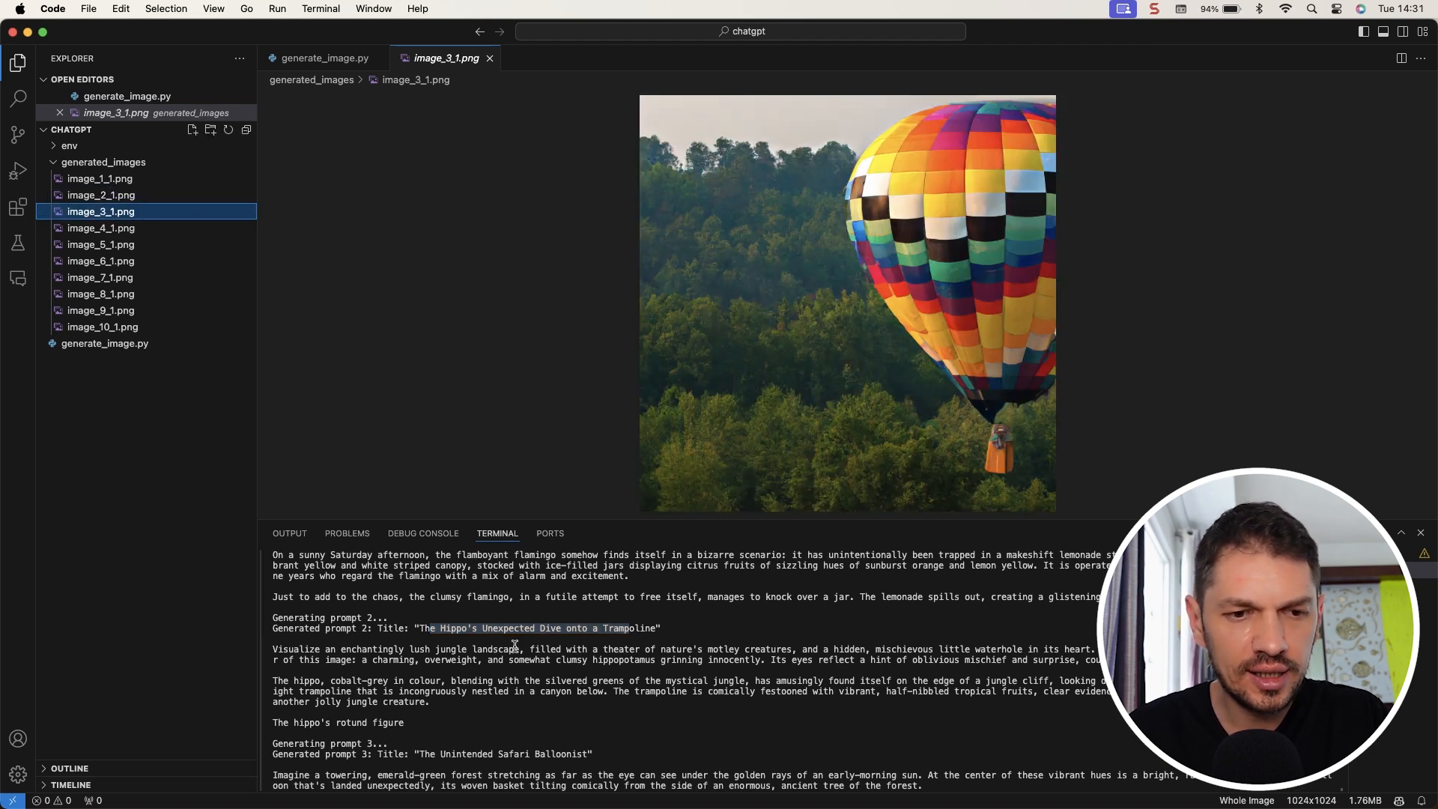
scroll(down, 3)
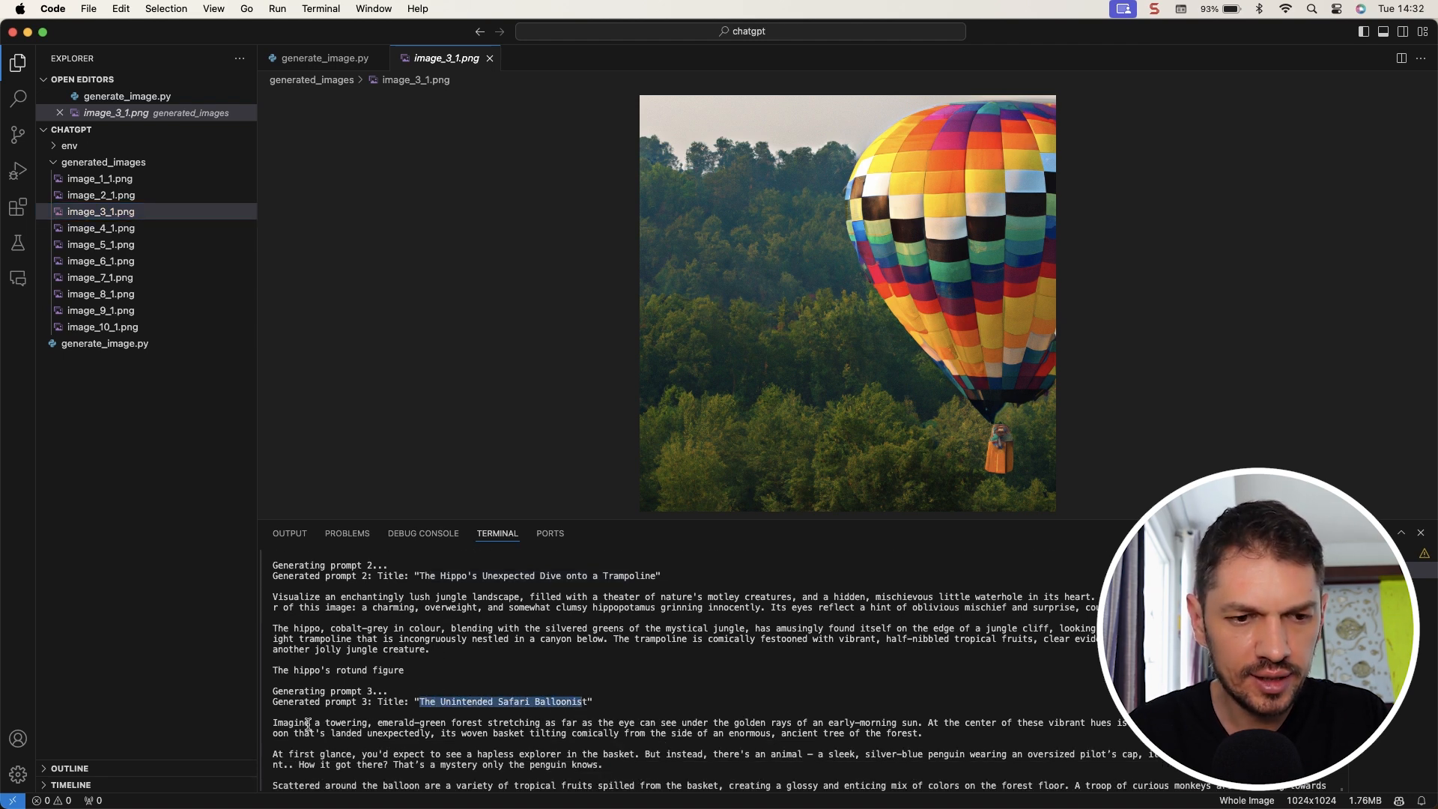
drag(285, 722, 451, 722)
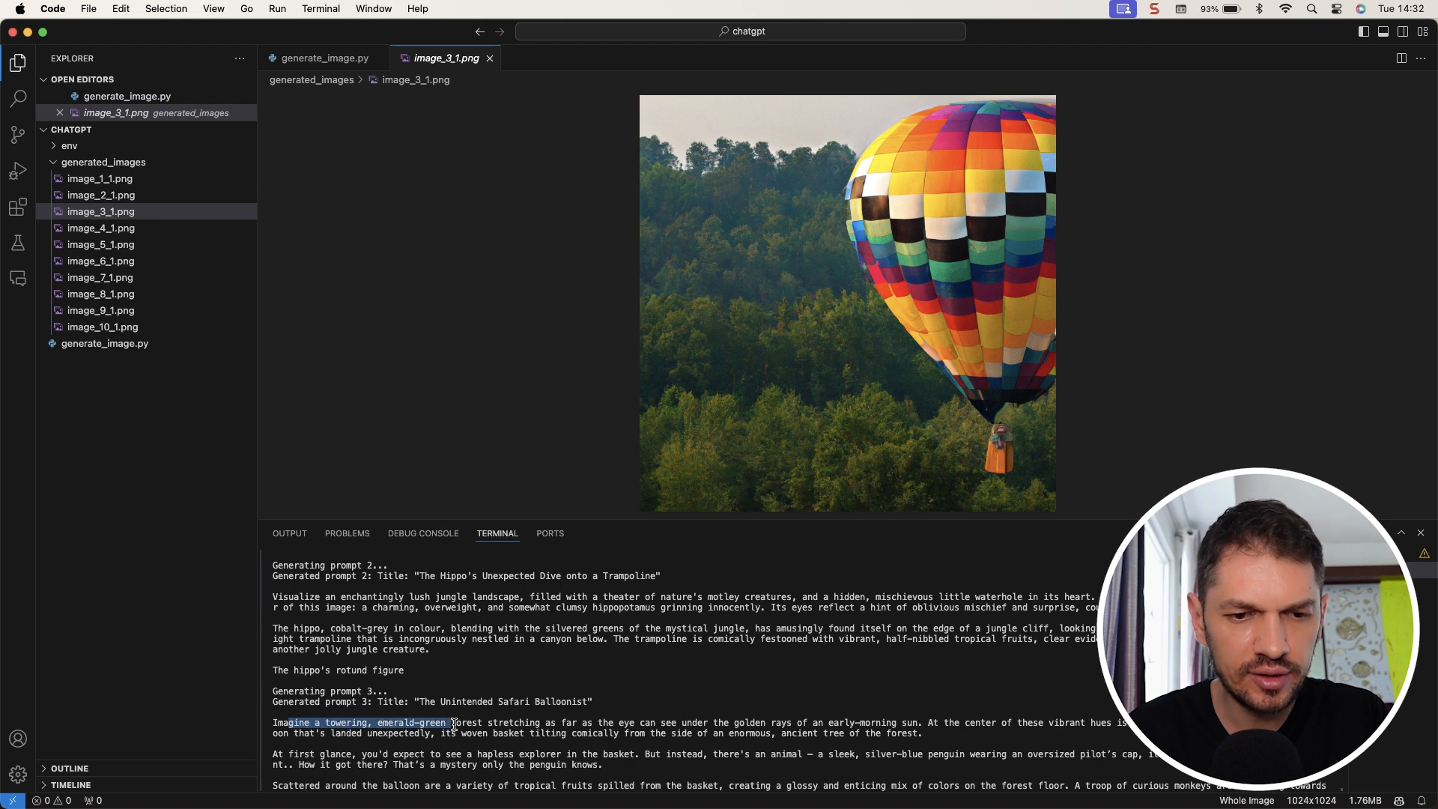
drag(451, 723, 698, 723)
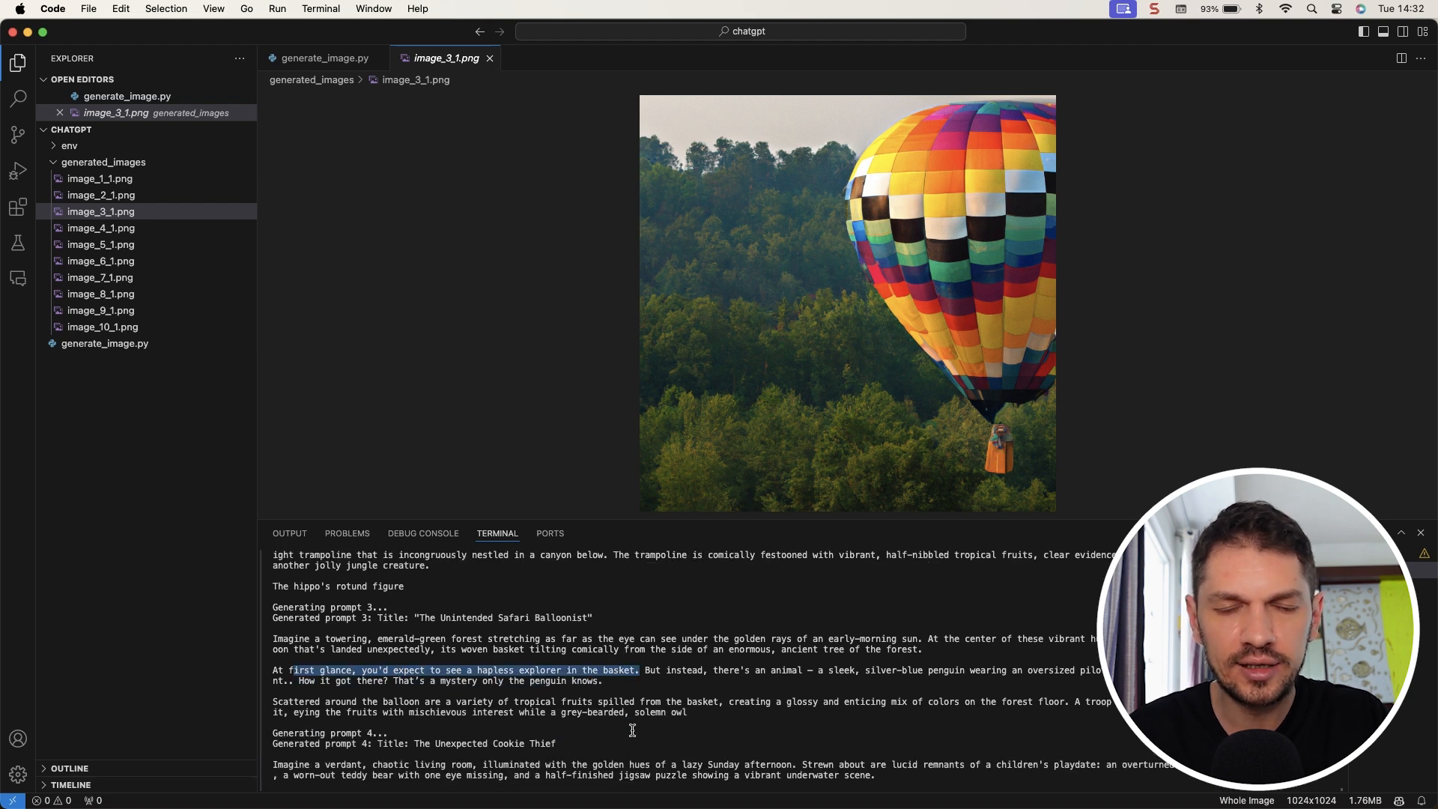
mouse_move(654, 278)
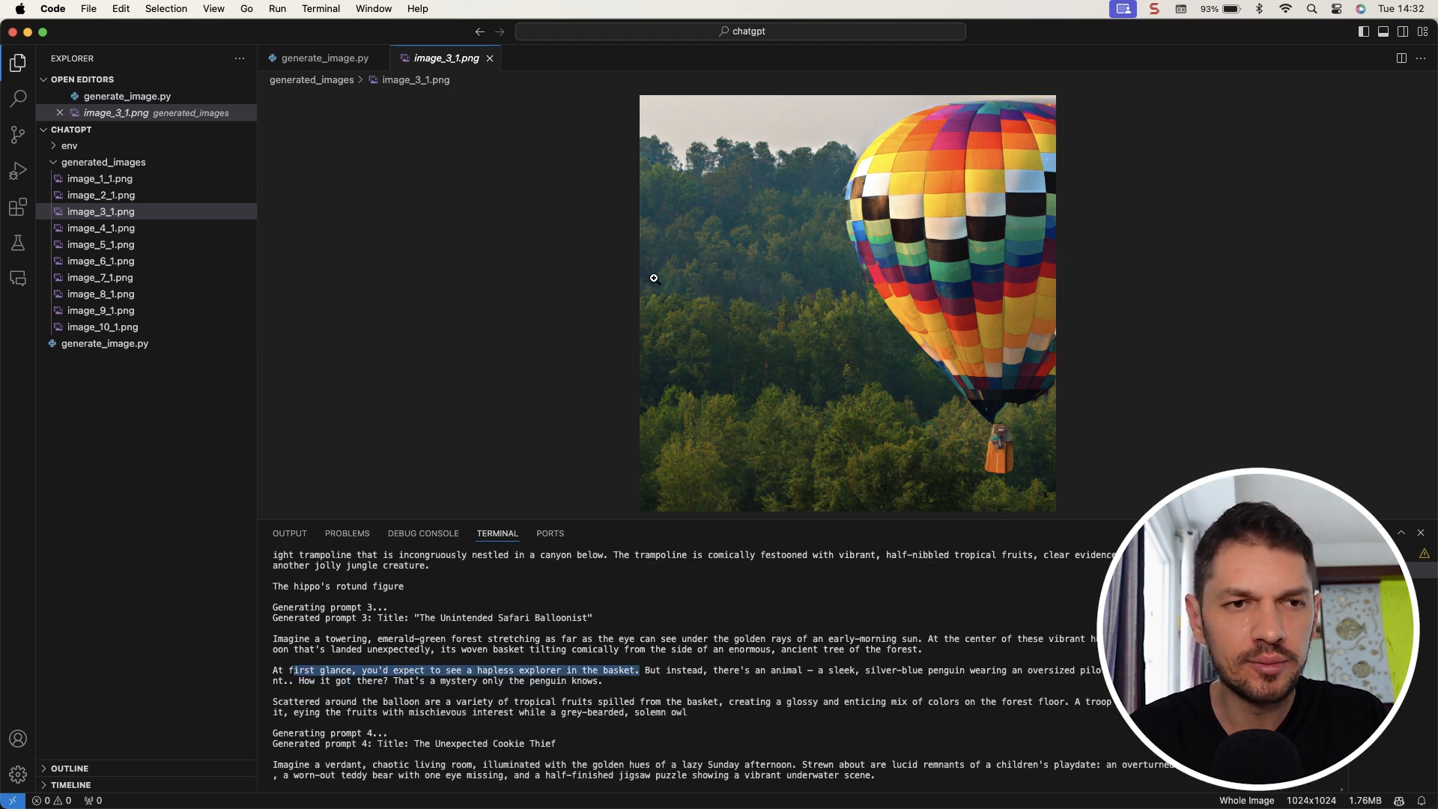
Step: Open image_4_1 and image_5_1, highlighting the opening of prompt 5's description
click(101, 228)
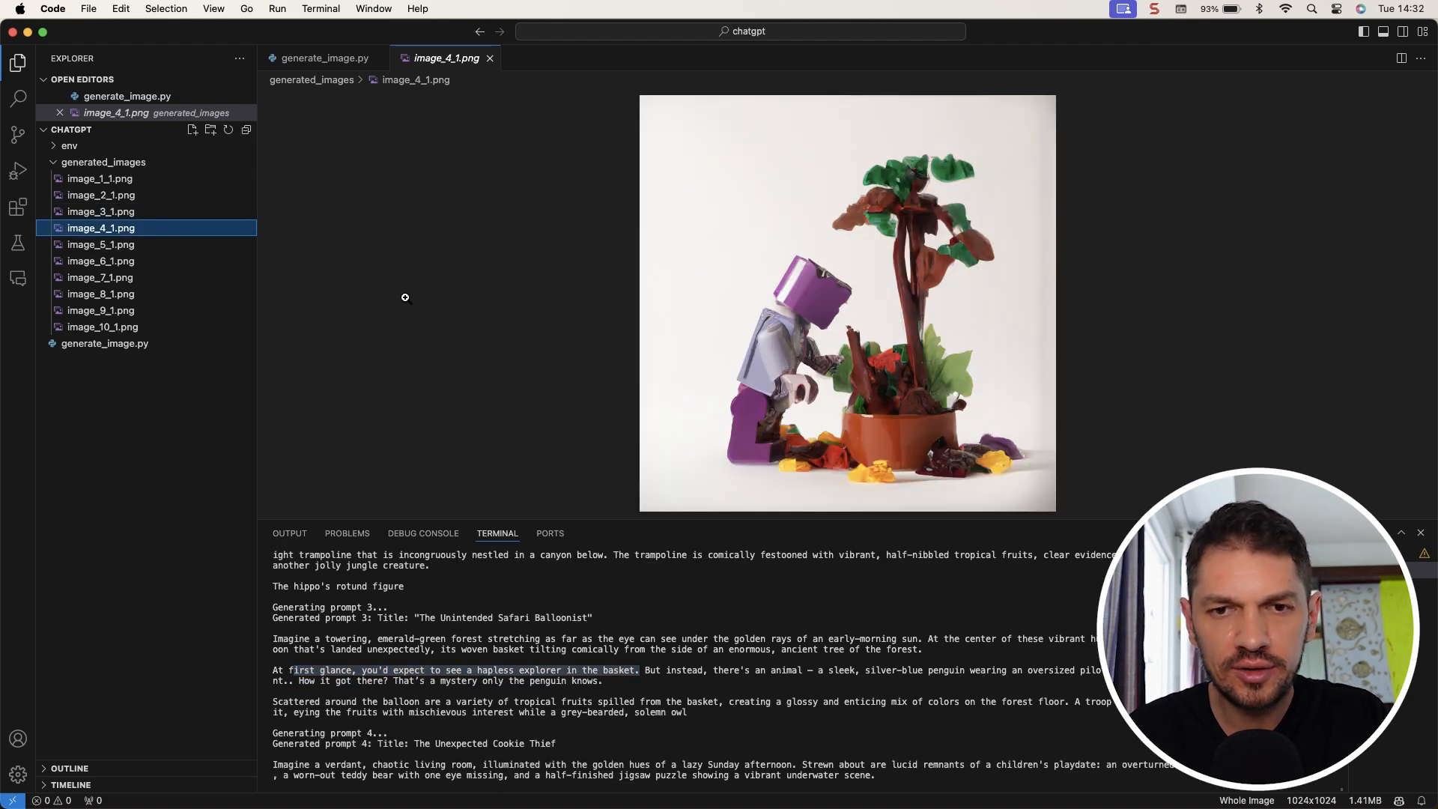
scroll(down, 3)
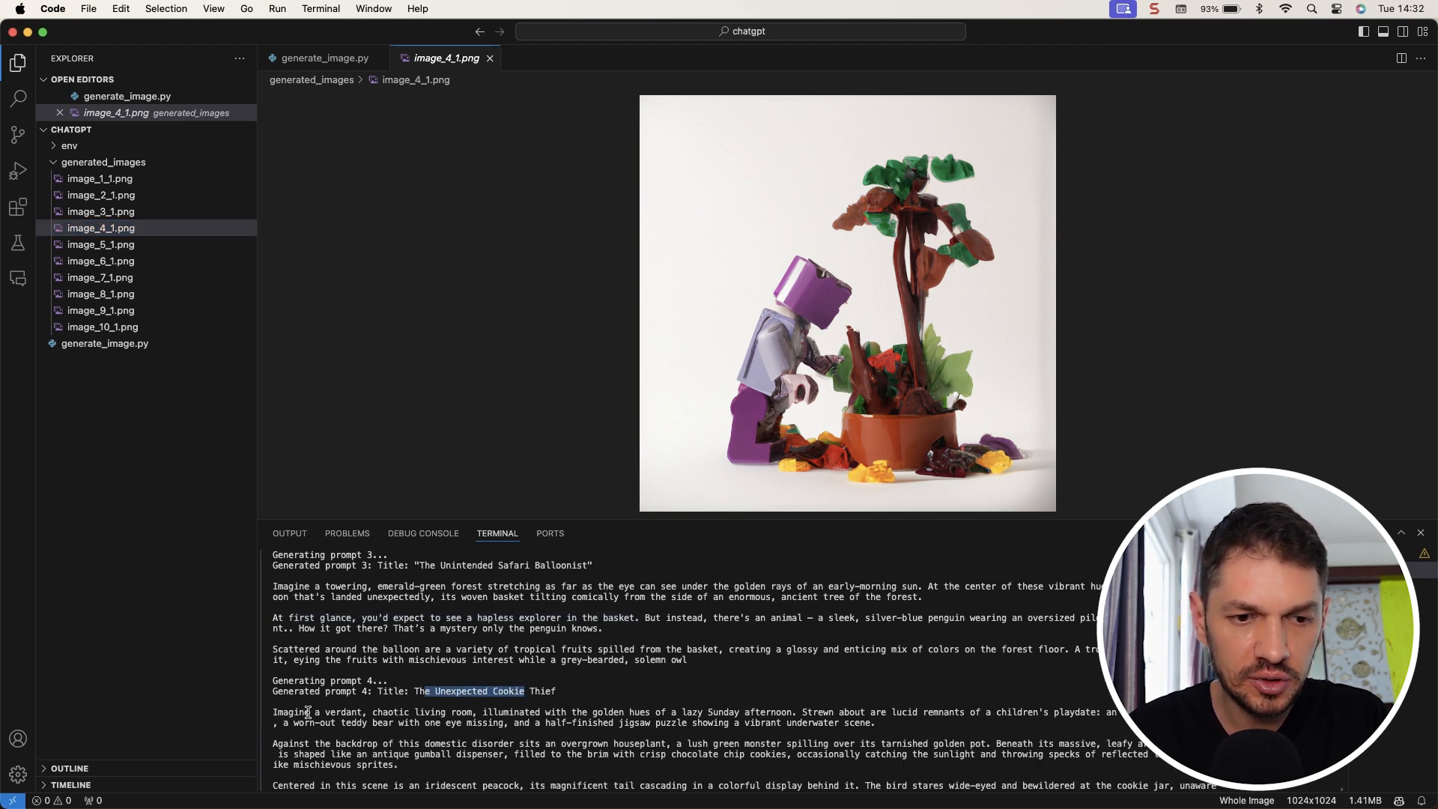
scroll(down, 3)
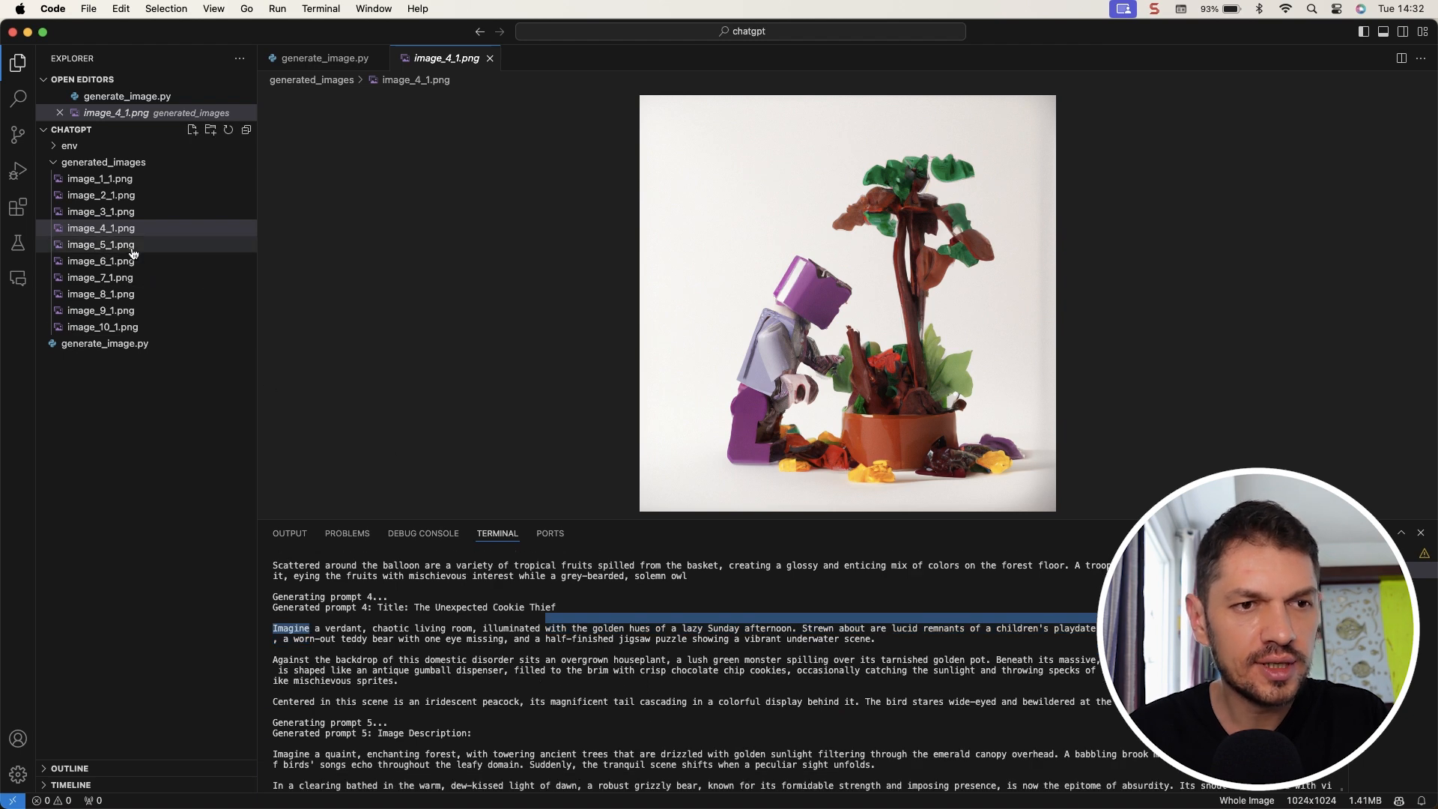
click(99, 244)
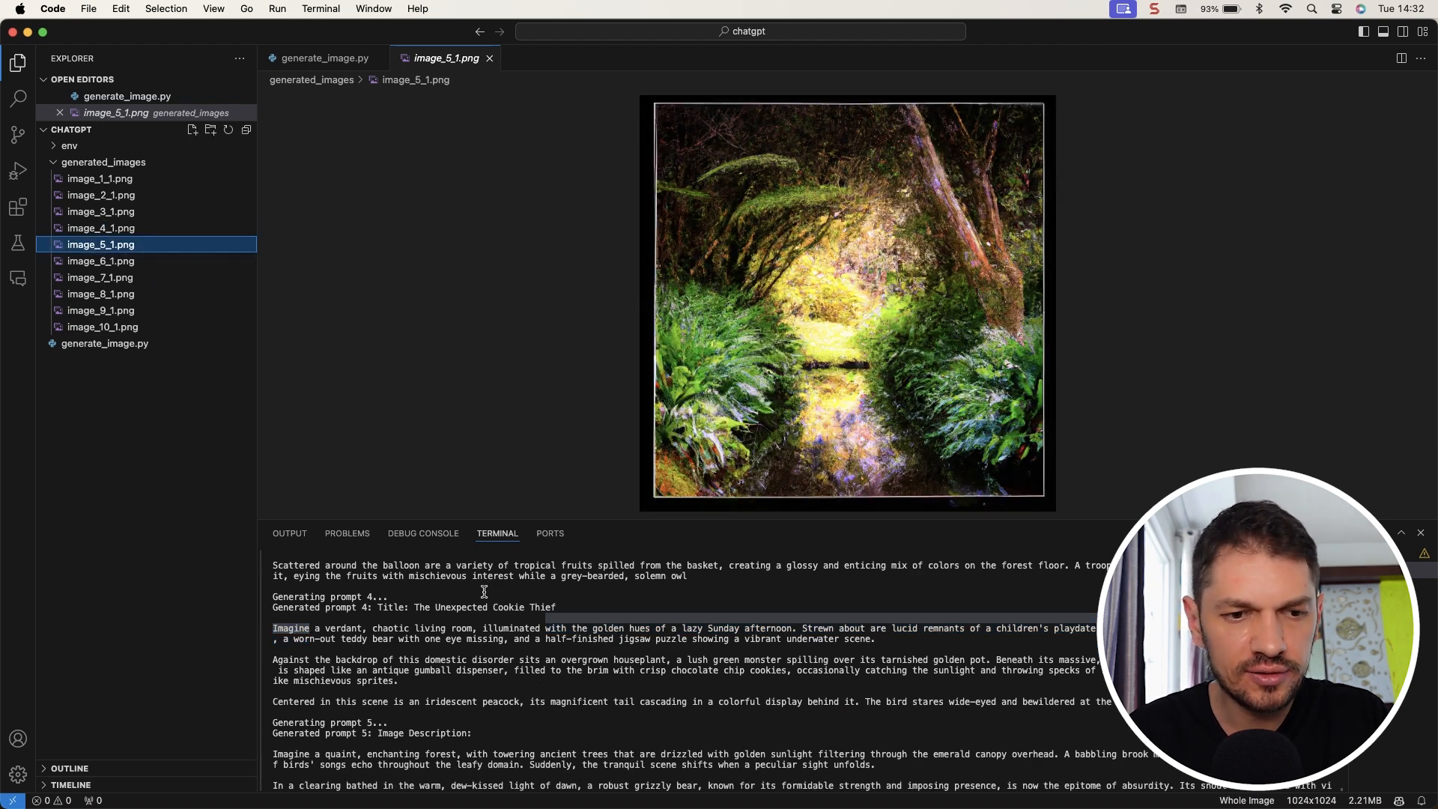
scroll(down, 3)
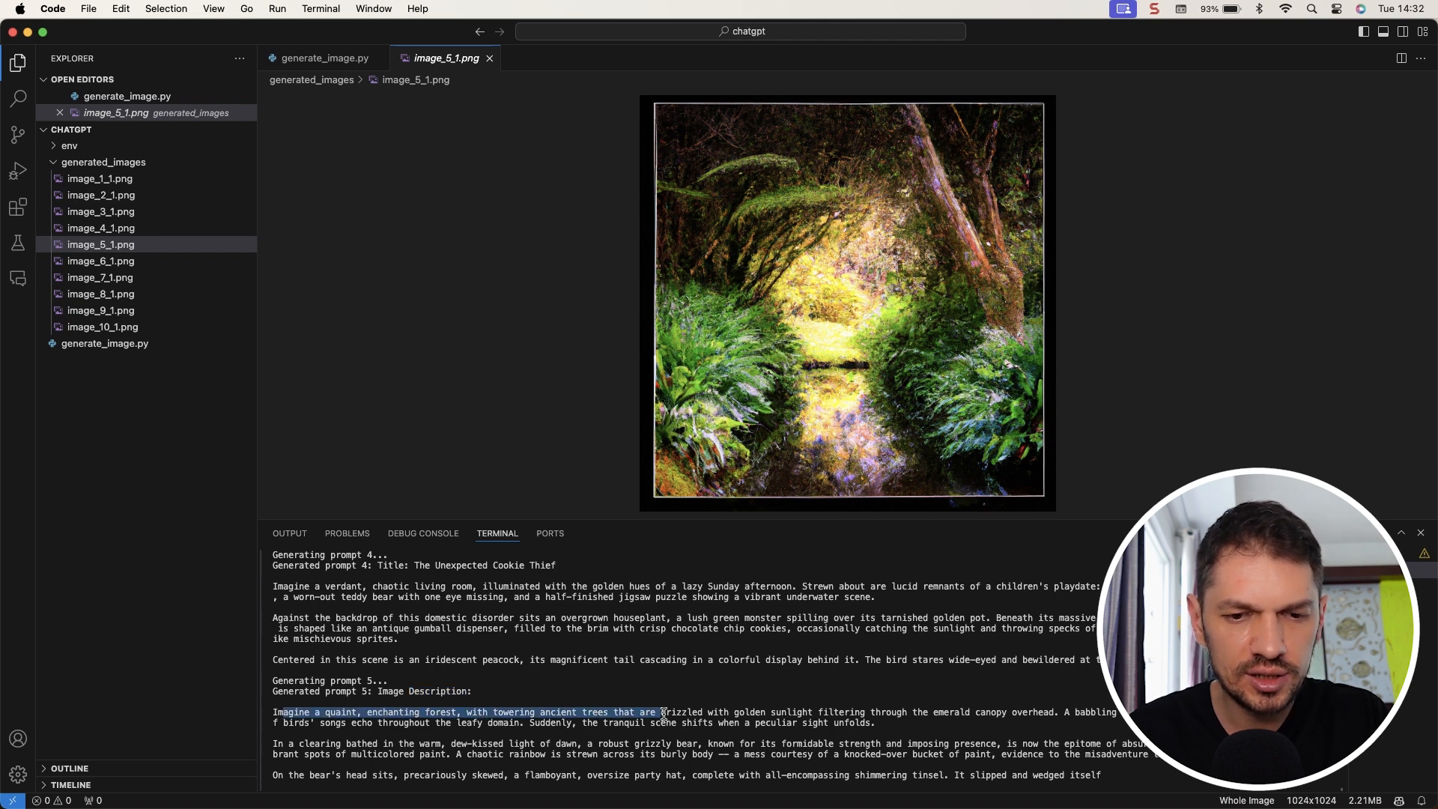
drag(661, 711, 807, 711)
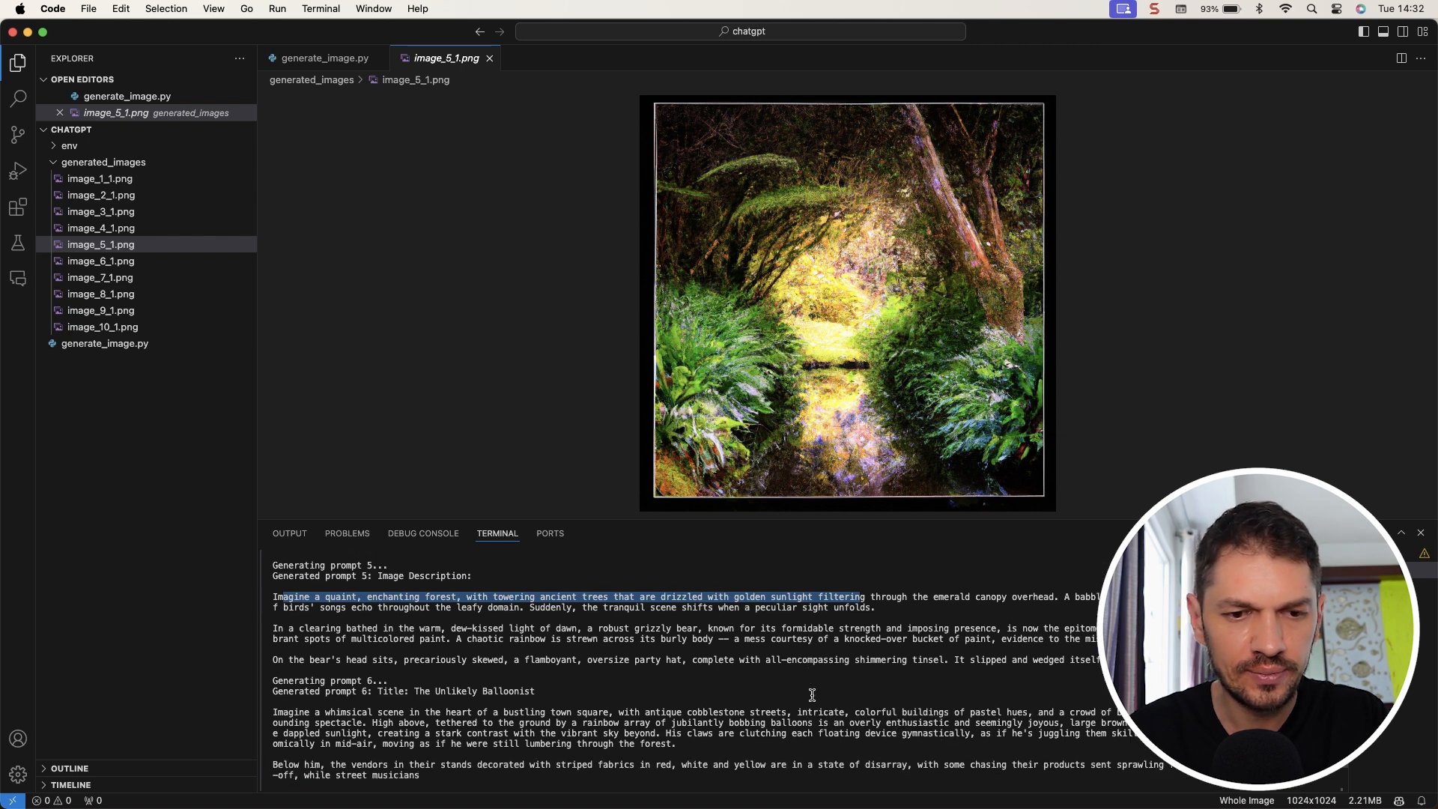
Step: View image_6_1 beside its 'The Unlikely Balloonist' prompt title, briefly checking the script code
click(102, 261)
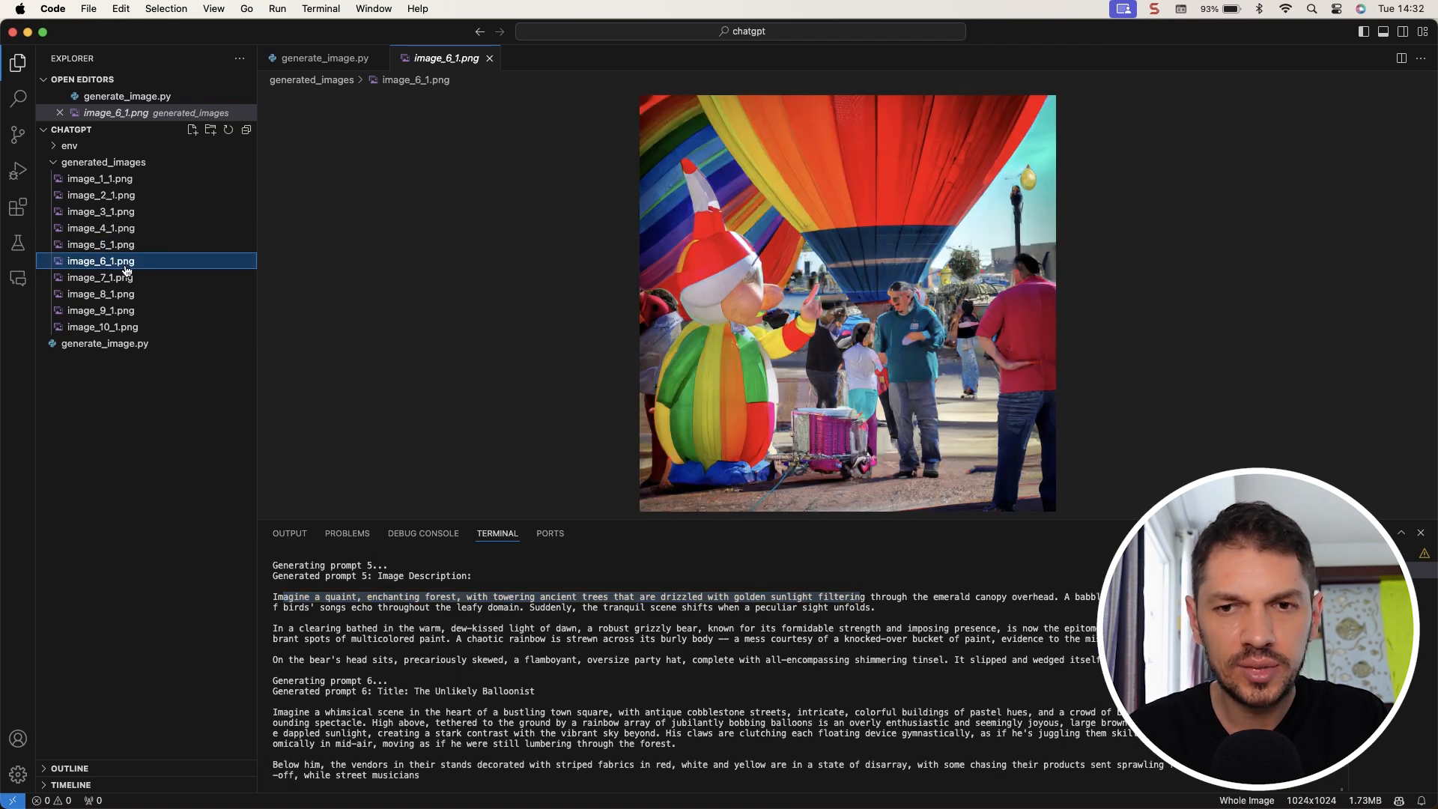
drag(421, 690, 519, 691)
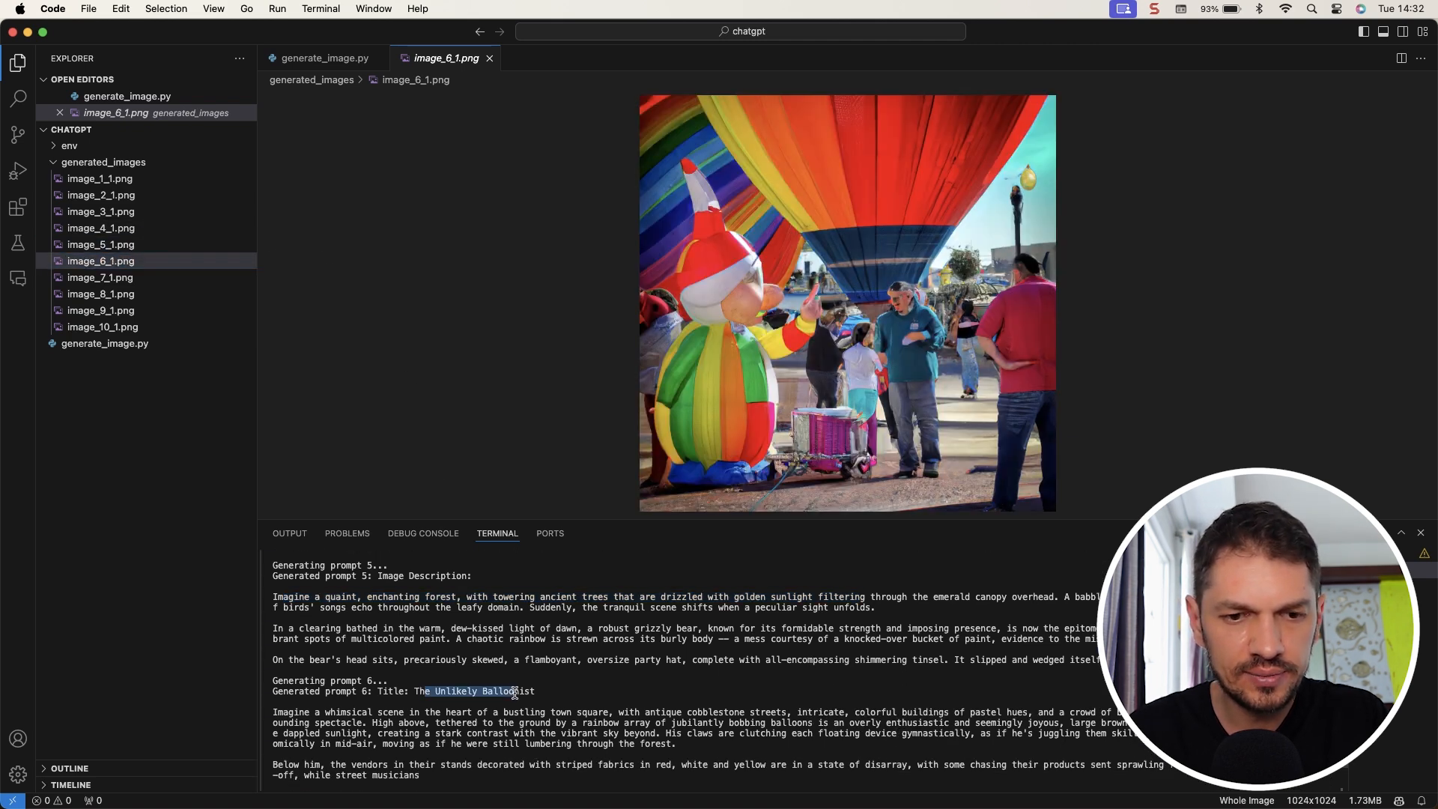
scroll(down, 3)
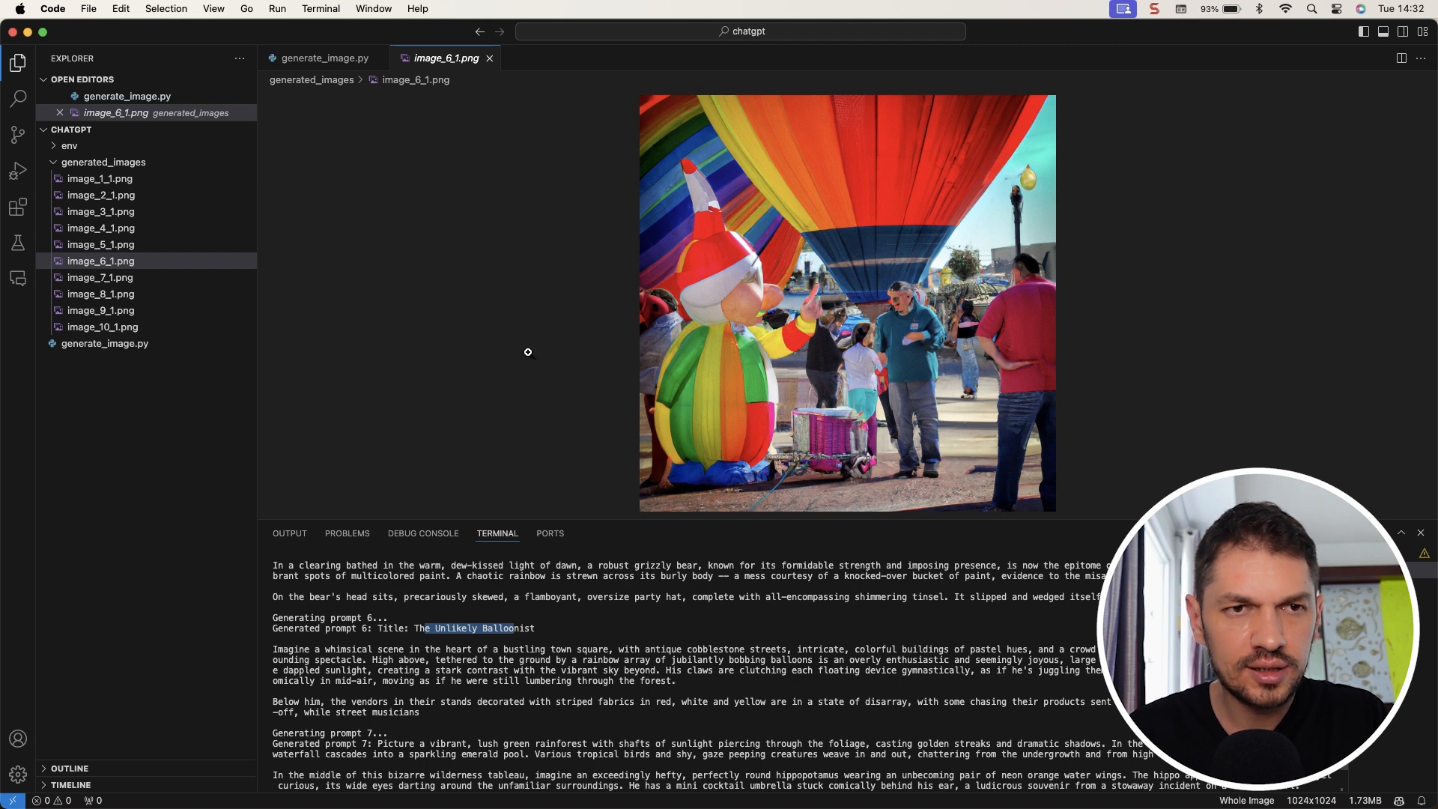
click(323, 58)
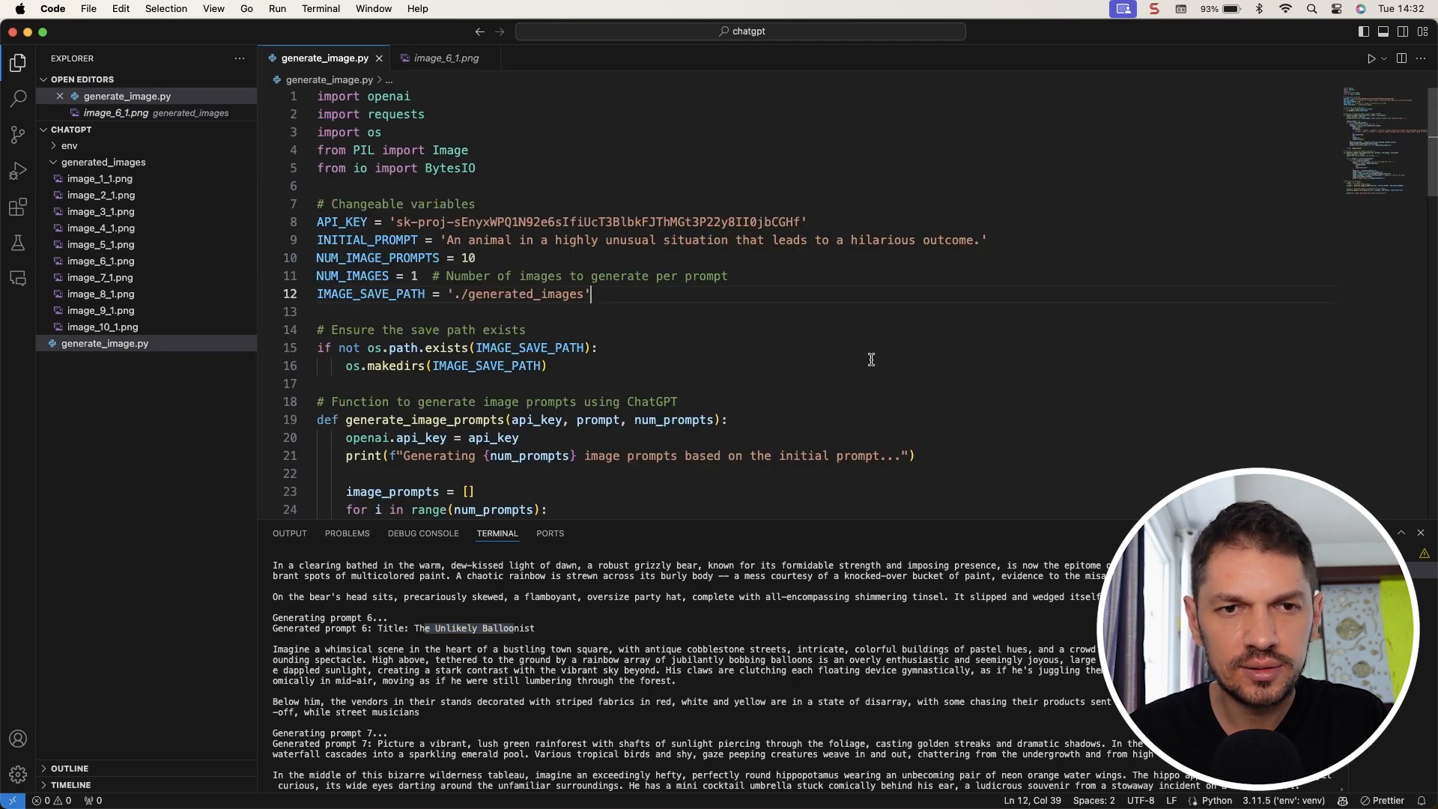
click(445, 58)
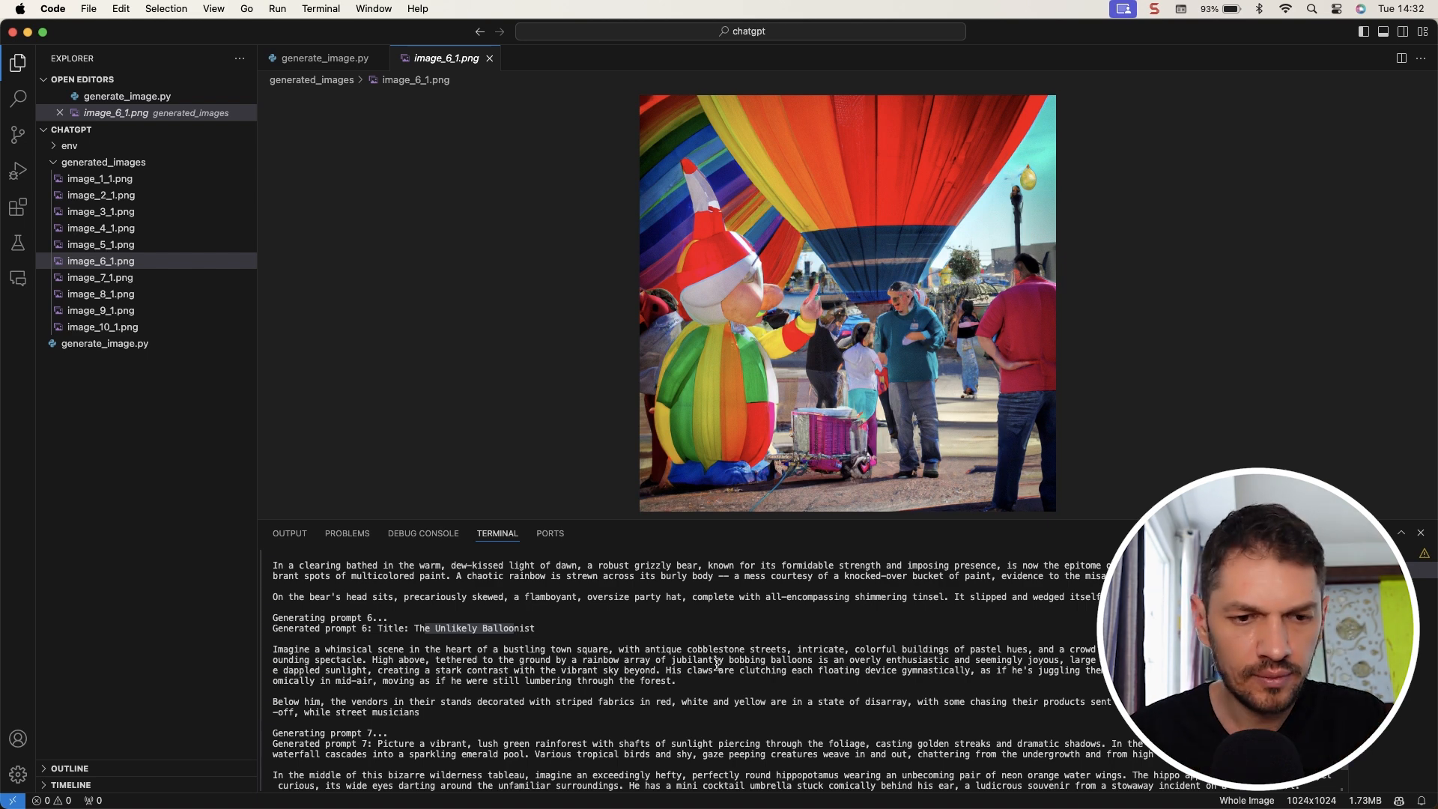
Step: Open image_7_1 and highlight prompt 7's rainforest and sunlight-through-foliage phrases
scroll(down, 3)
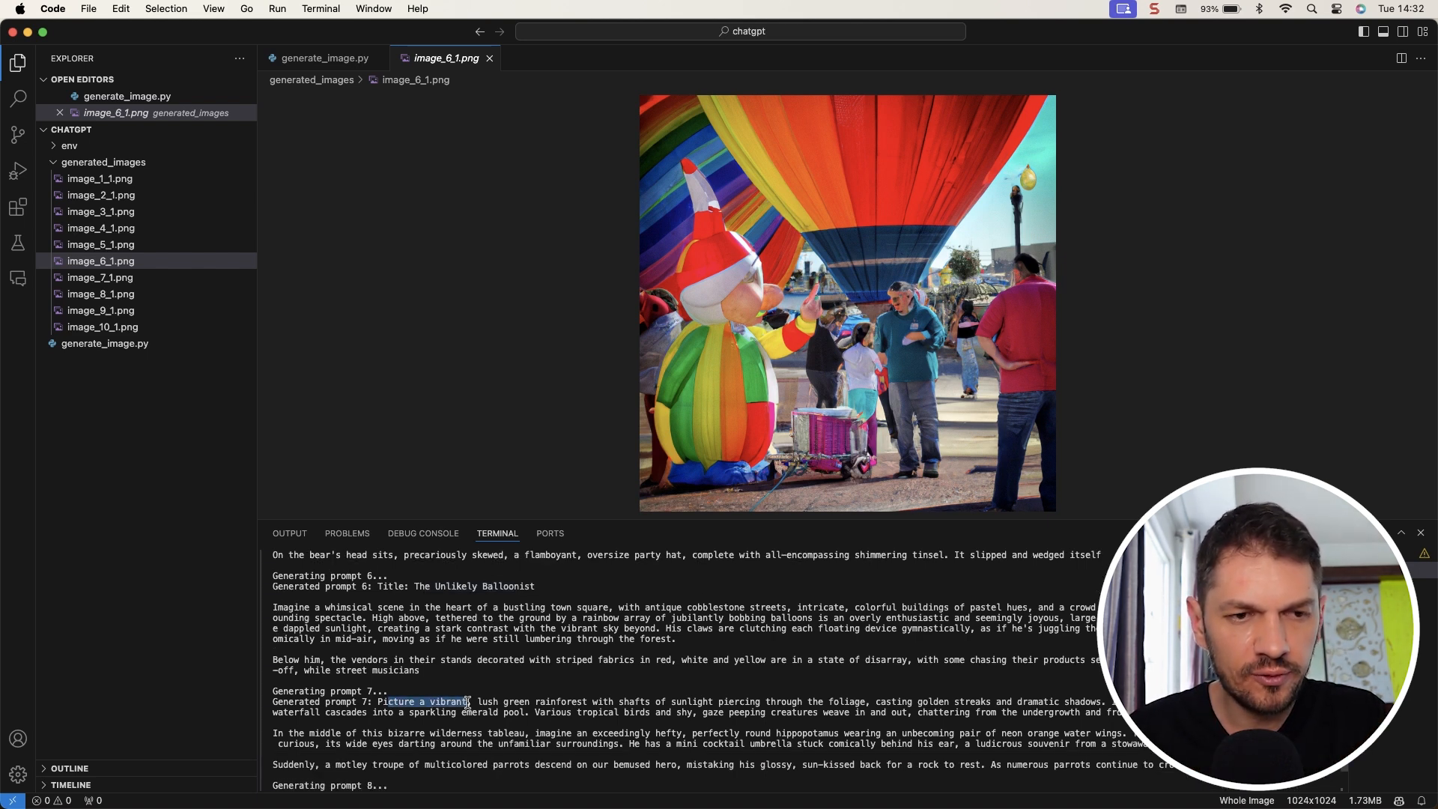
click(100, 278)
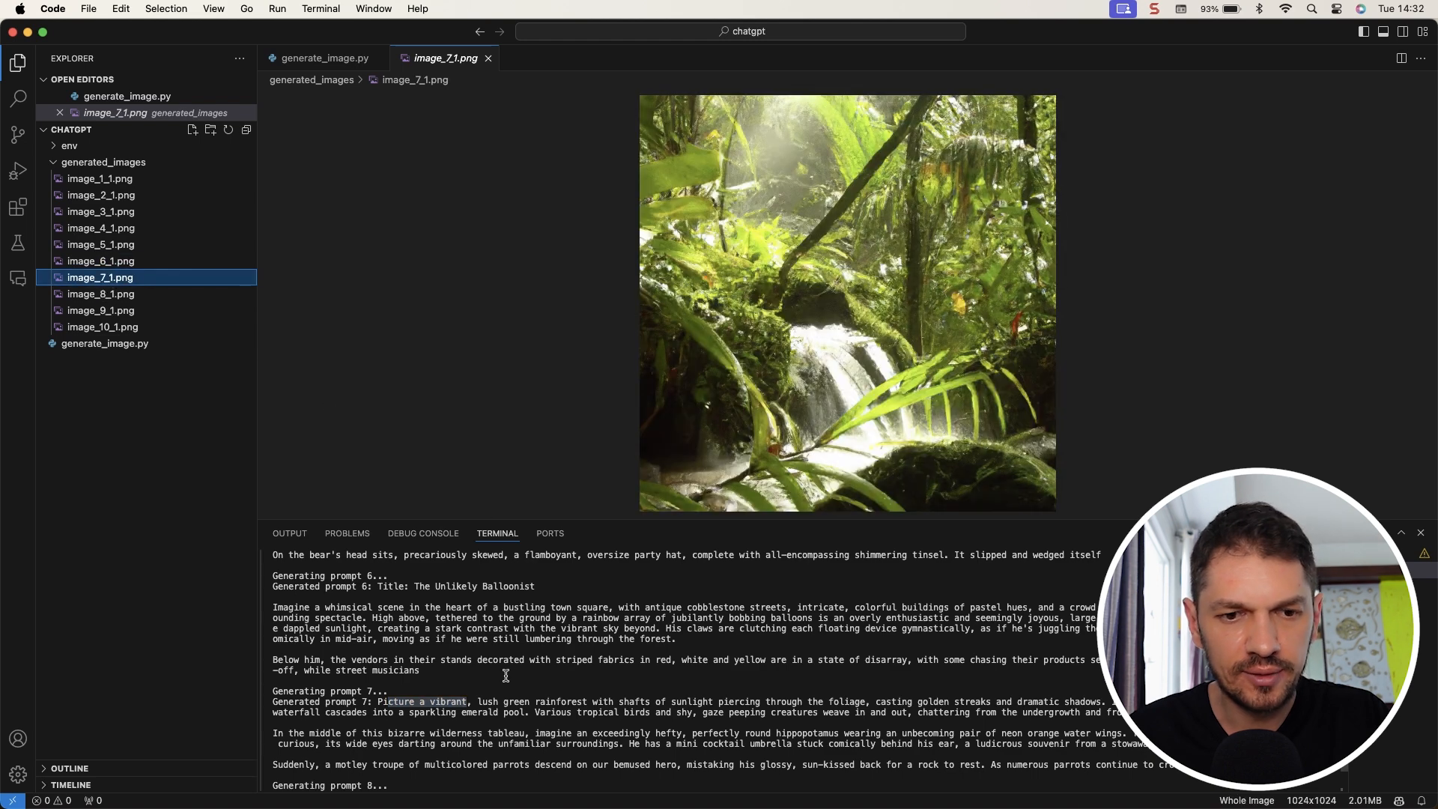
drag(478, 702, 584, 701)
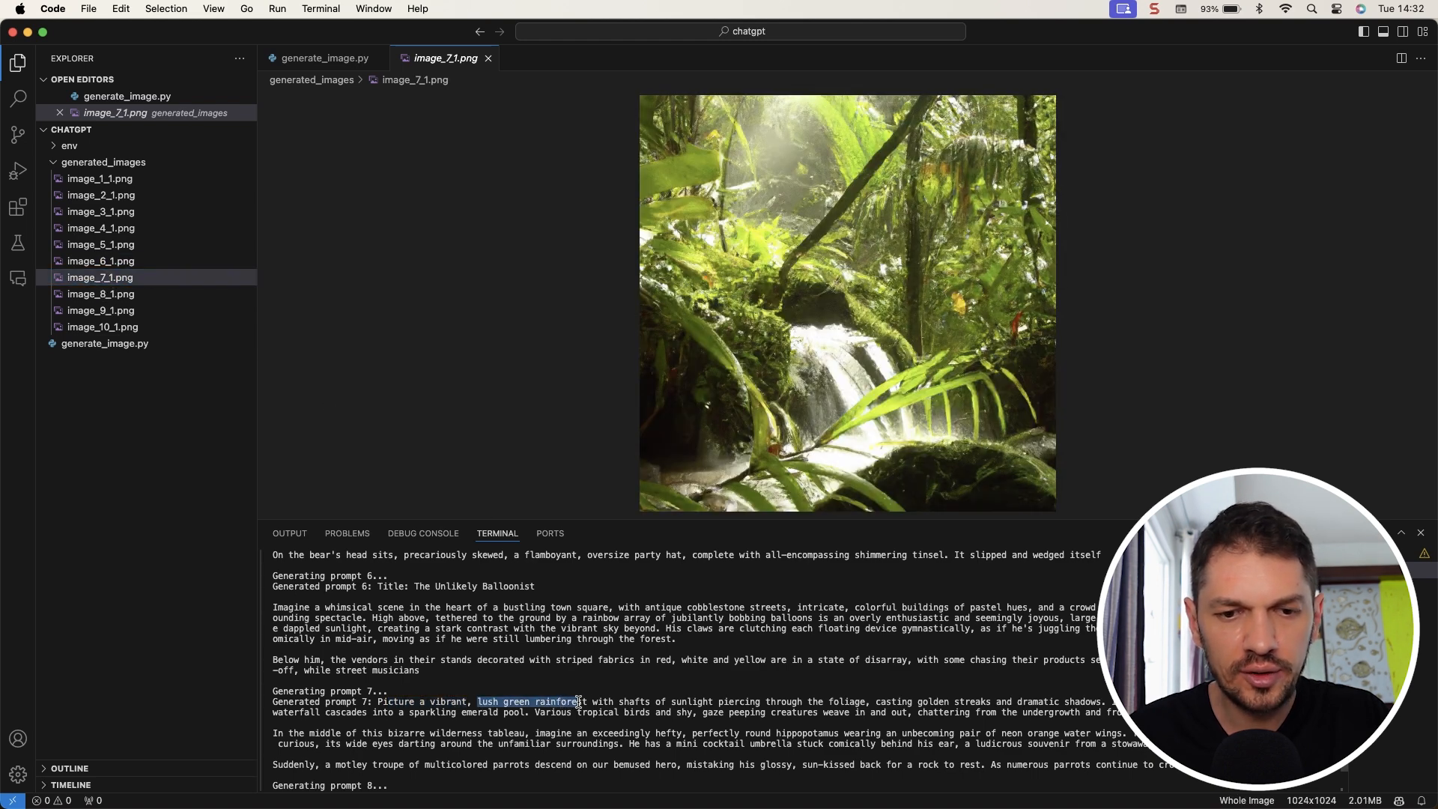
drag(578, 701, 797, 701)
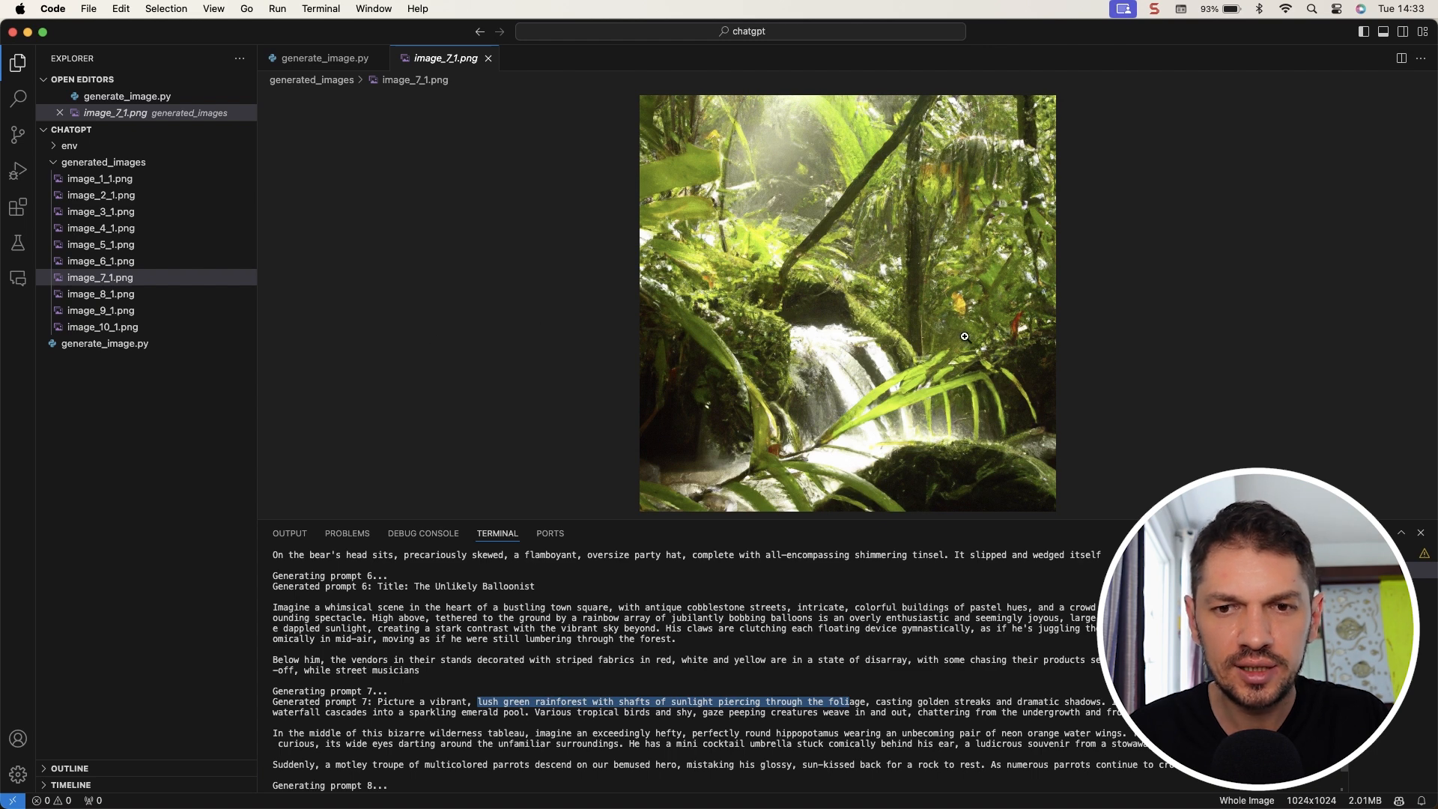
Step: Open image_8_1, highlight prompt 8's hushed forest clearing with wooden logs, then open image_9_1
click(100, 294)
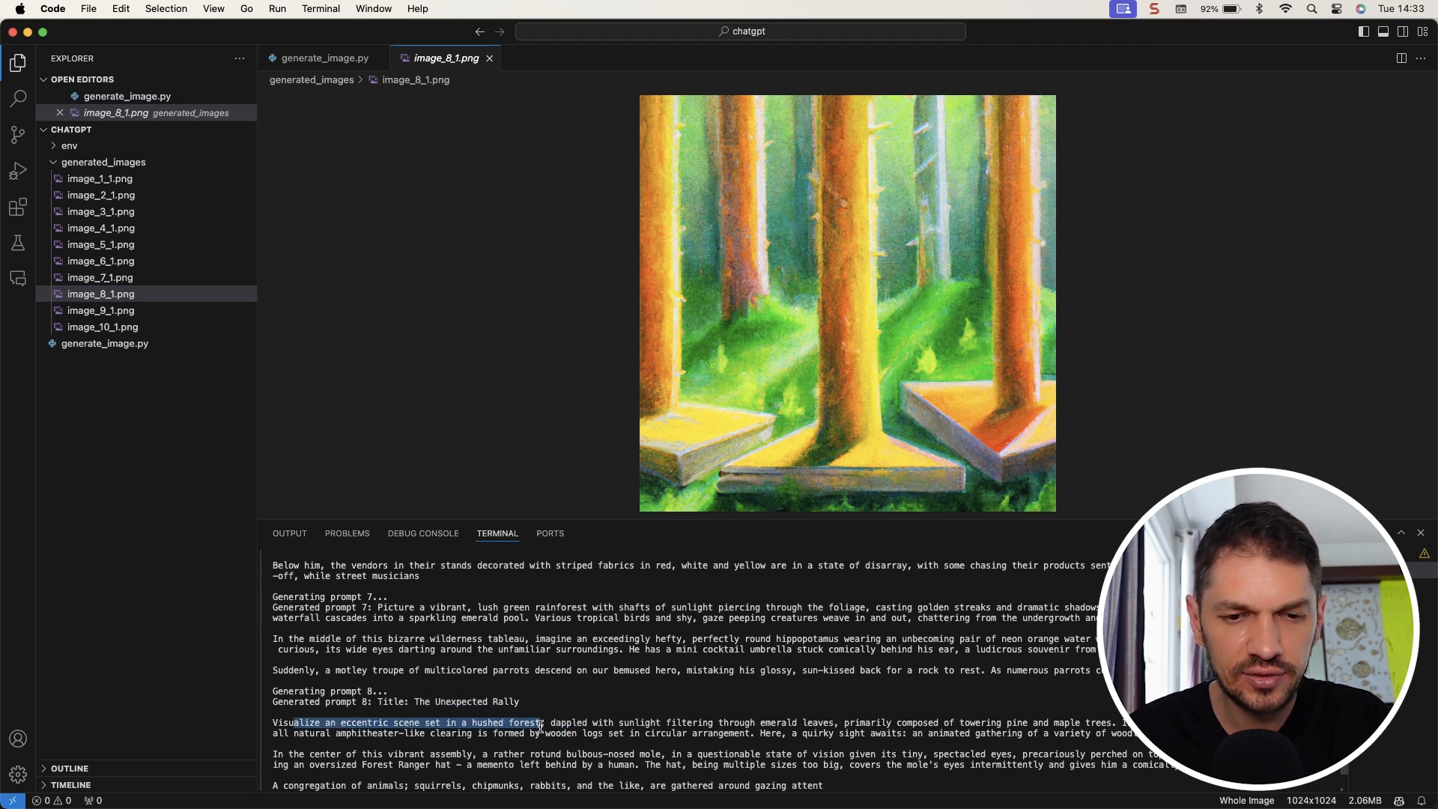
drag(540, 722, 578, 722)
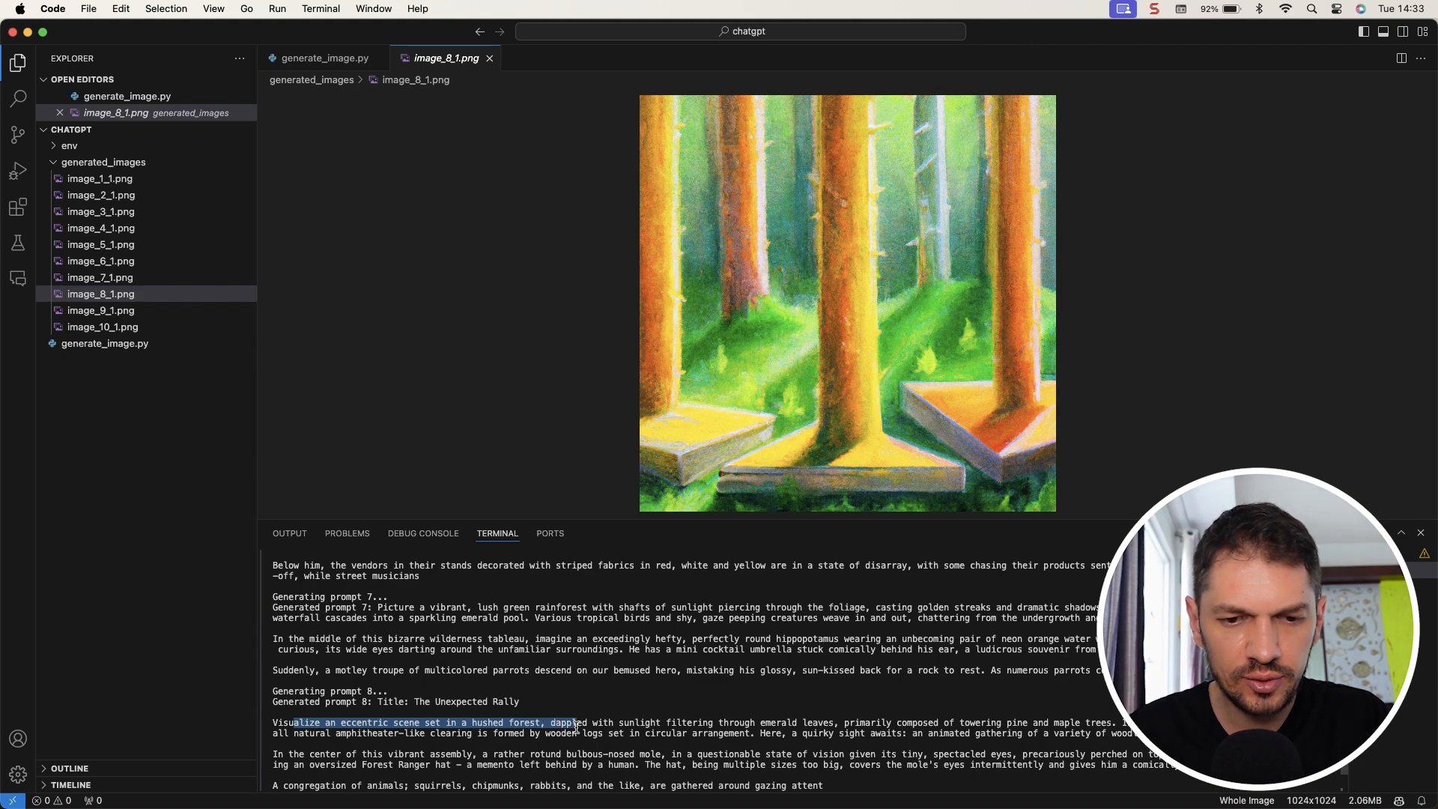
drag(577, 722, 826, 733)
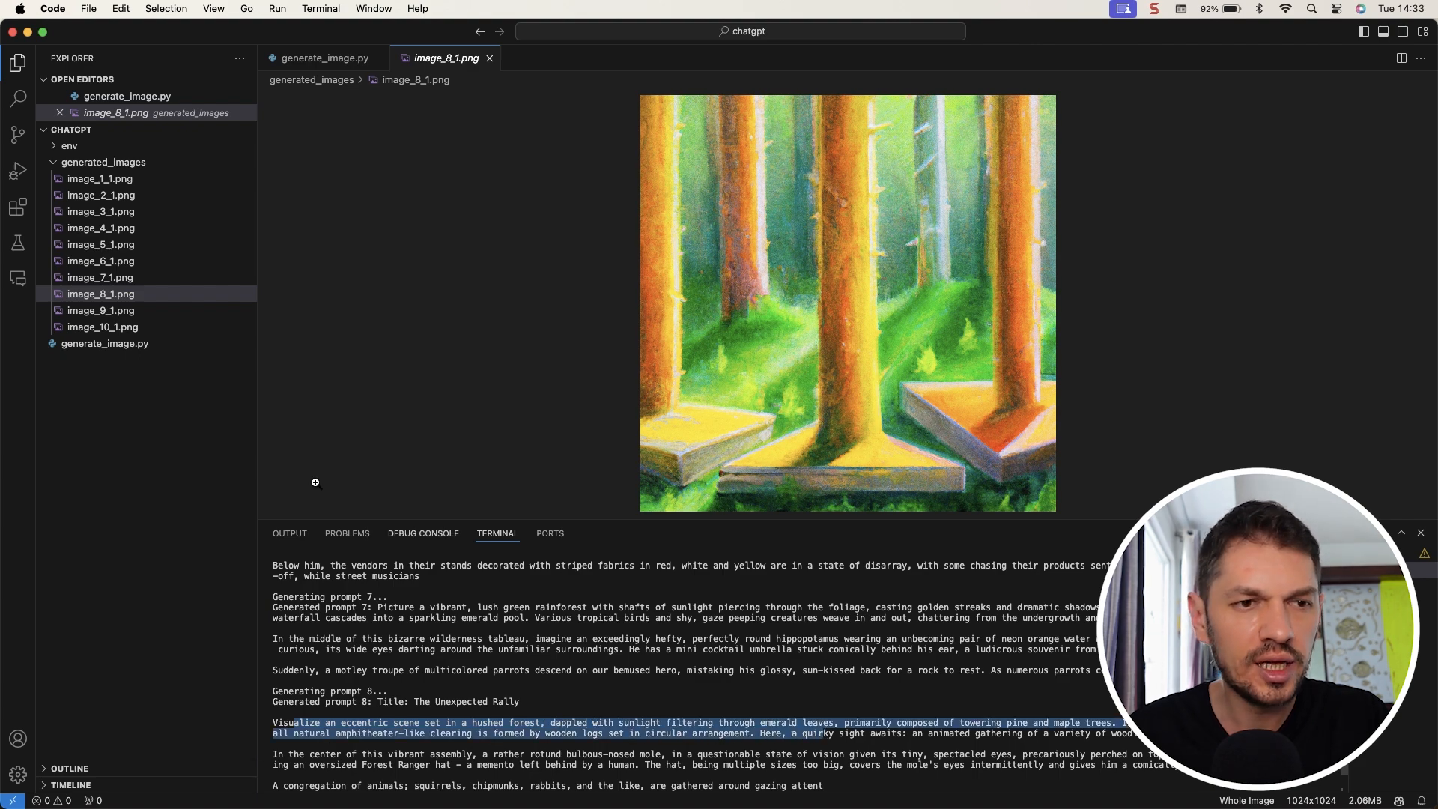
click(100, 310)
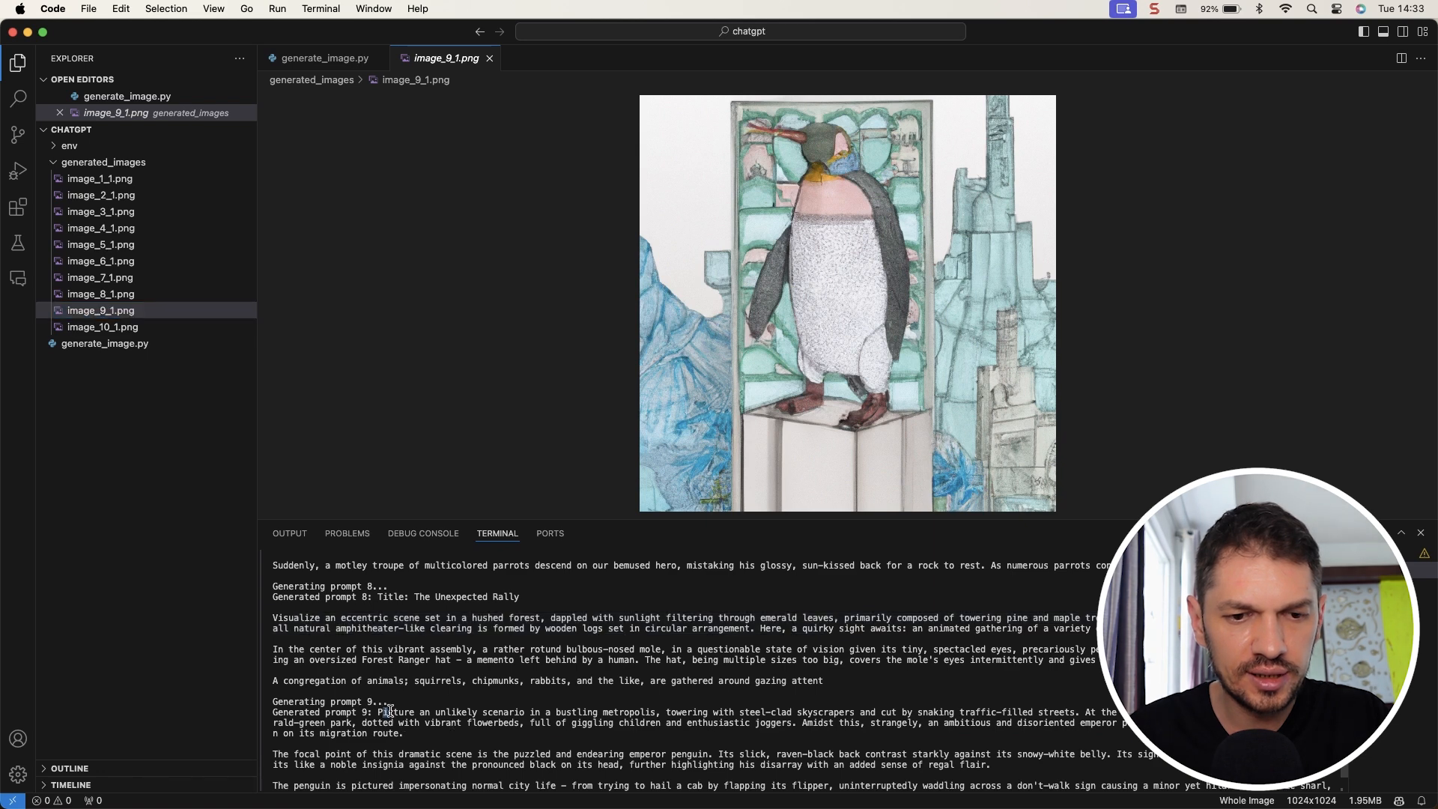
Step: Highlight prompt 9's focal point and emperor penguin details, then open the raccoon banquet image_10_1
drag(380, 711, 661, 711)
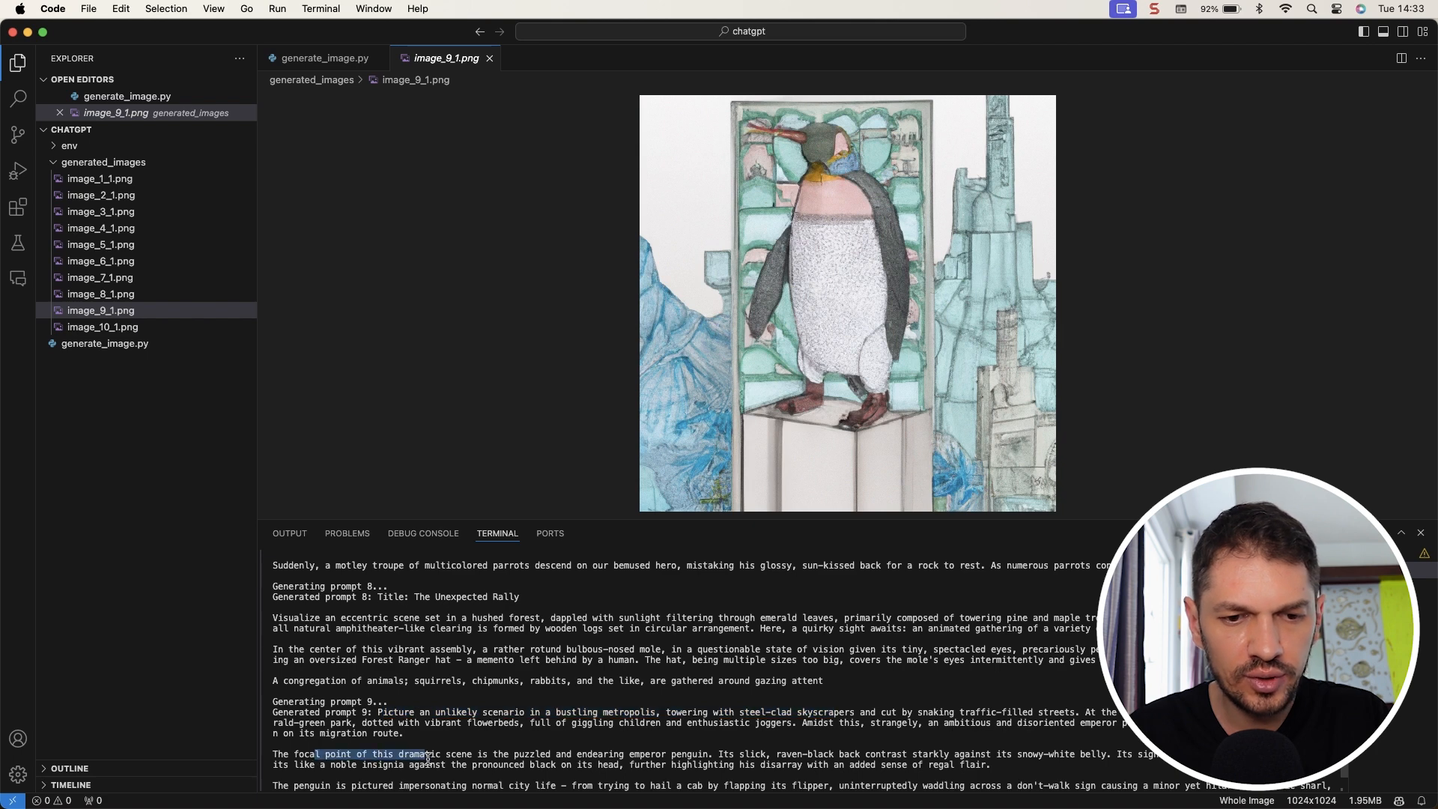
drag(428, 755, 670, 755)
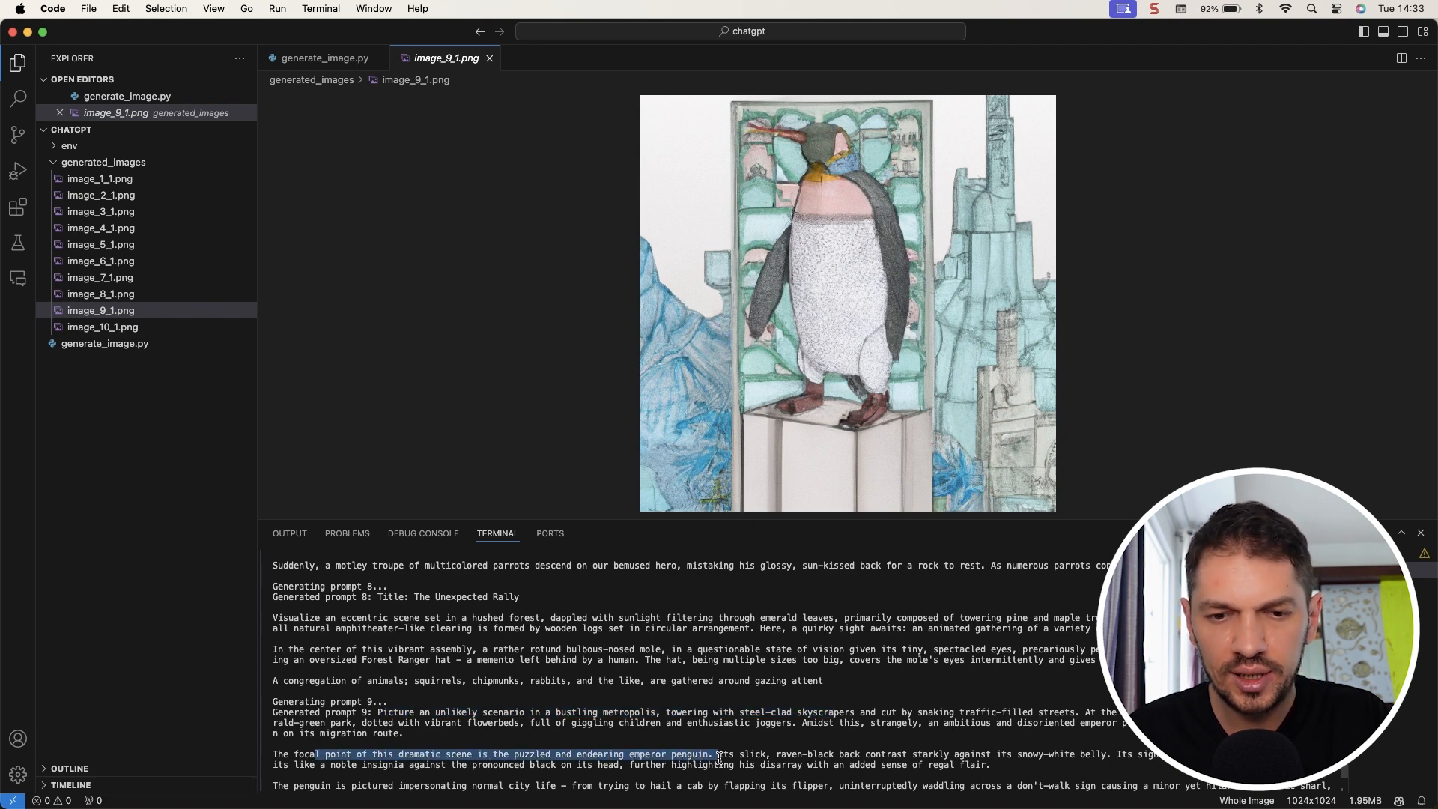
drag(716, 753, 917, 753)
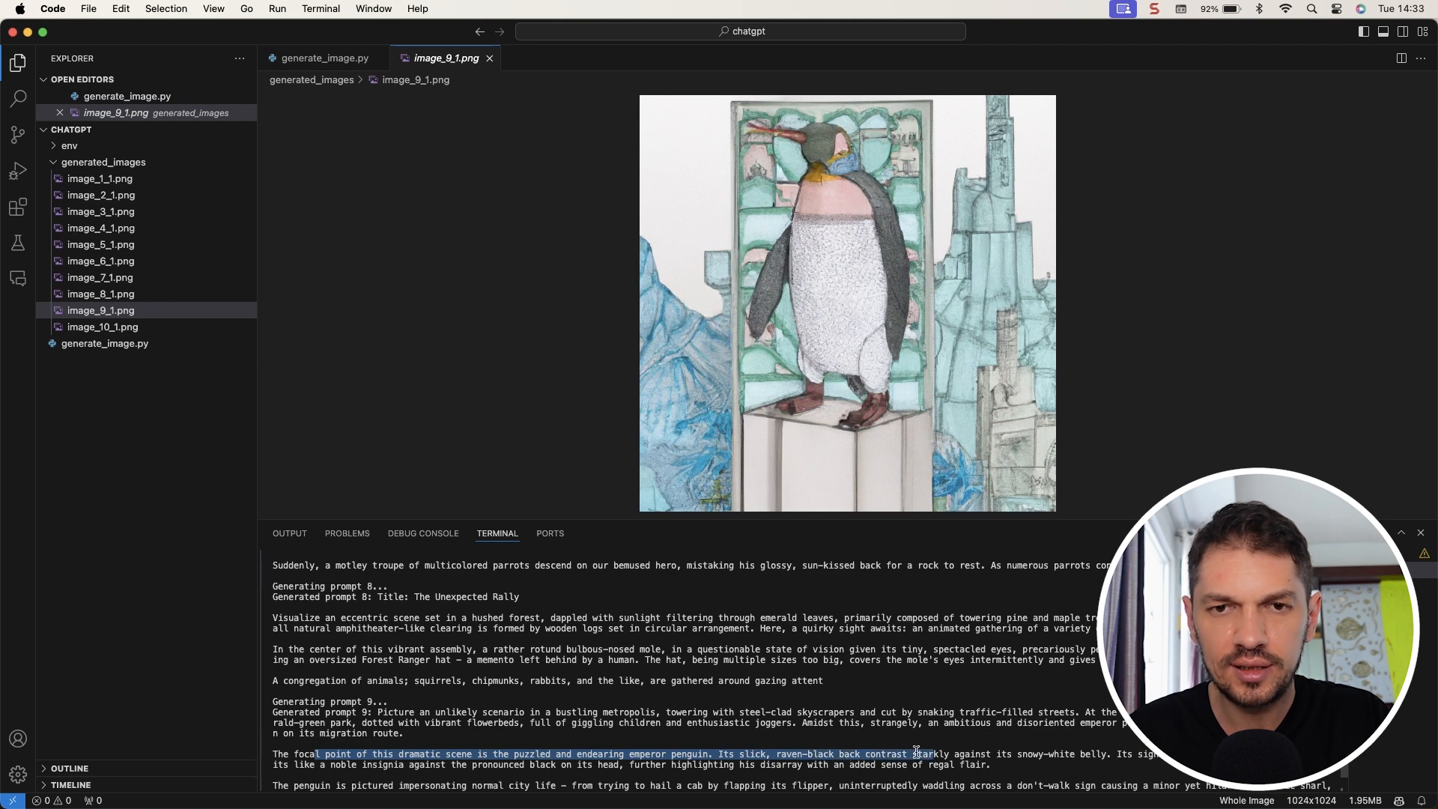
scroll(down, 3)
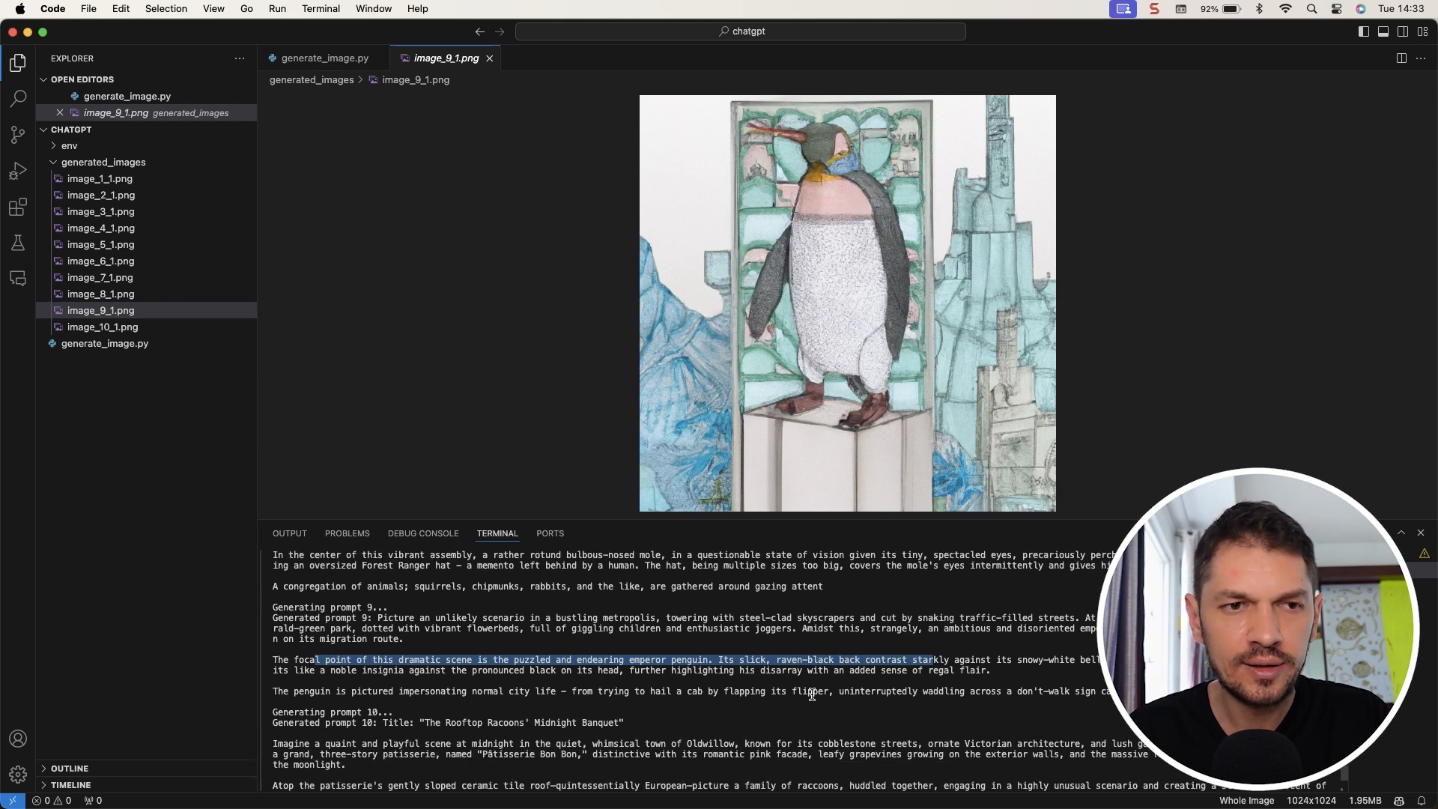
click(103, 326)
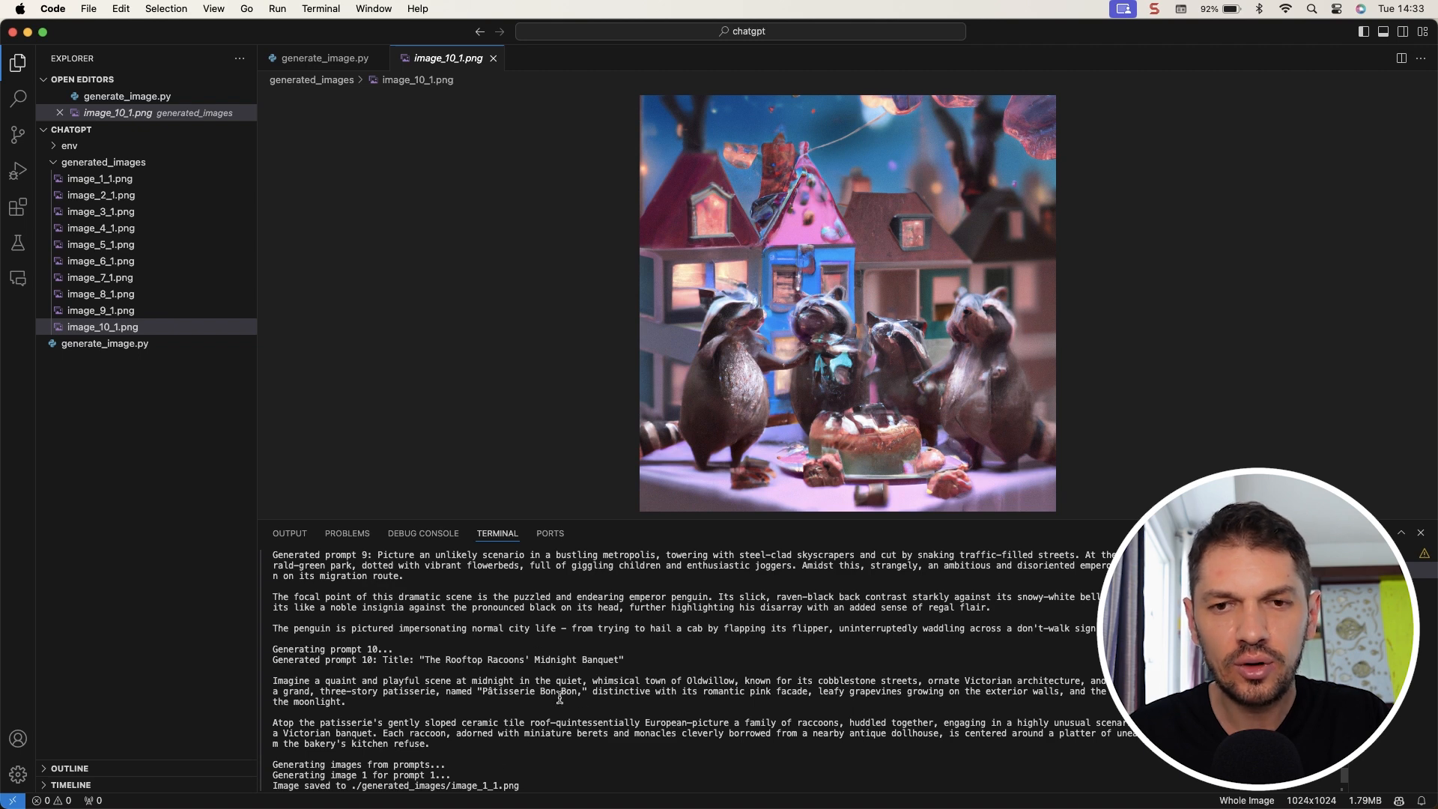
scroll(down, 3)
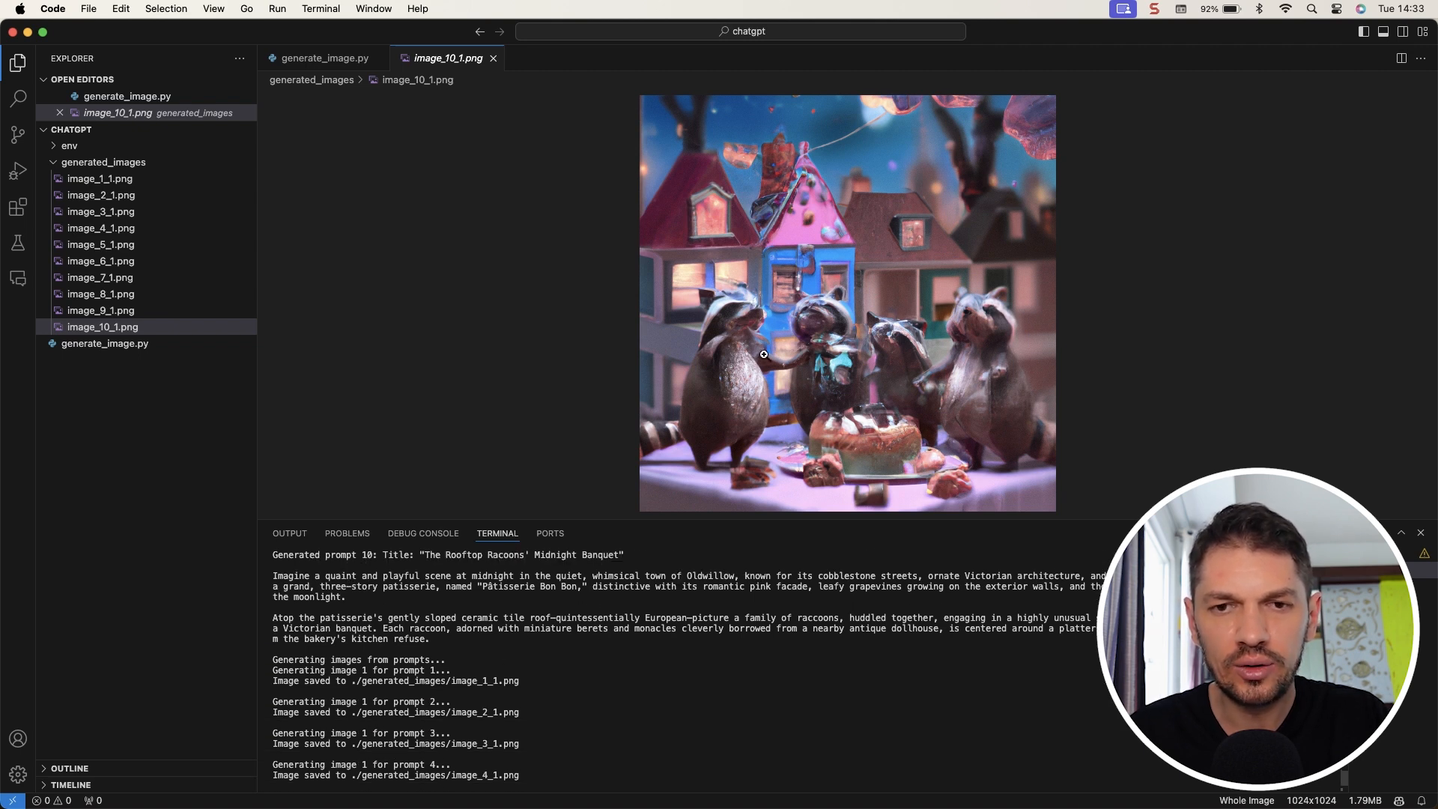